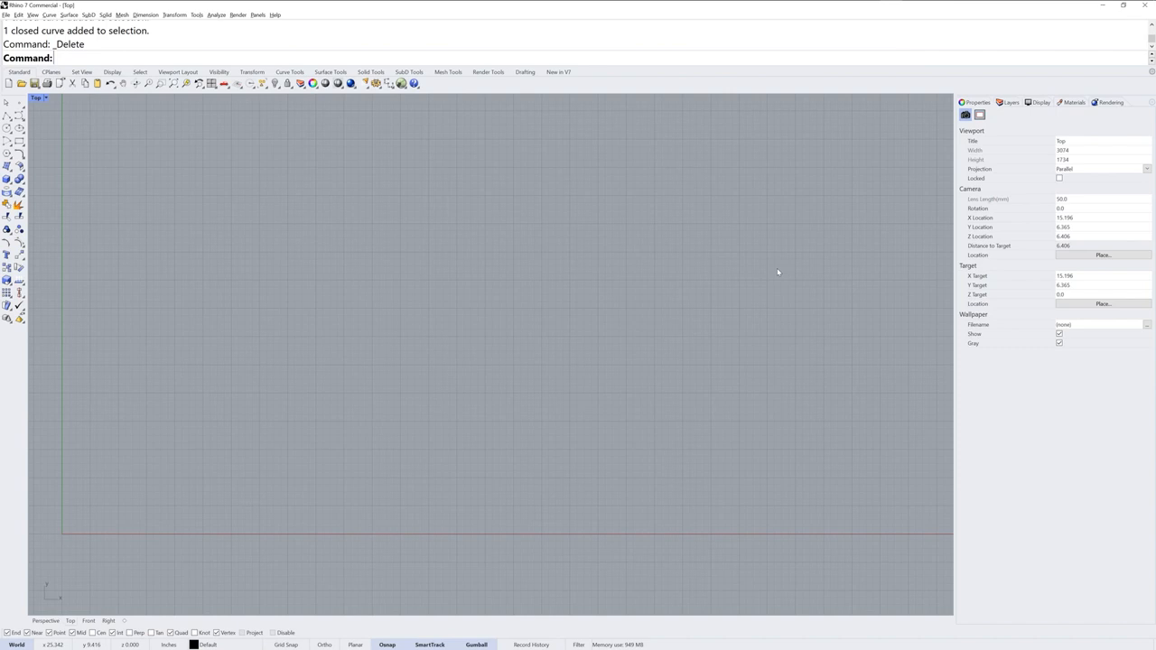
mouse_move(401, 83)
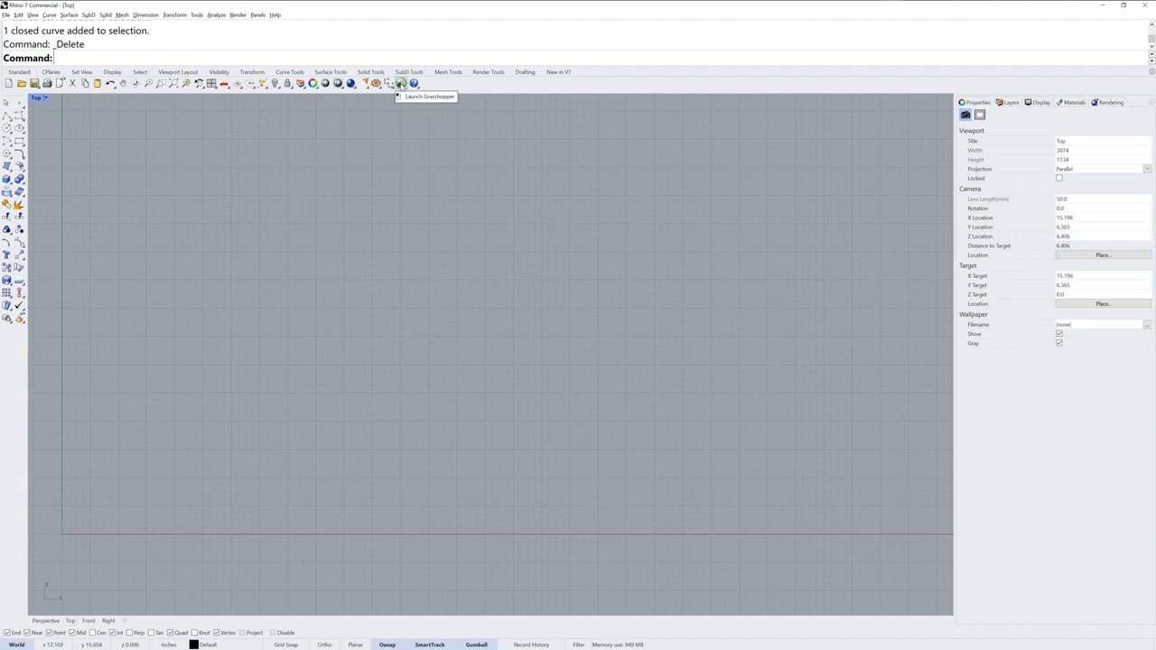
Launch Grasshopper and browse Params > Geometry for a Curve parameter.
left_click(400, 83)
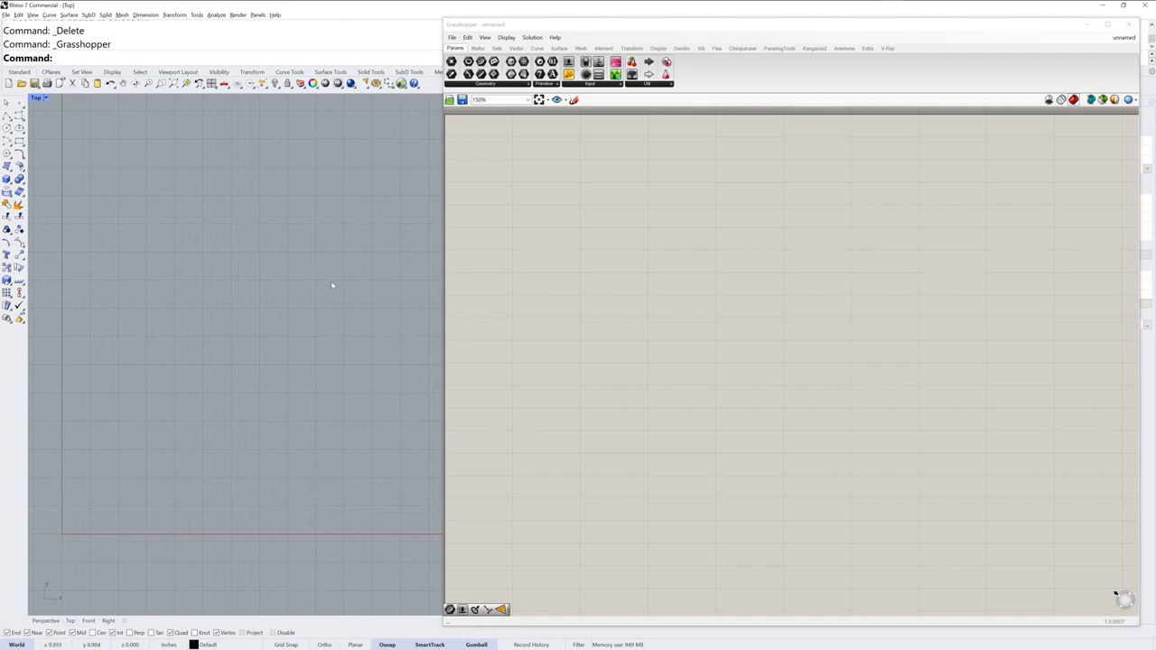
mouse_move(154, 159)
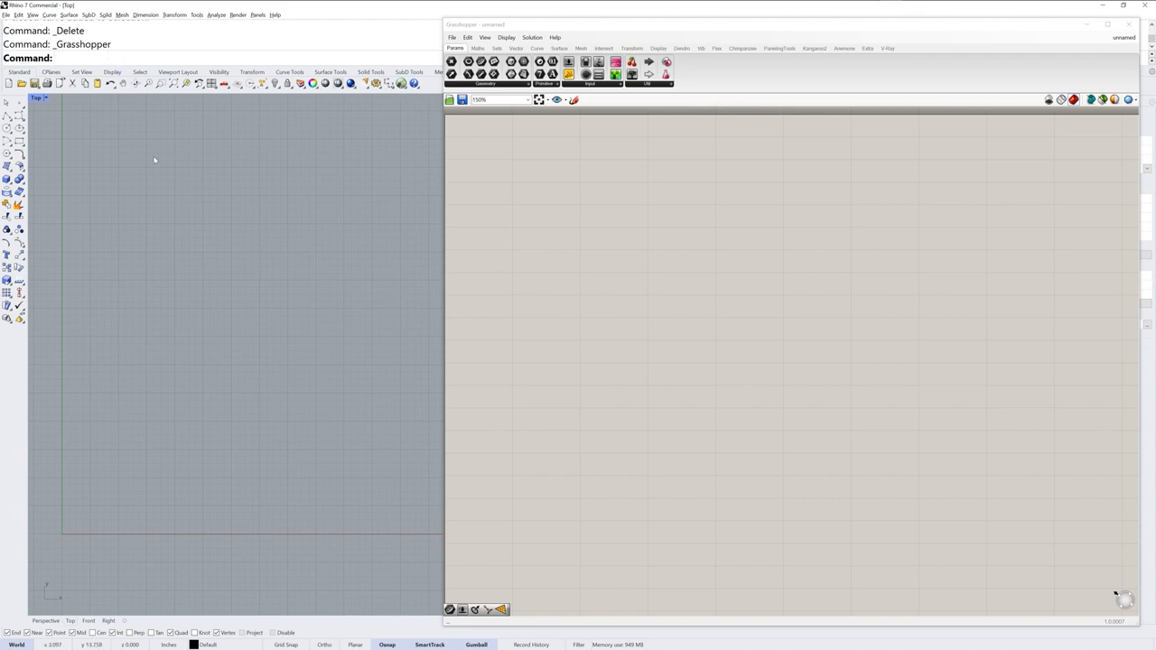
mouse_move(652, 198)
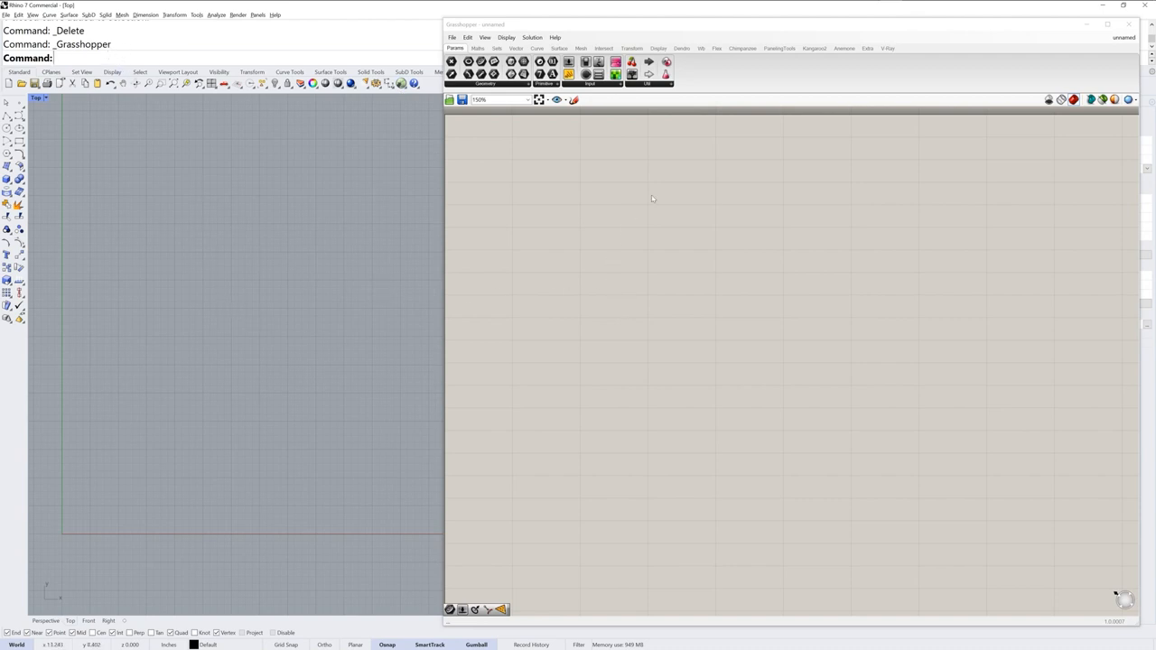
mouse_move(694, 364)
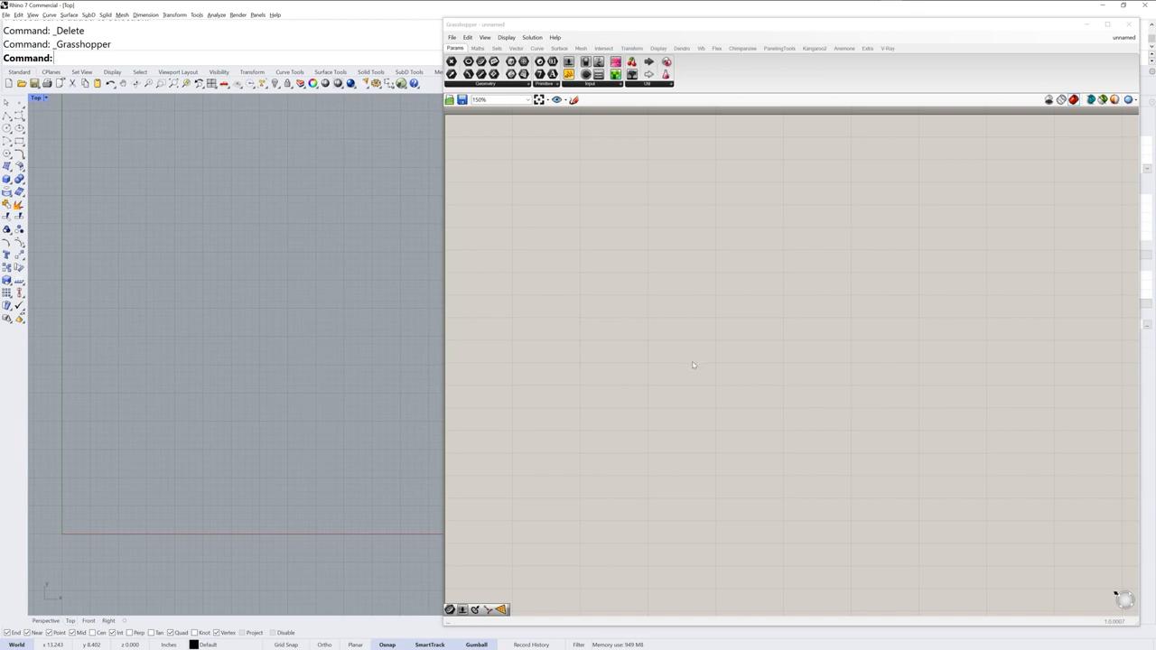
left_click(485, 83)
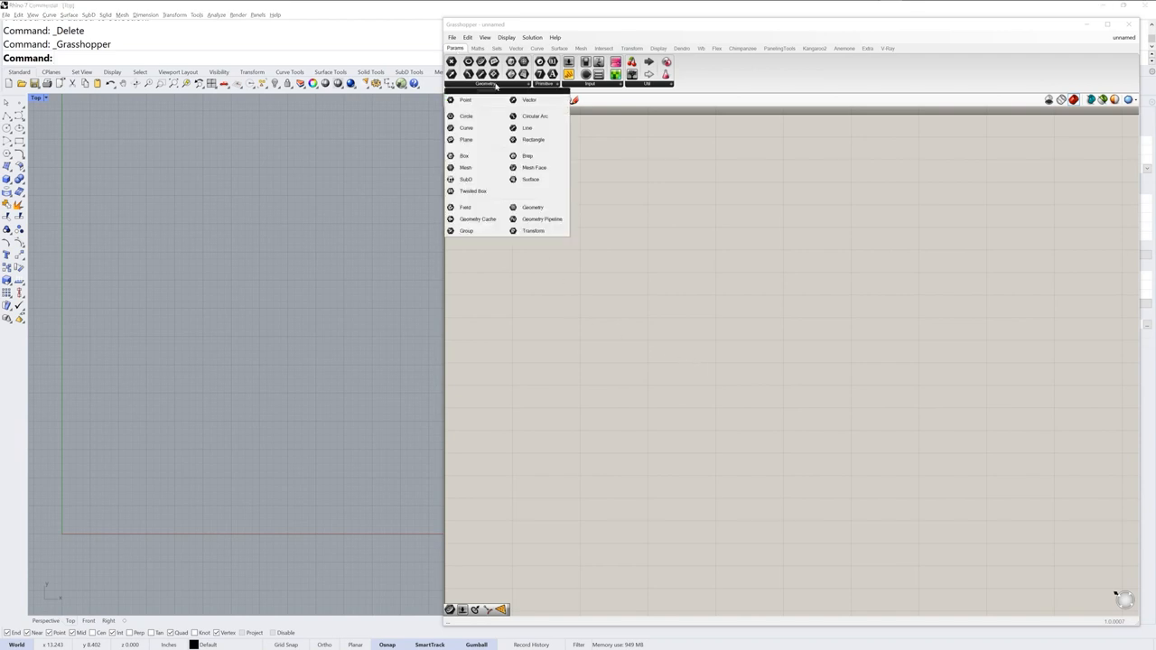
mouse_move(467, 127)
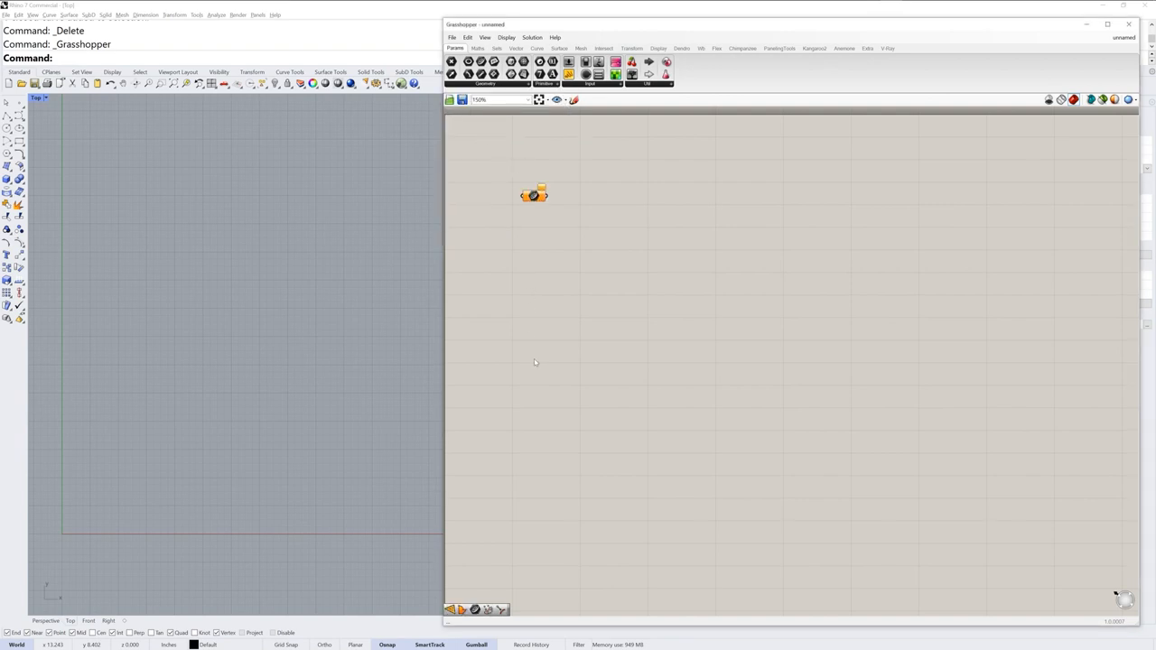
mouse_move(554, 232)
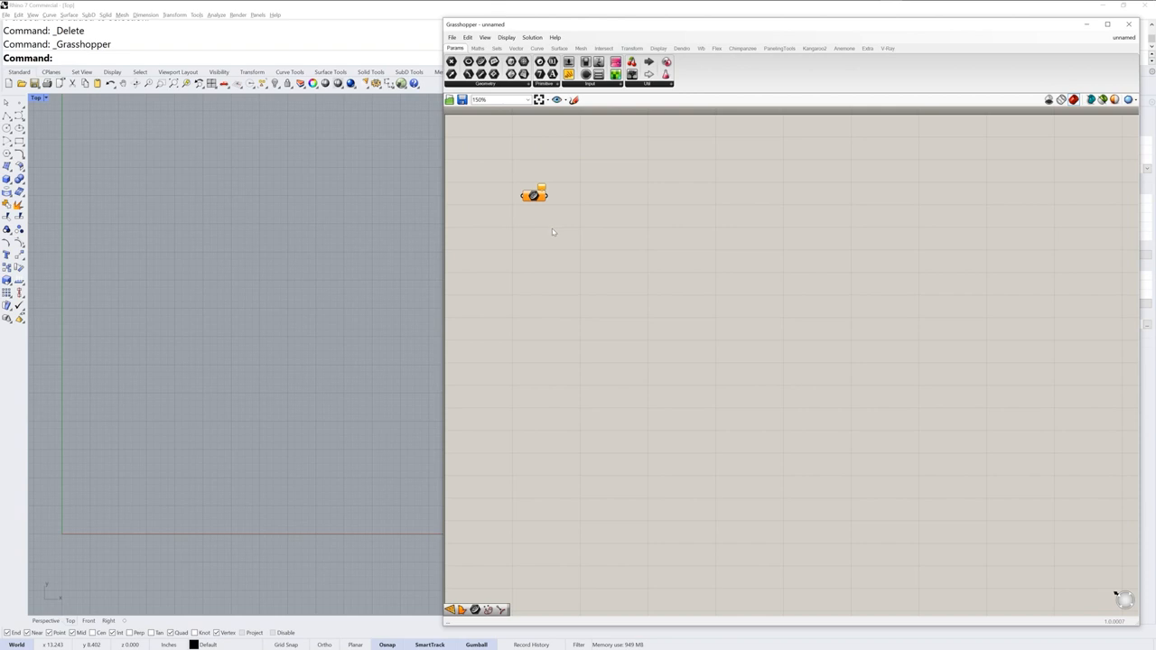
mouse_move(203, 289)
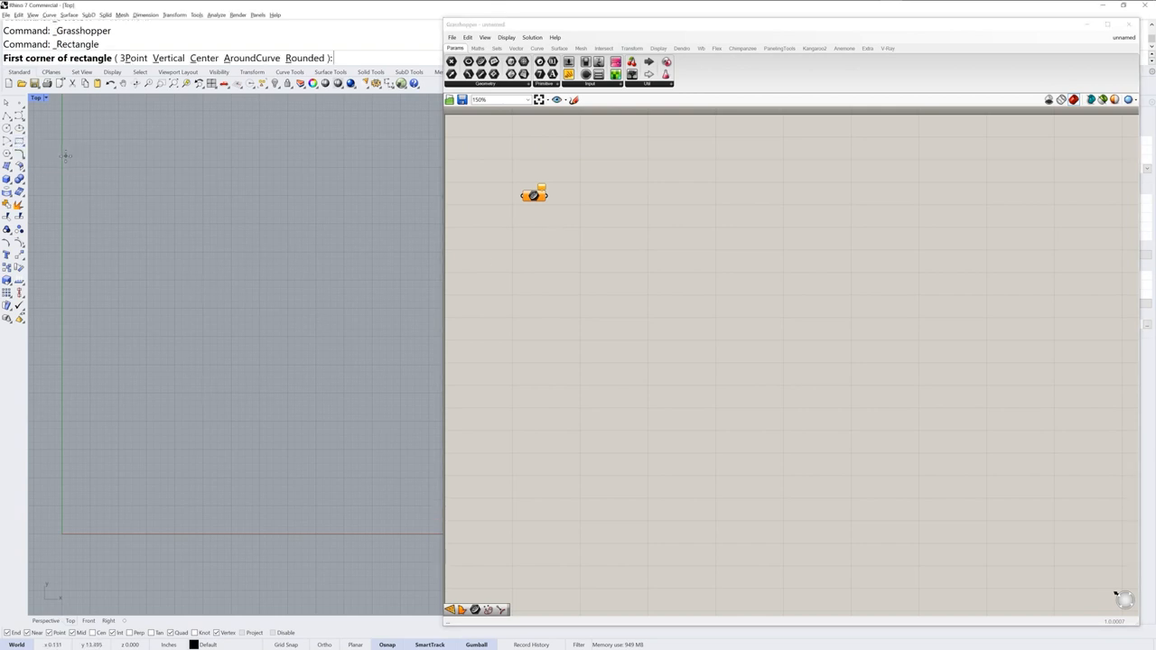
mouse_move(244, 214)
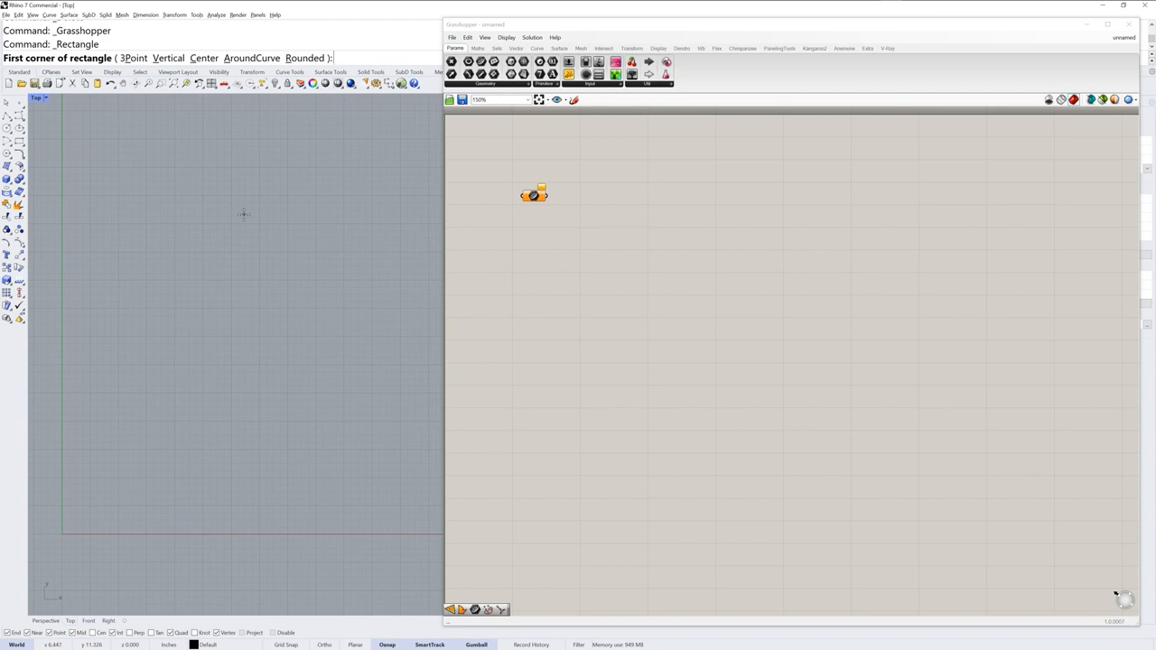
Draw a 12 by 12 square rectangle with its first corner at 0.
type("0")
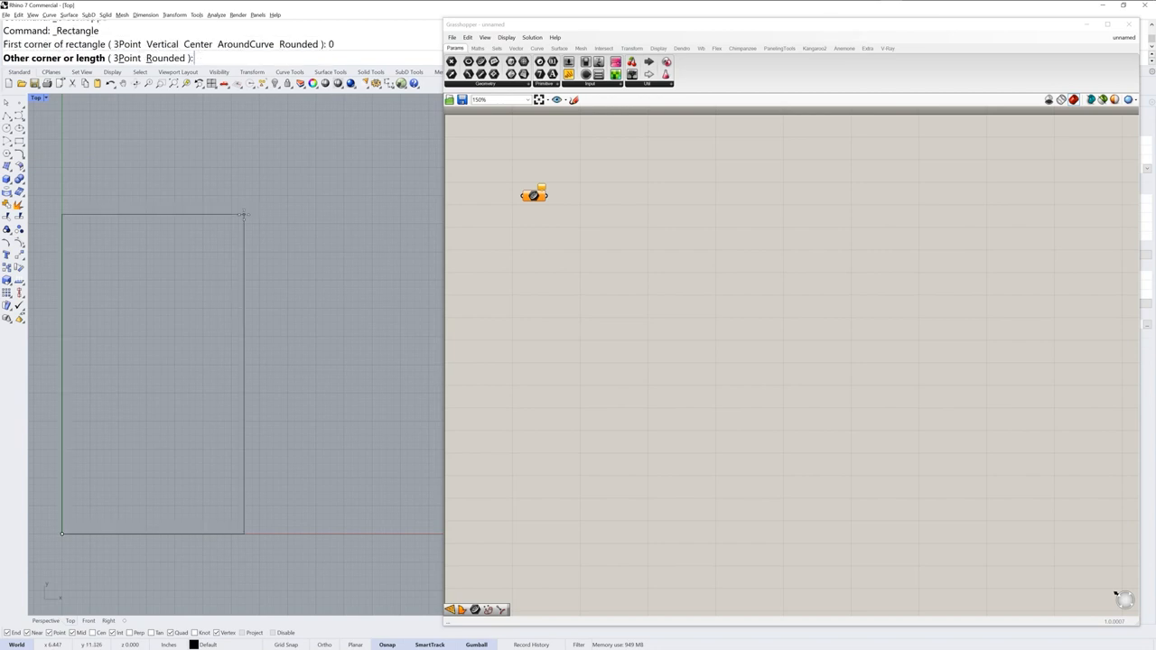
type("12")
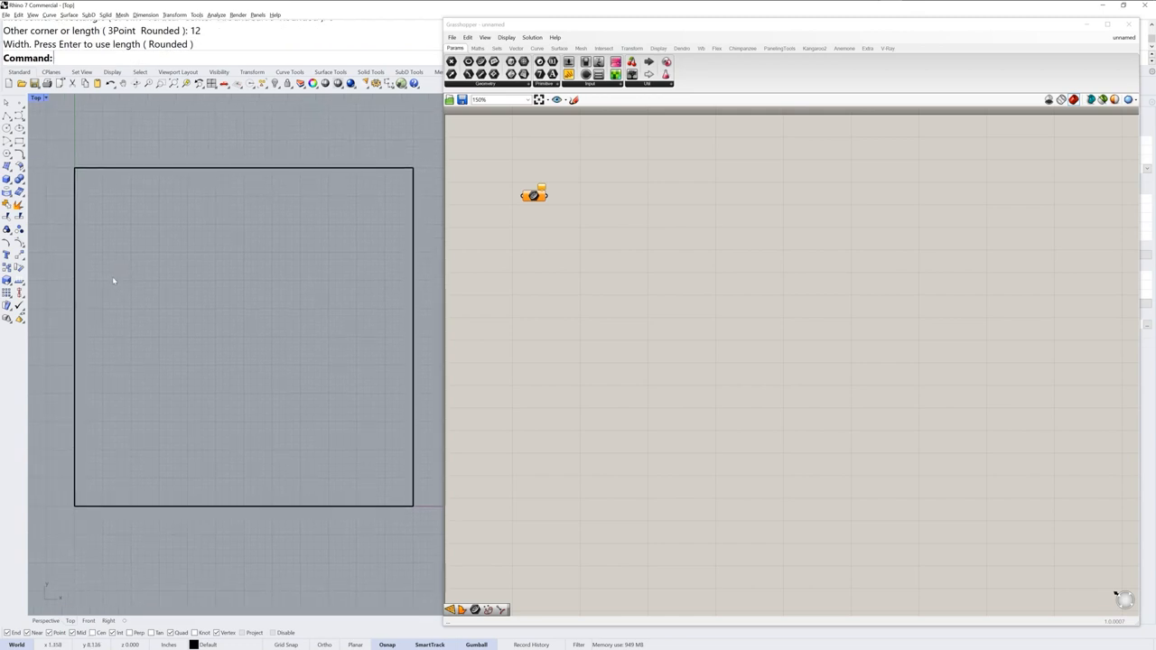
mouse_move(404, 488)
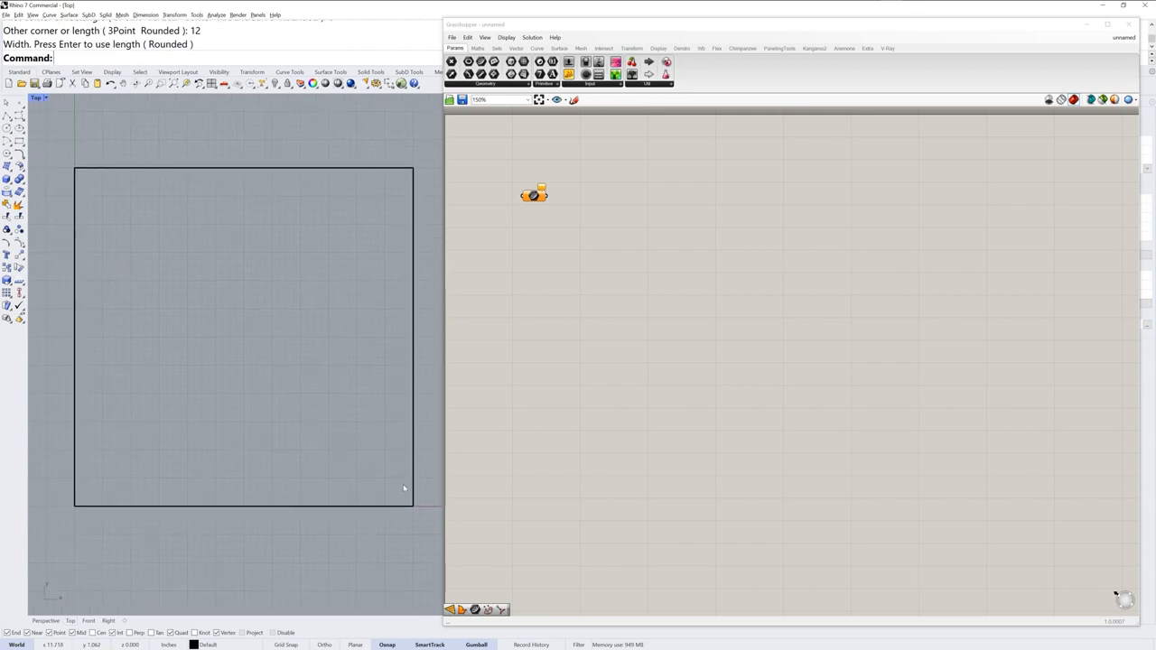
mouse_move(415, 451)
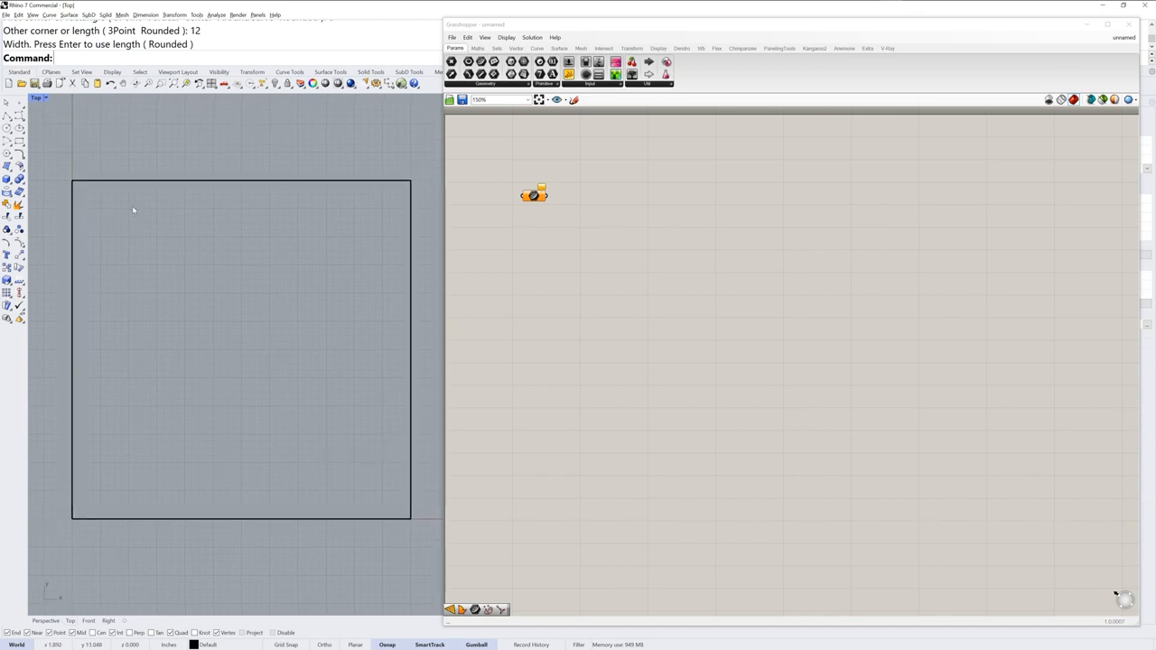
mouse_move(386, 491)
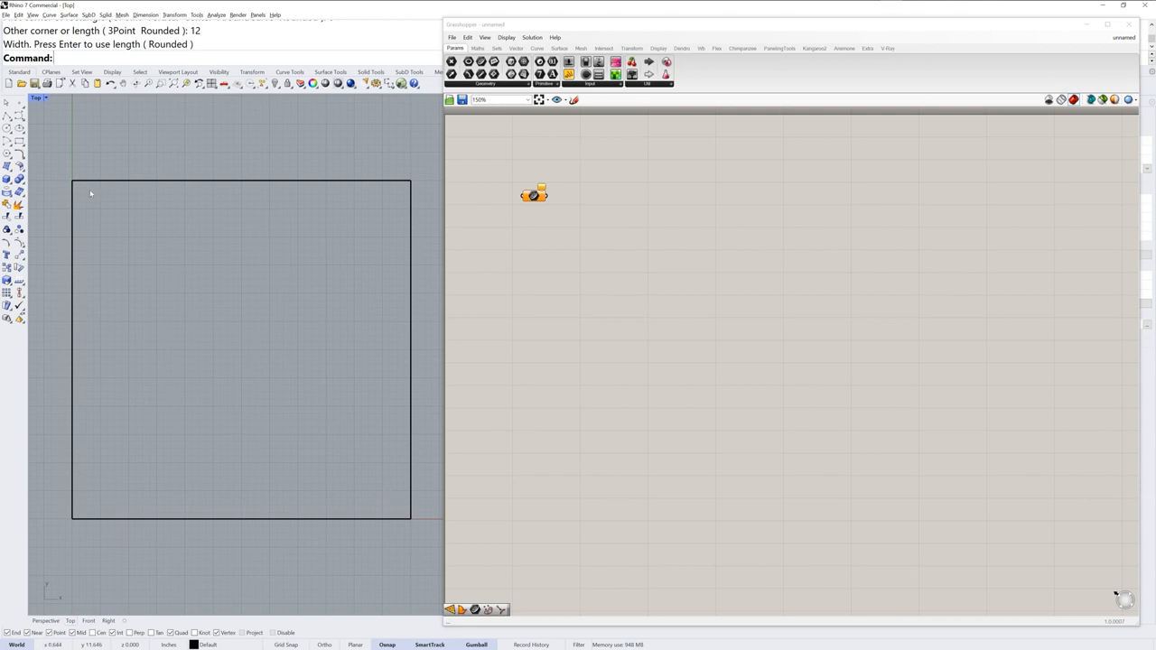
mouse_move(311, 536)
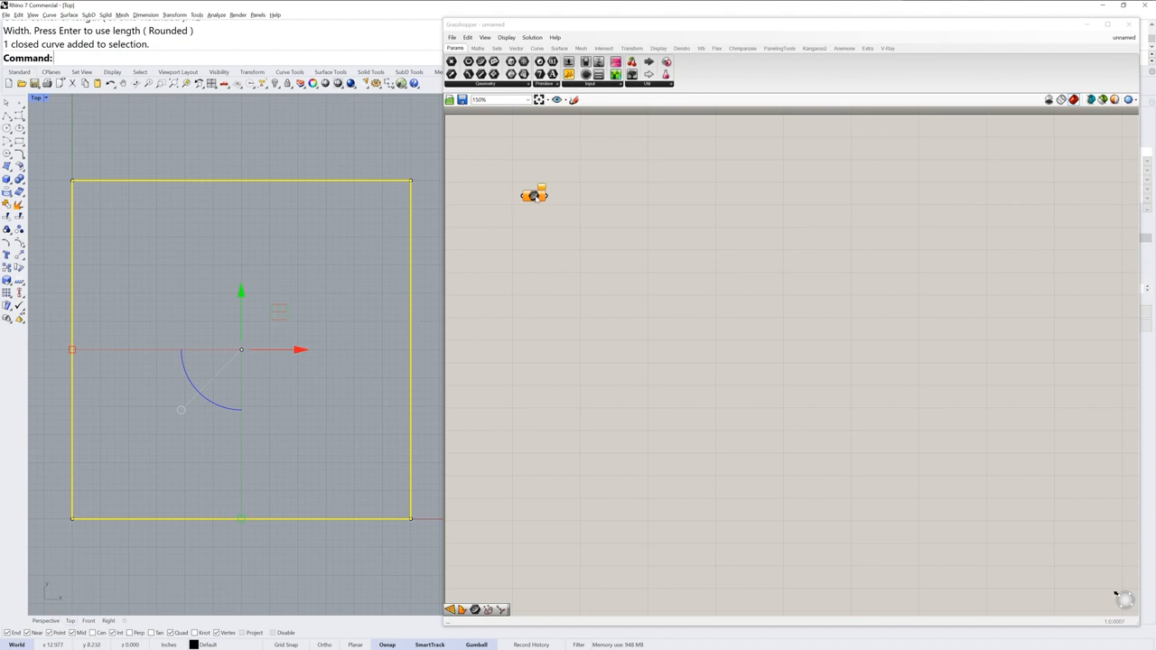
Reference the Rhino rectangle into the Curve parameter with Set one Curve.
right_click(533, 194)
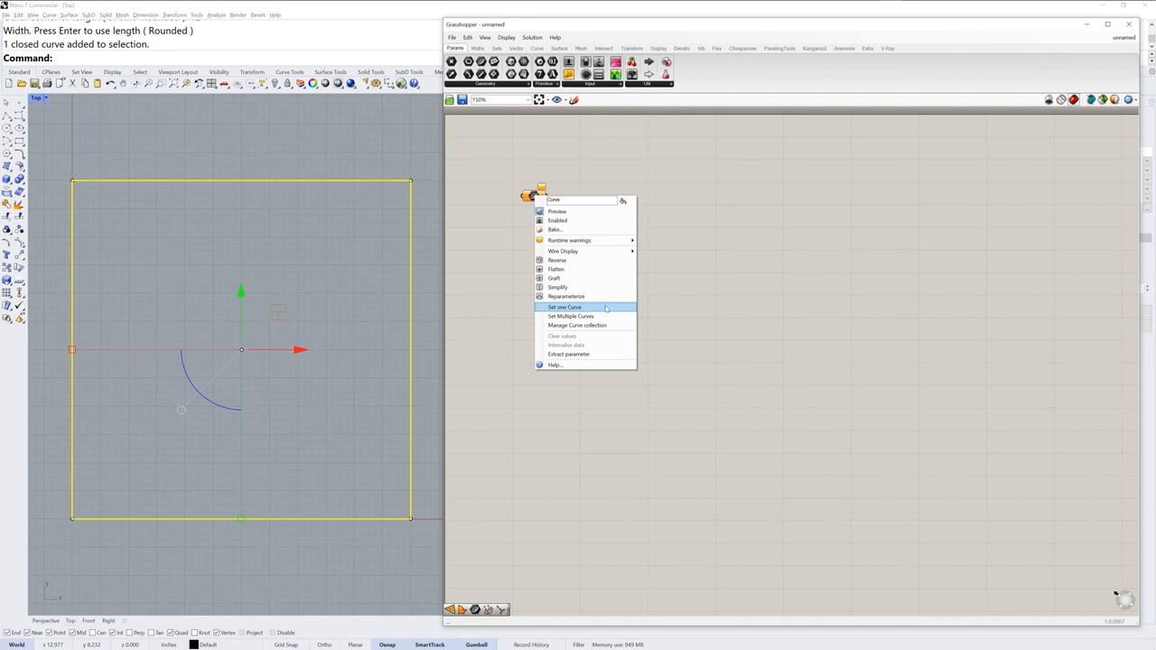
mouse_move(605, 309)
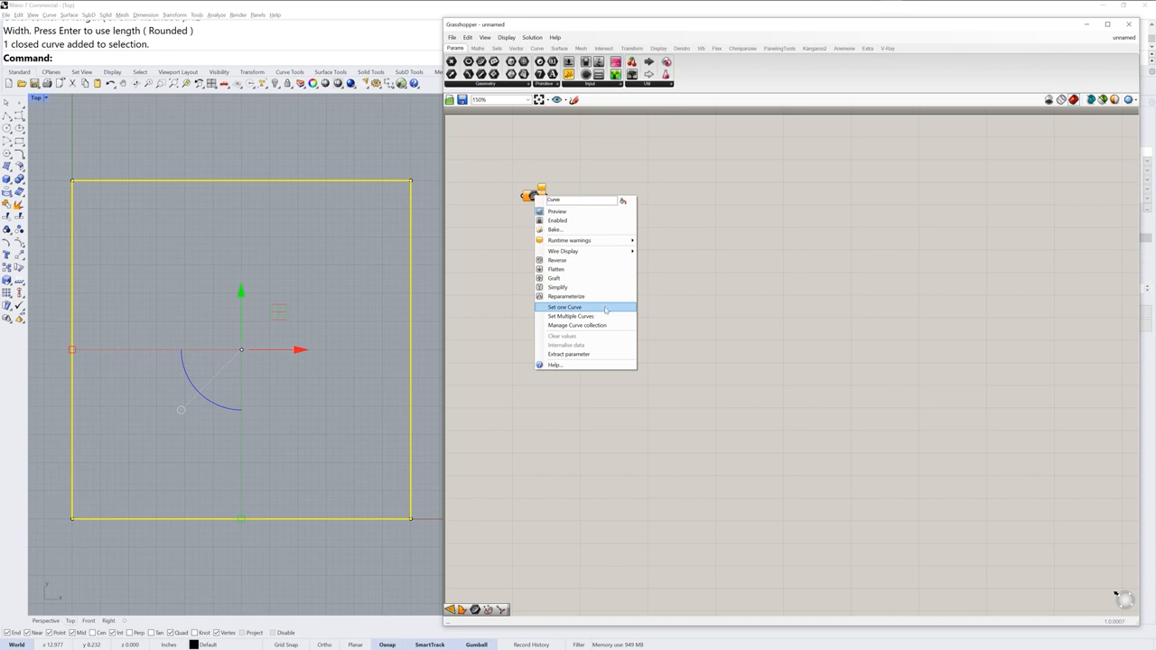
left_click(564, 307)
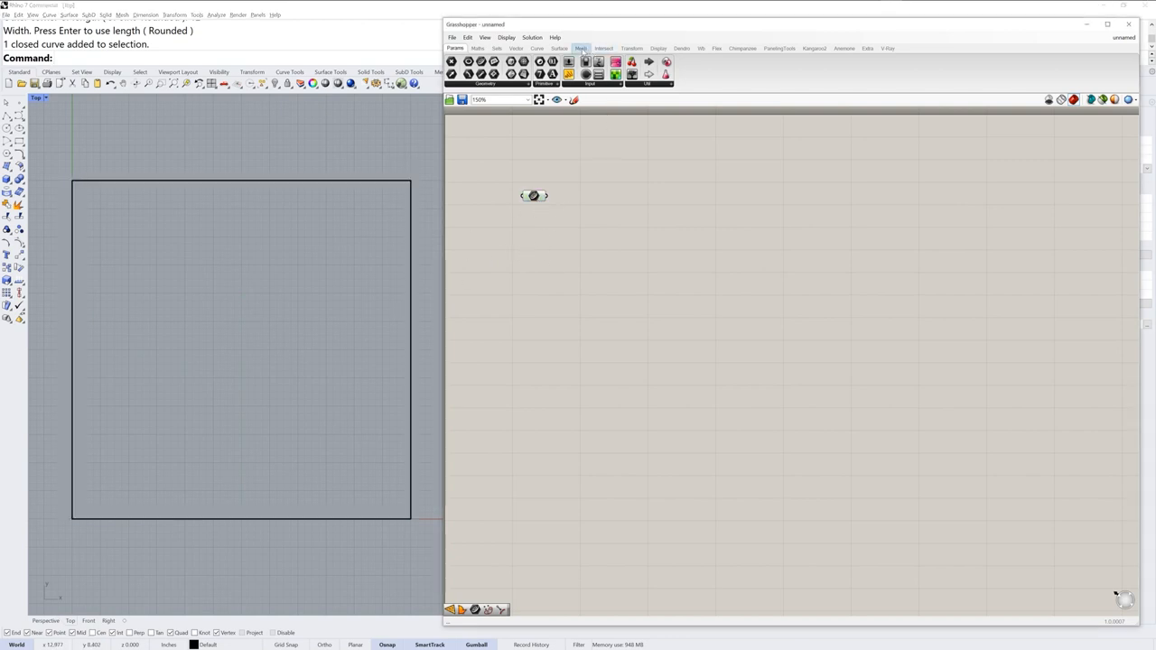
Place TriRemesh from Mesh > Triangulation and check the canvas Display settings.
left_click(580, 48)
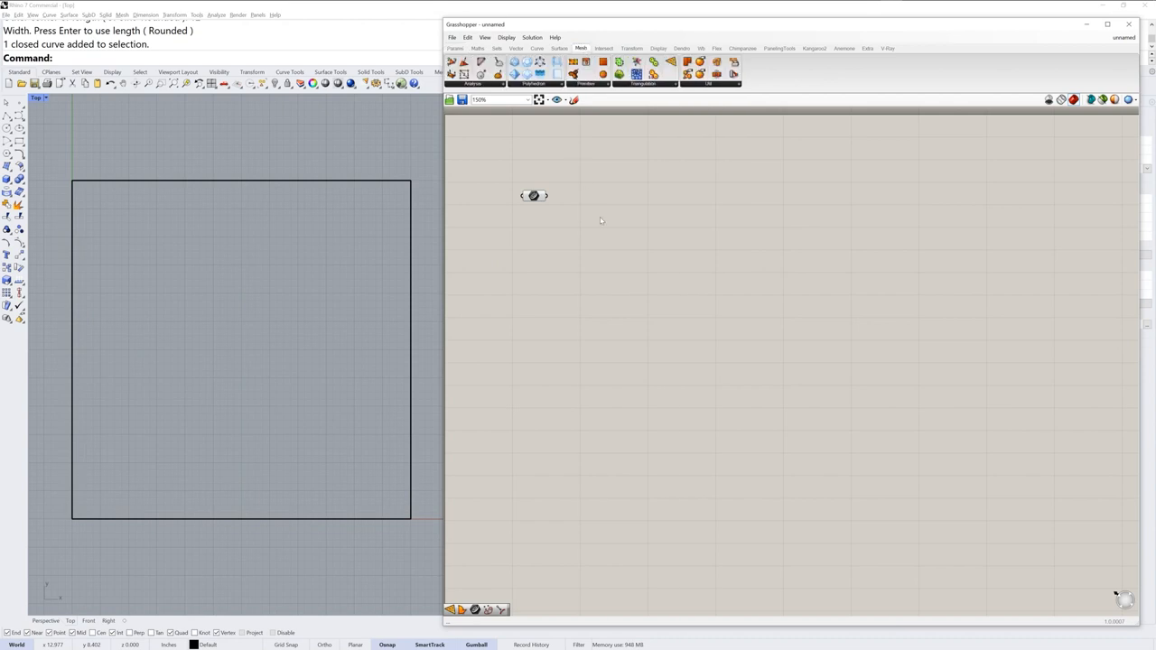
left_click(643, 83)
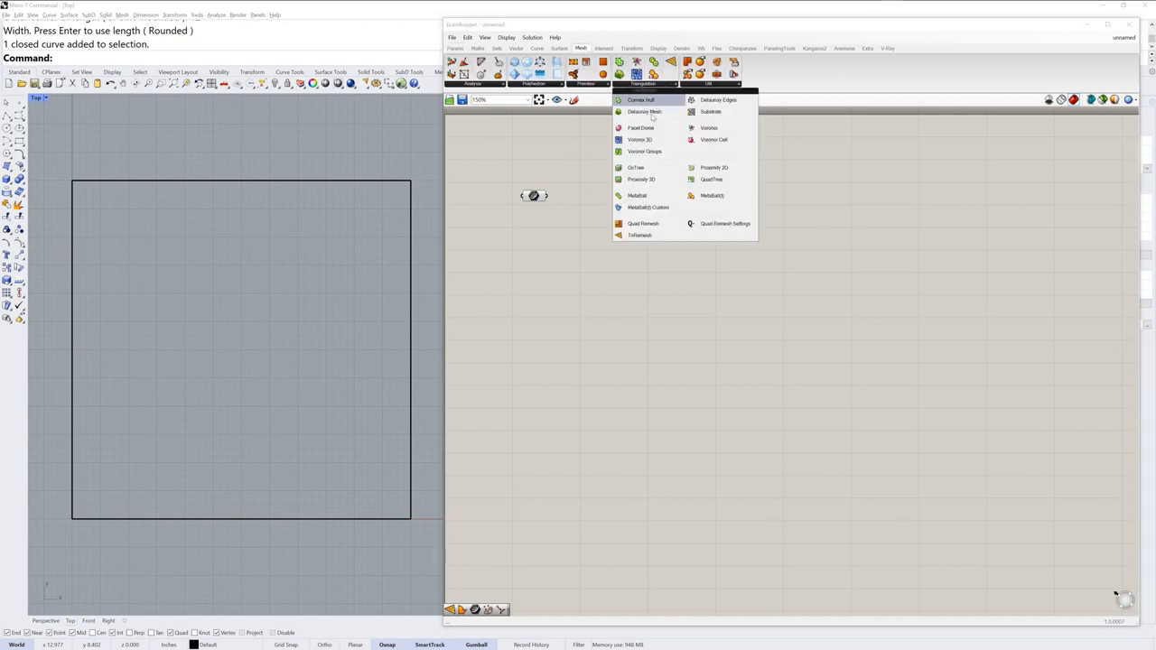
mouse_move(639, 235)
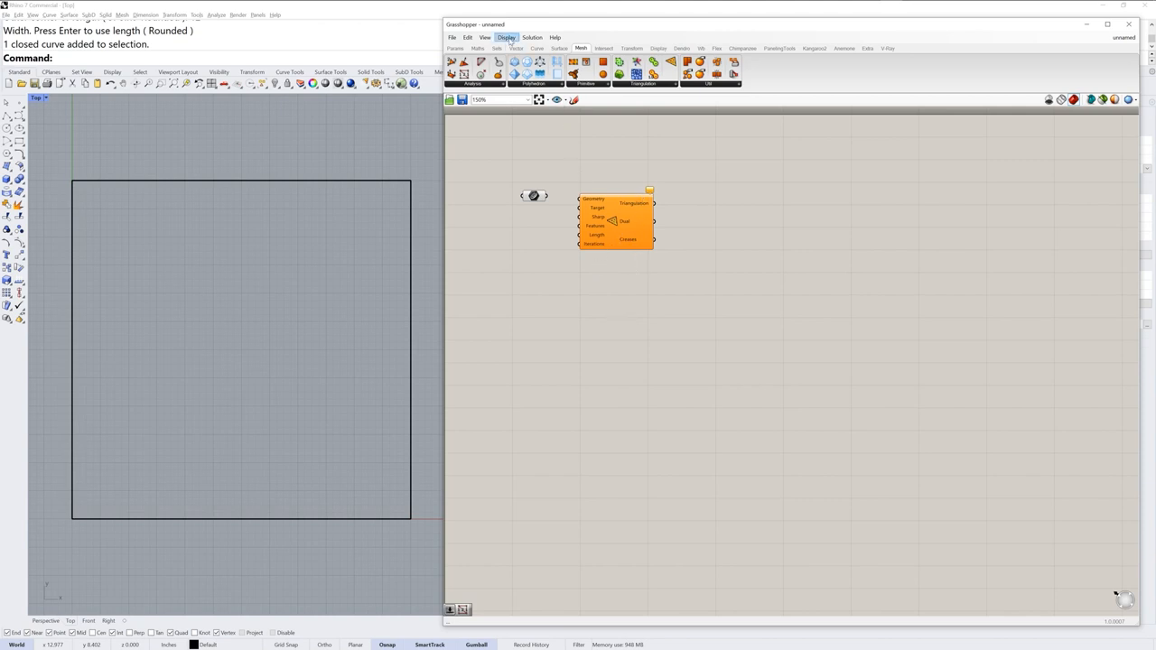
left_click(507, 37)
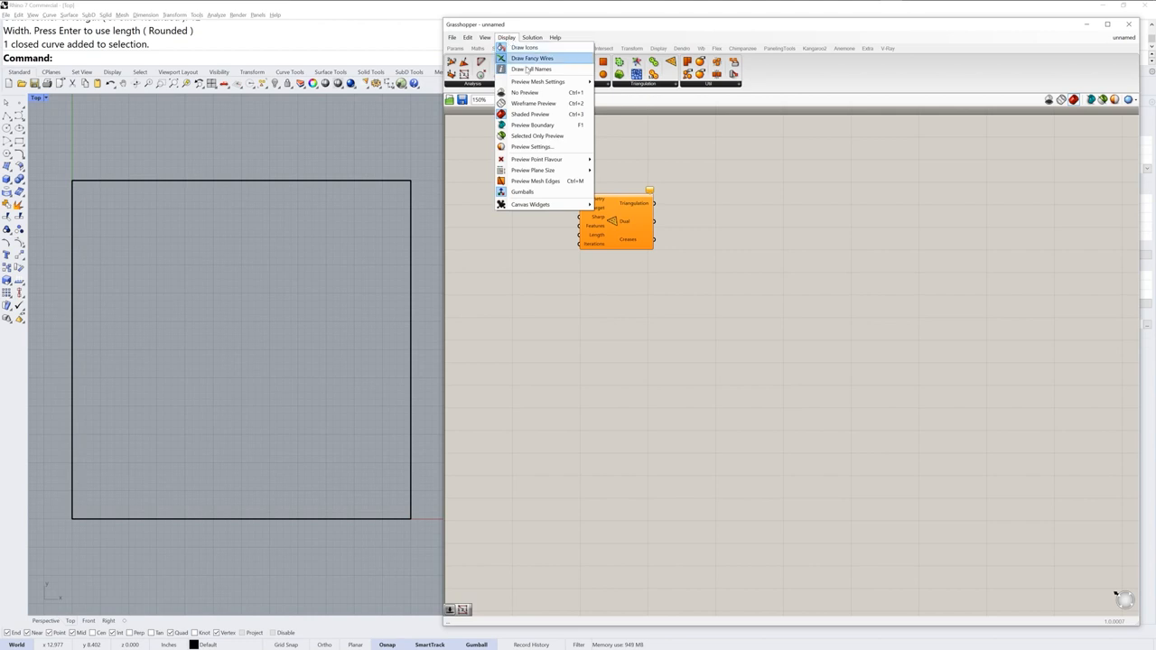
mouse_move(532, 70)
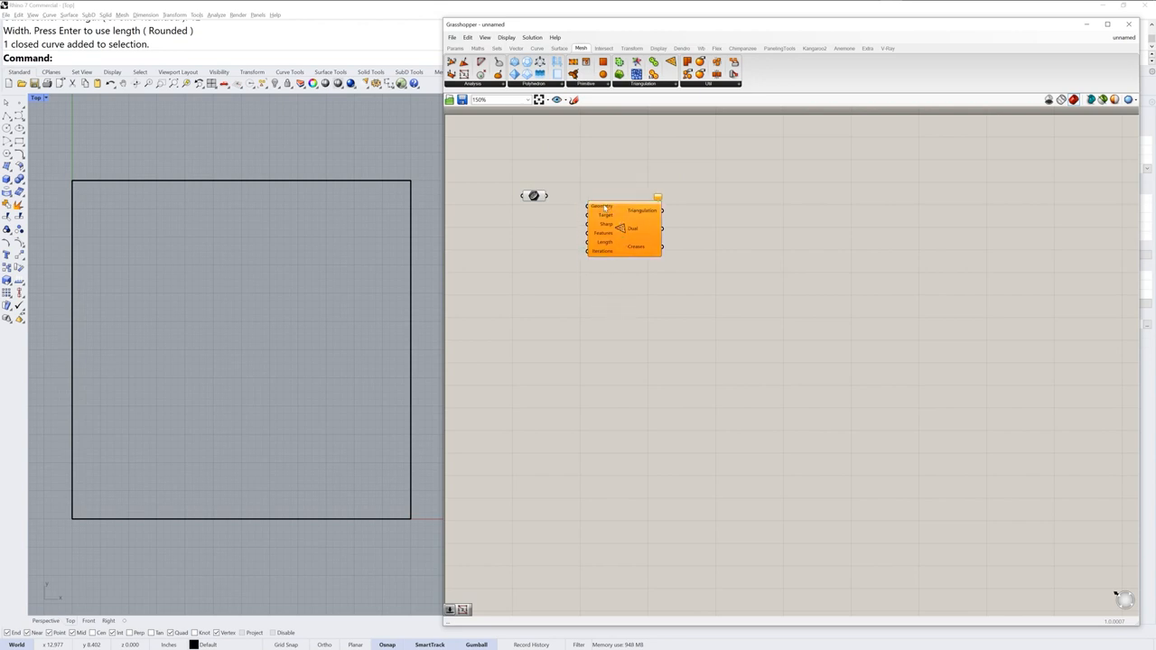
mouse_move(591, 208)
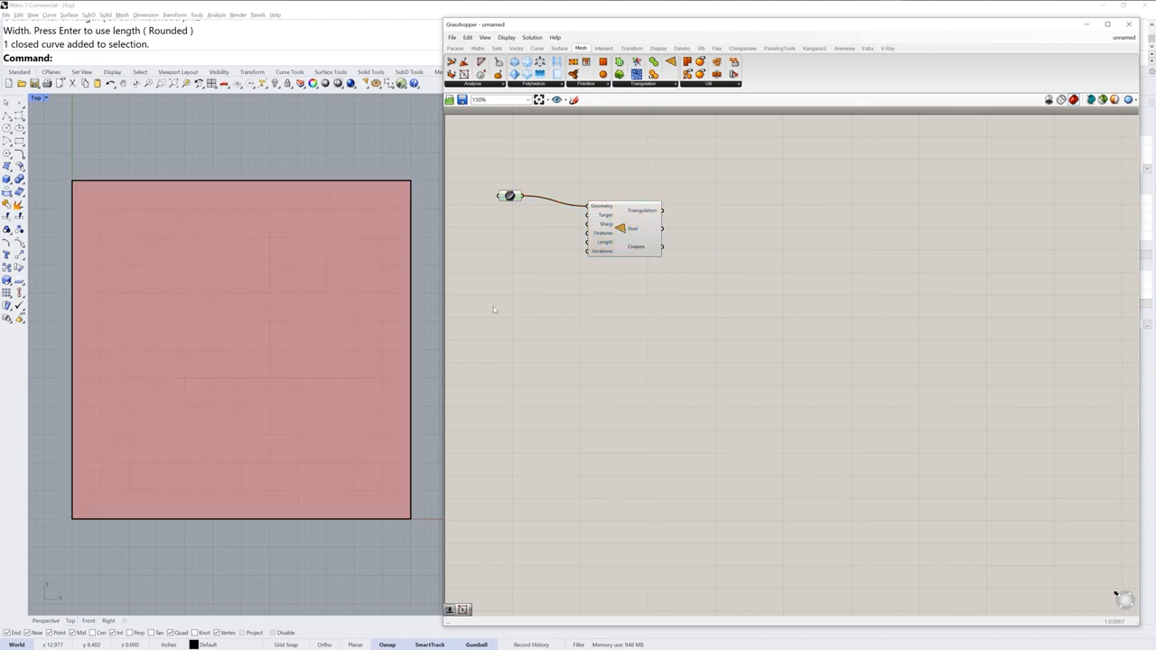
mouse_move(657, 405)
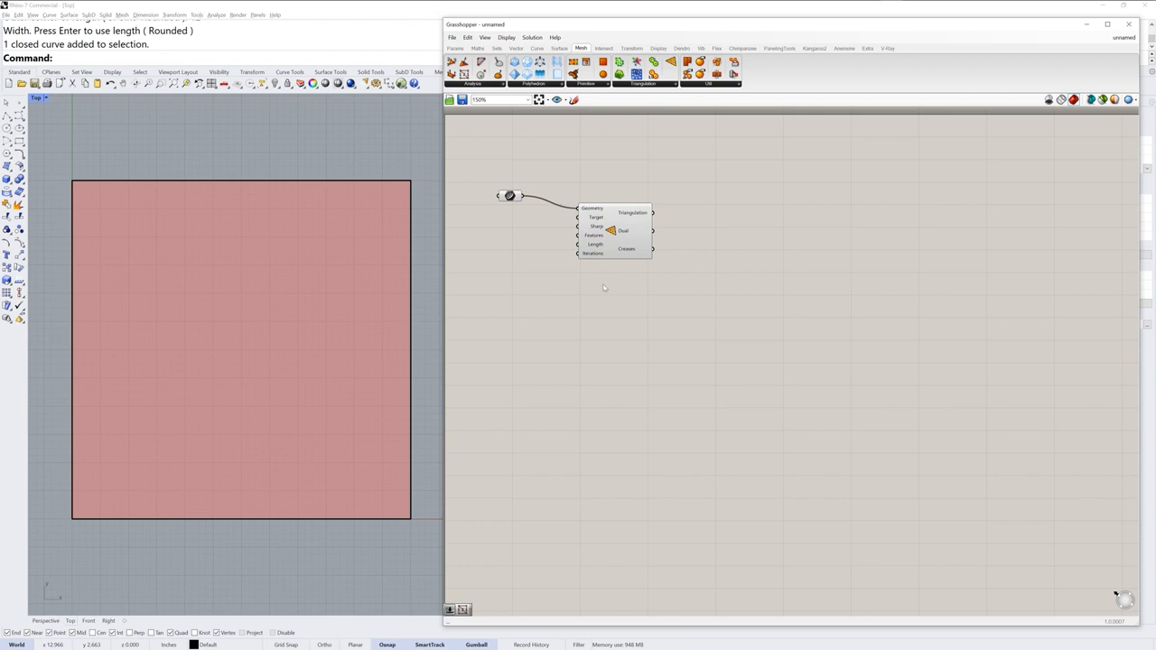
mouse_move(581, 285)
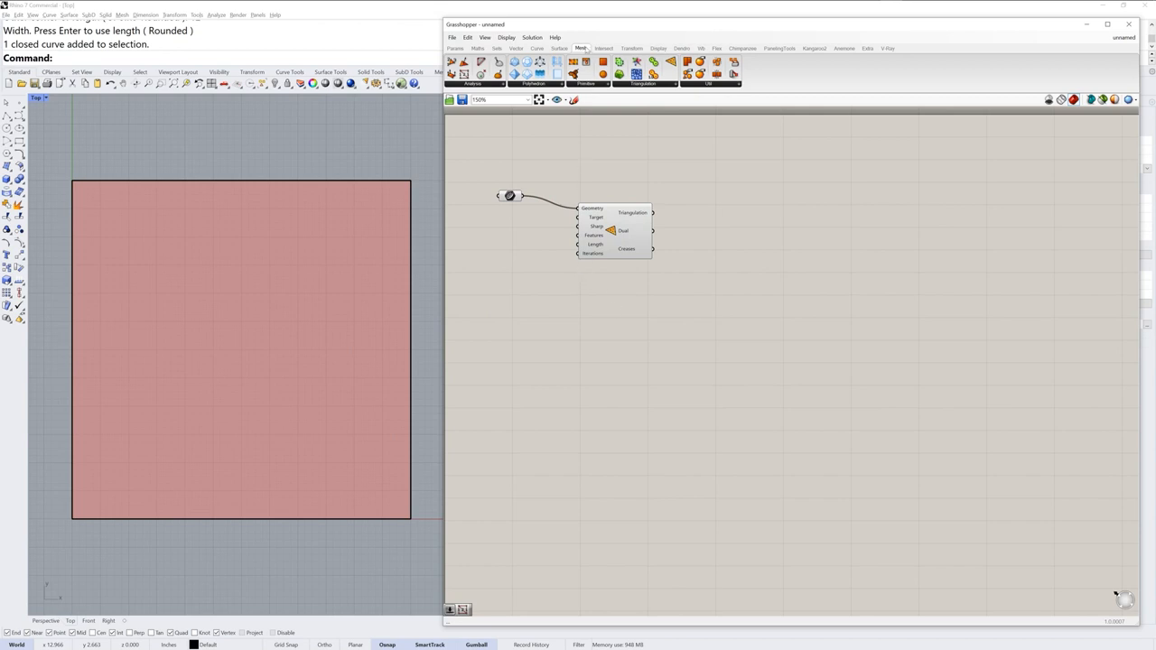
Add Mesh Edges from Mesh > Analysis, fed by TriRemesh's Triangulation output.
left_click(473, 83)
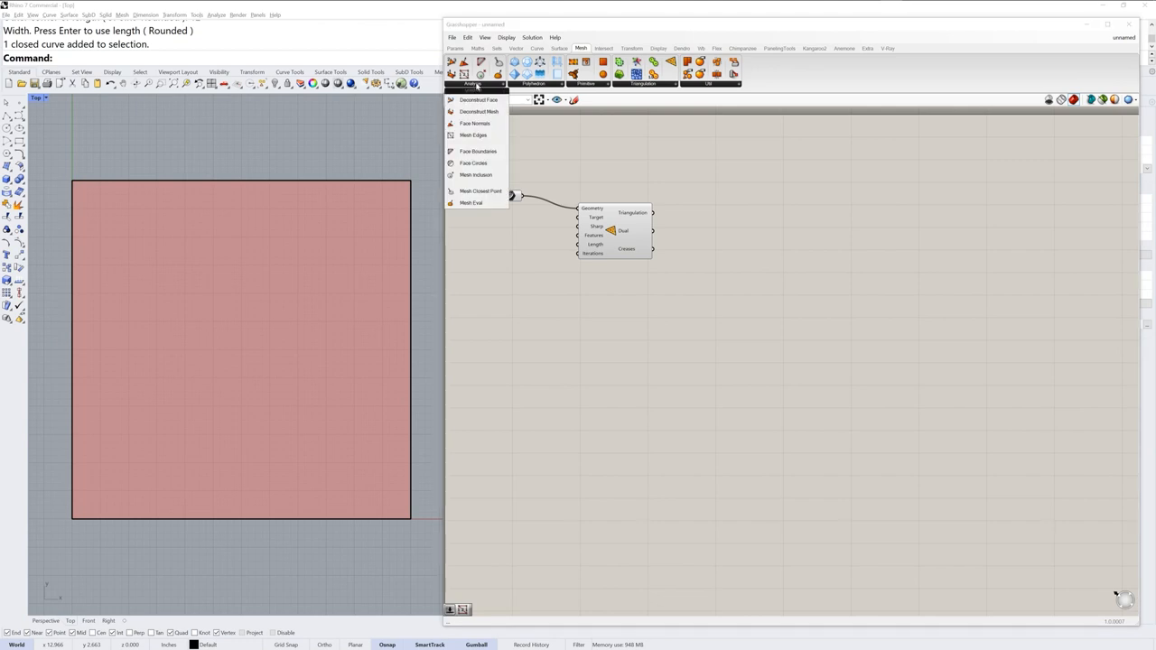
mouse_move(472, 135)
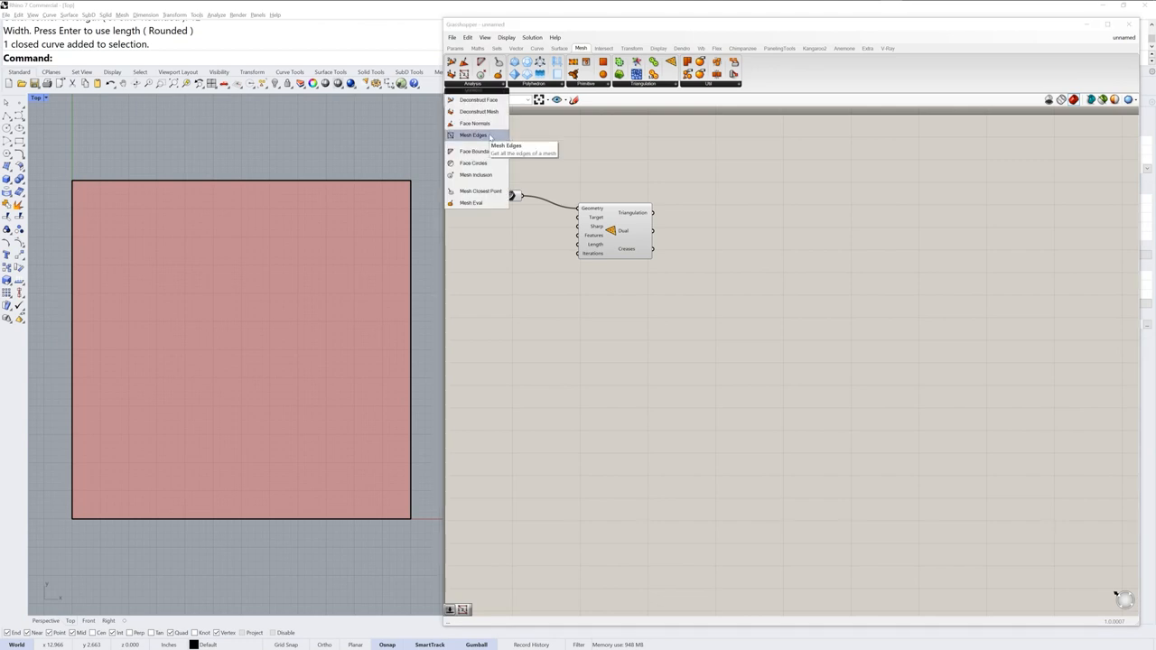
left_click(474, 135)
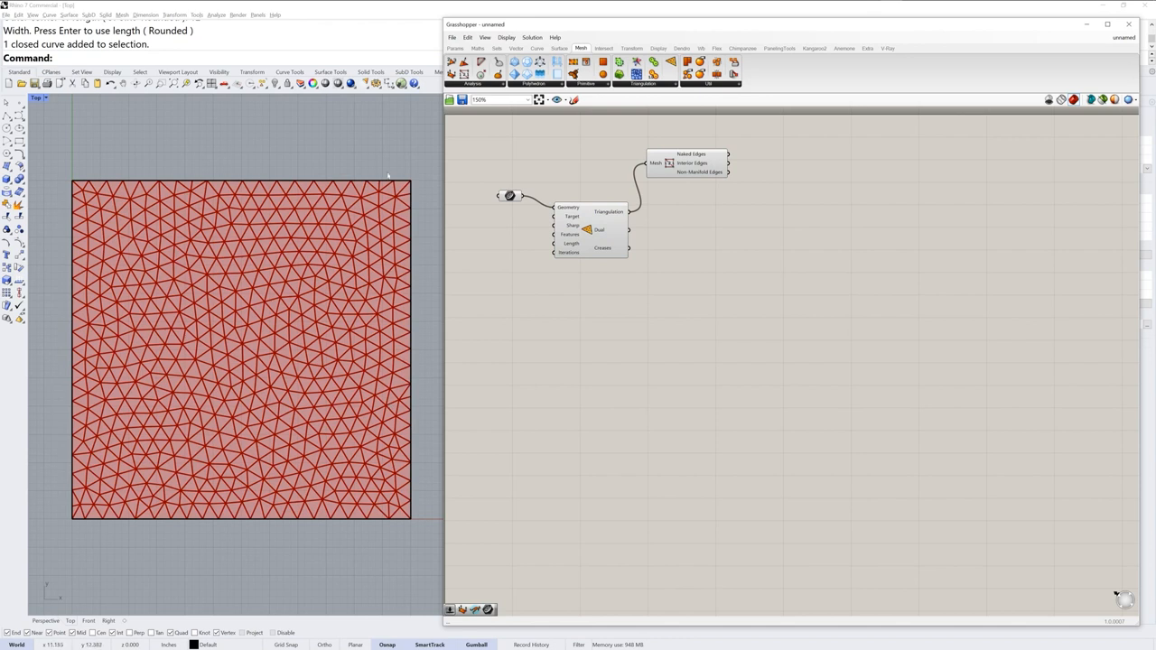
mouse_move(337, 485)
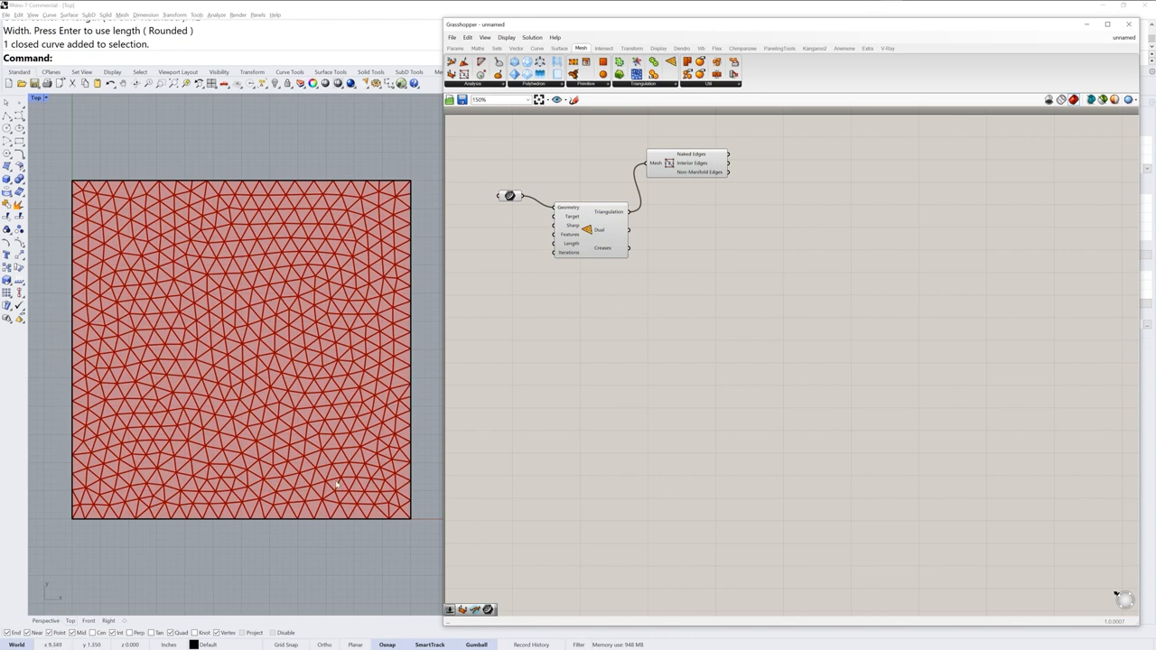
mouse_move(403, 399)
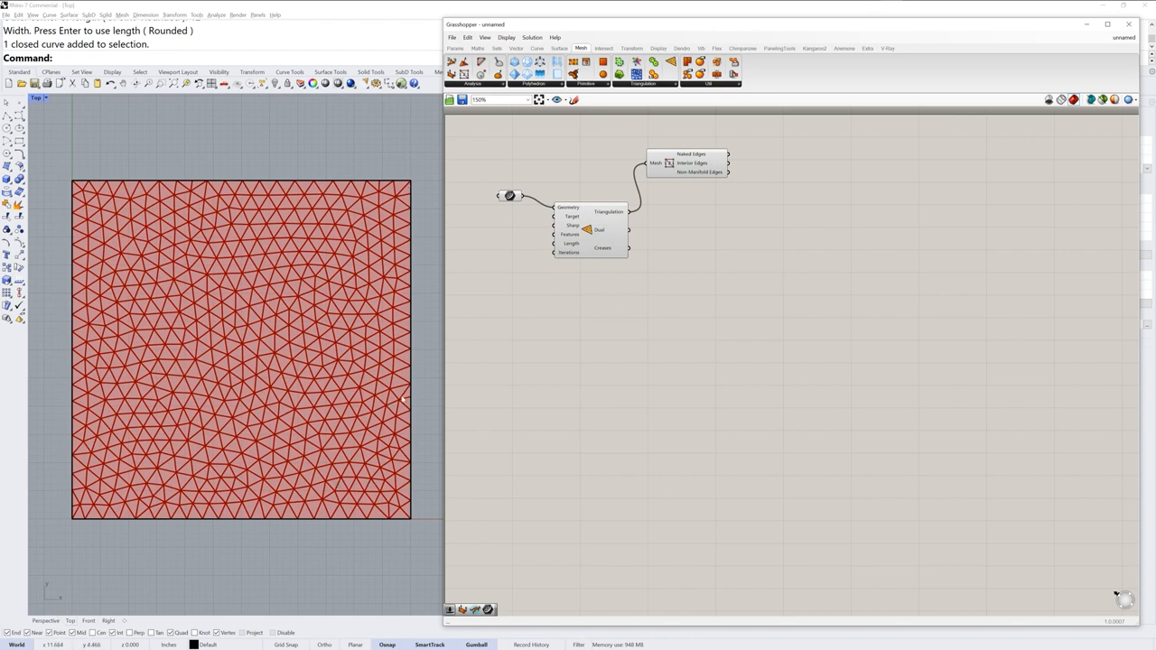
left_click(592, 230)
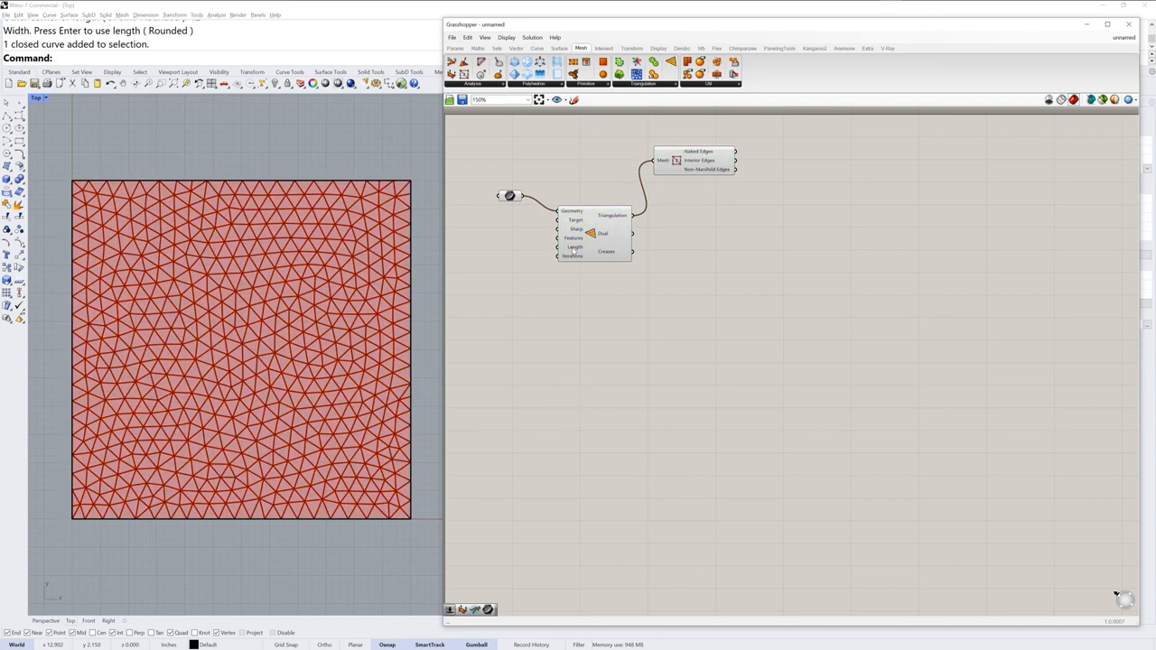
mouse_move(590, 354)
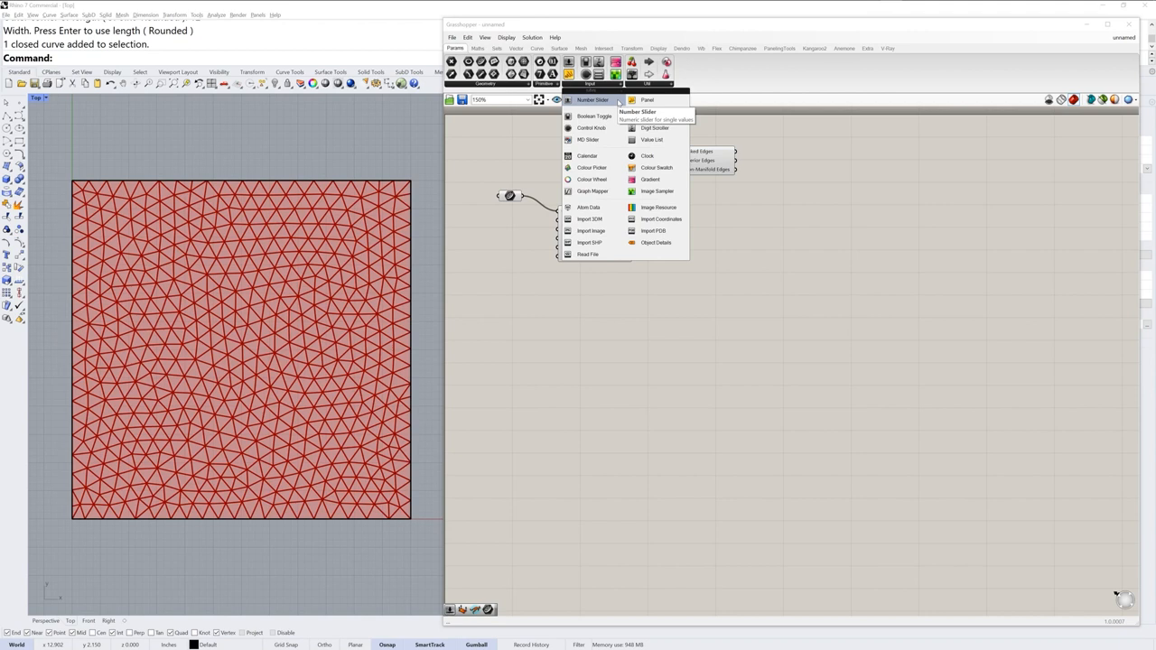
Connect a Number Slider to TriRemesh's Length input and set it to 0.523.
left_click(592, 100)
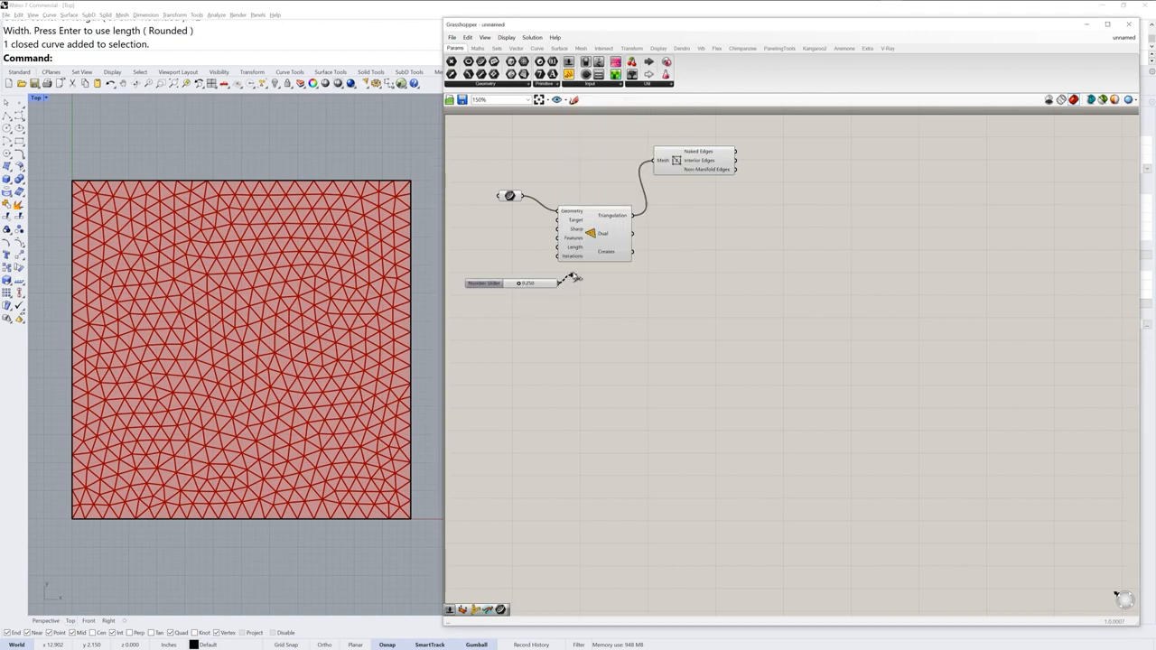
left_click(610, 234)
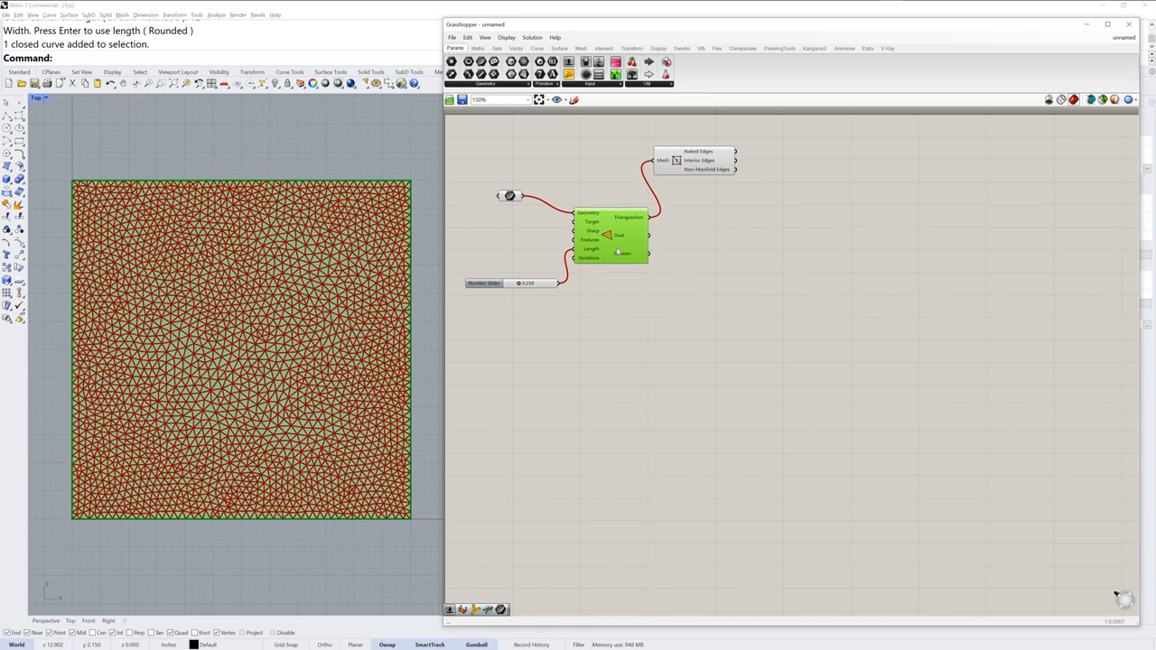
left_click_drag(520, 283, 535, 282)
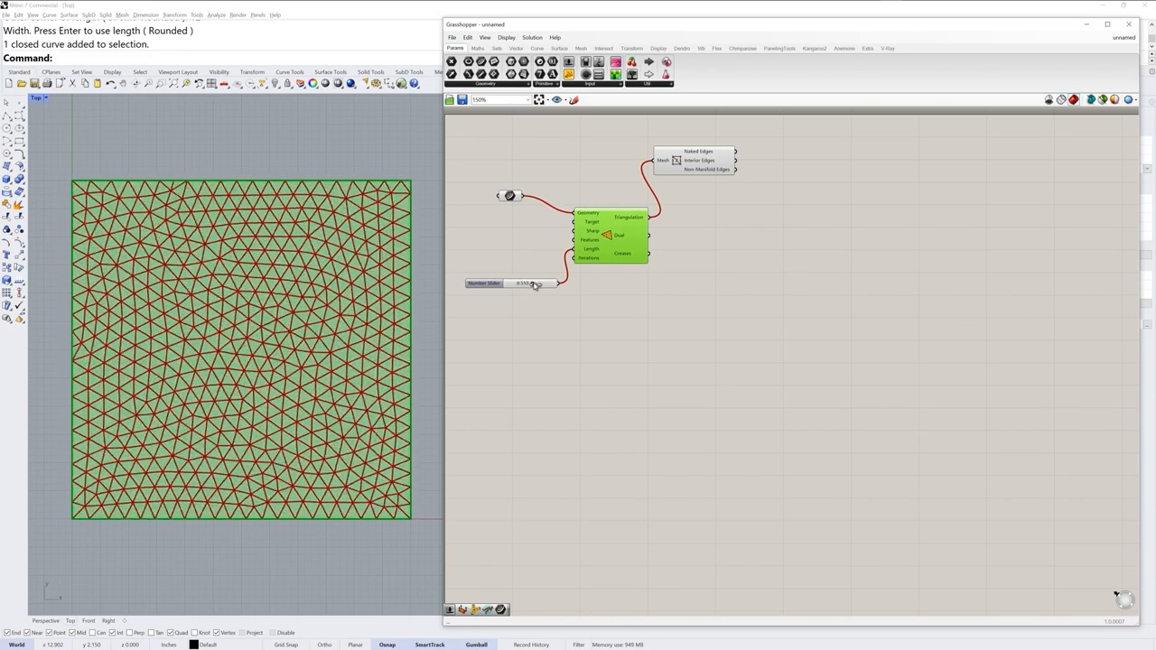
left_click_drag(533, 283, 524, 284)
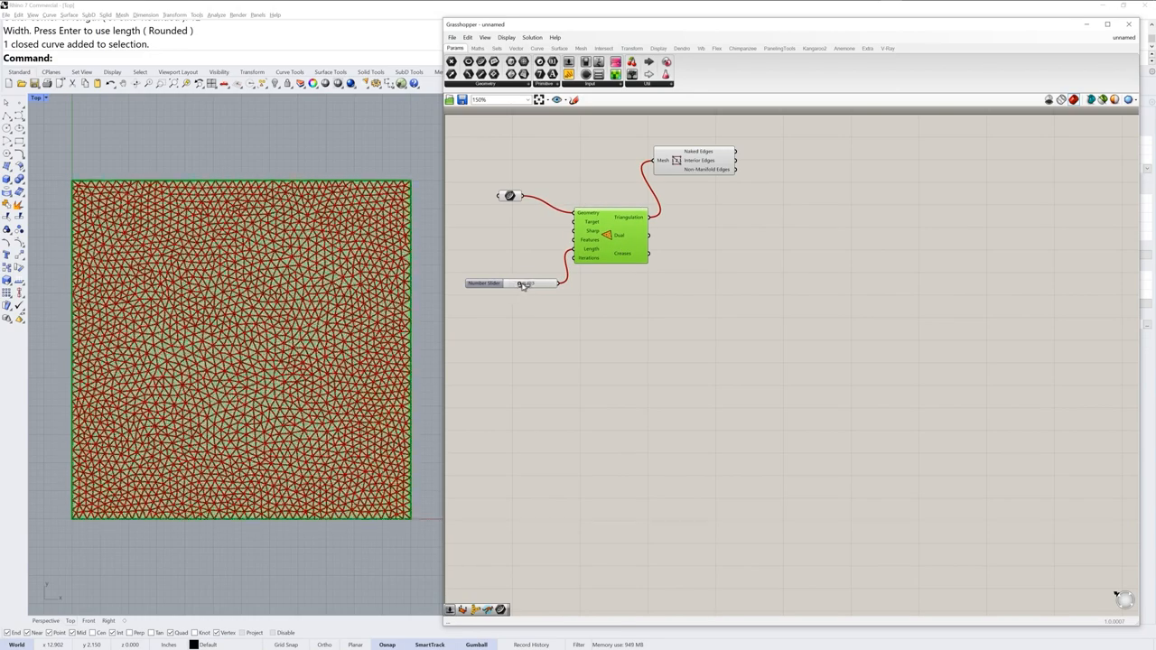
left_click_drag(519, 283, 533, 283)
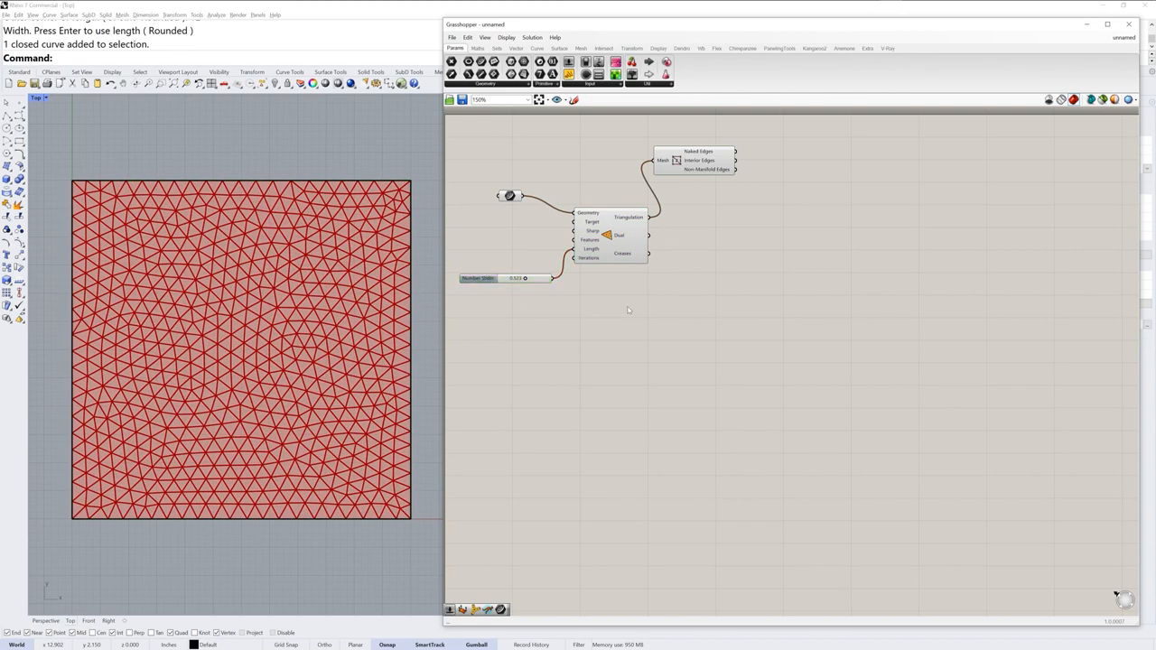
Turn off the Mesh Edges component's preview in Rhino.
left_click(695, 159)
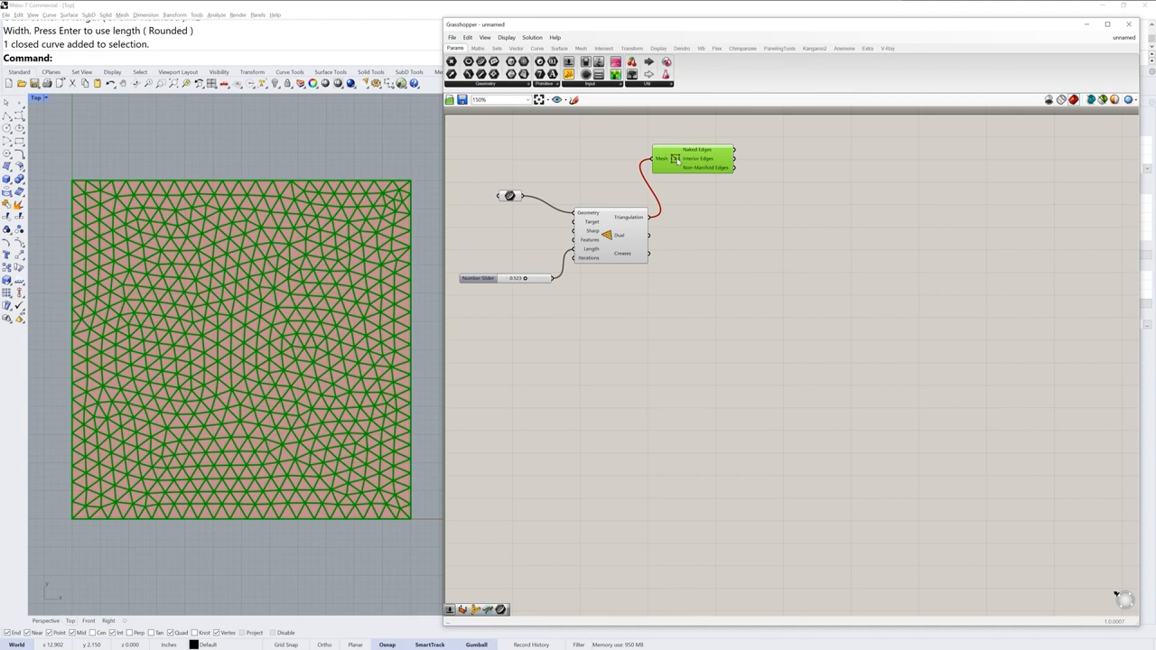
mouse_move(677, 162)
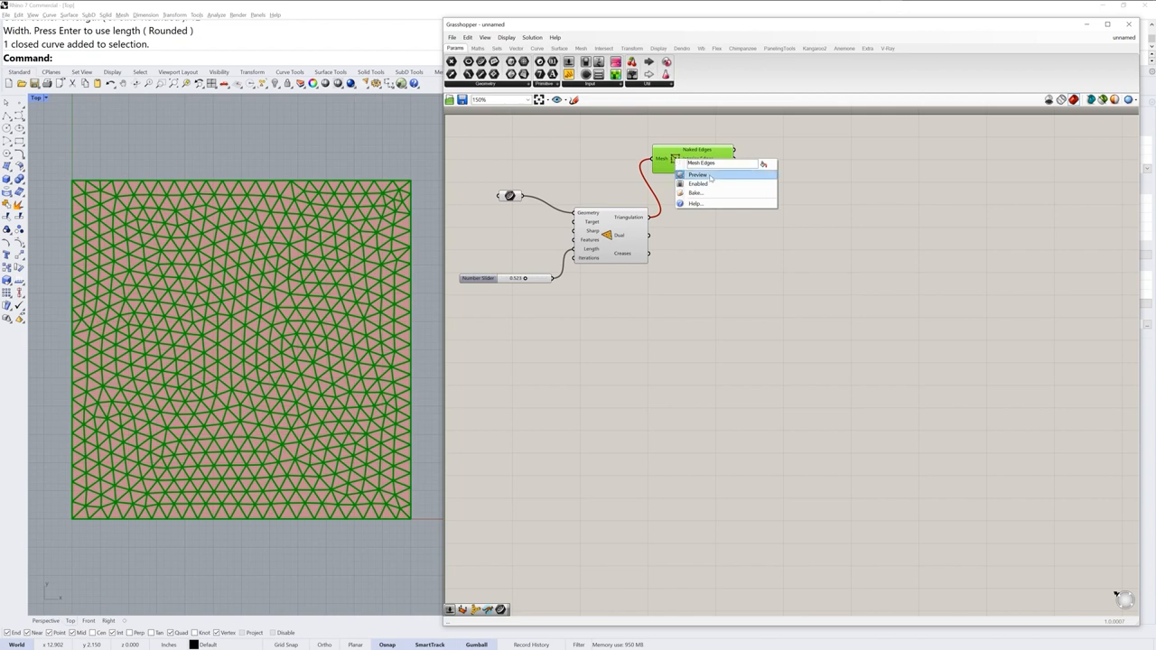
left_click(698, 175)
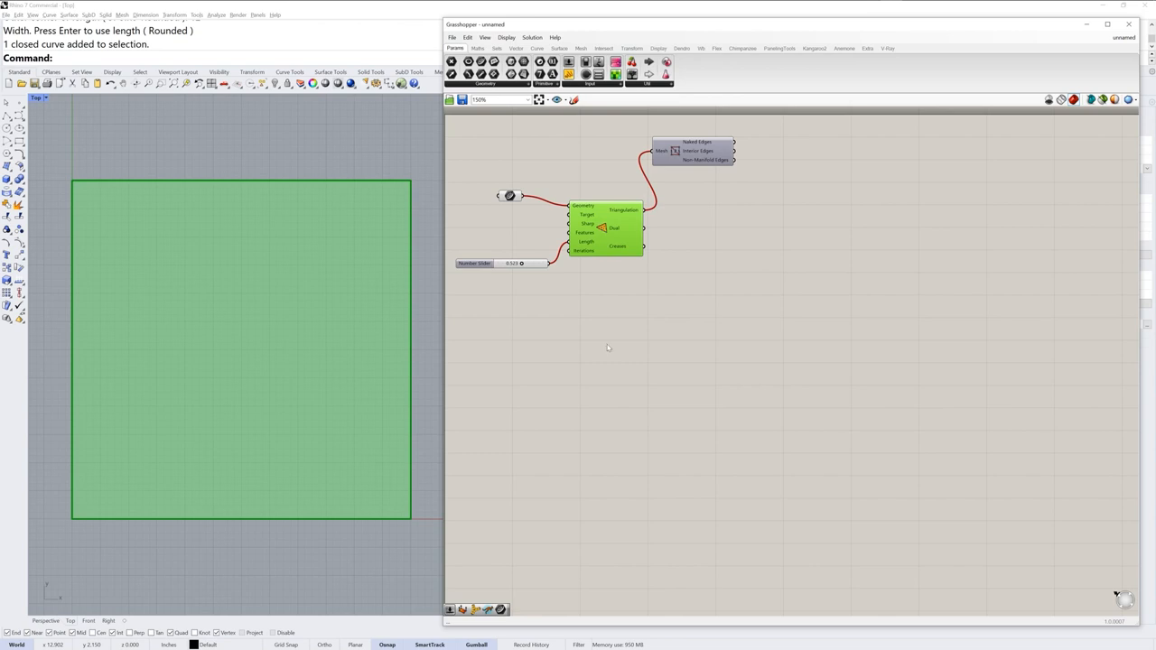
mouse_move(610, 345)
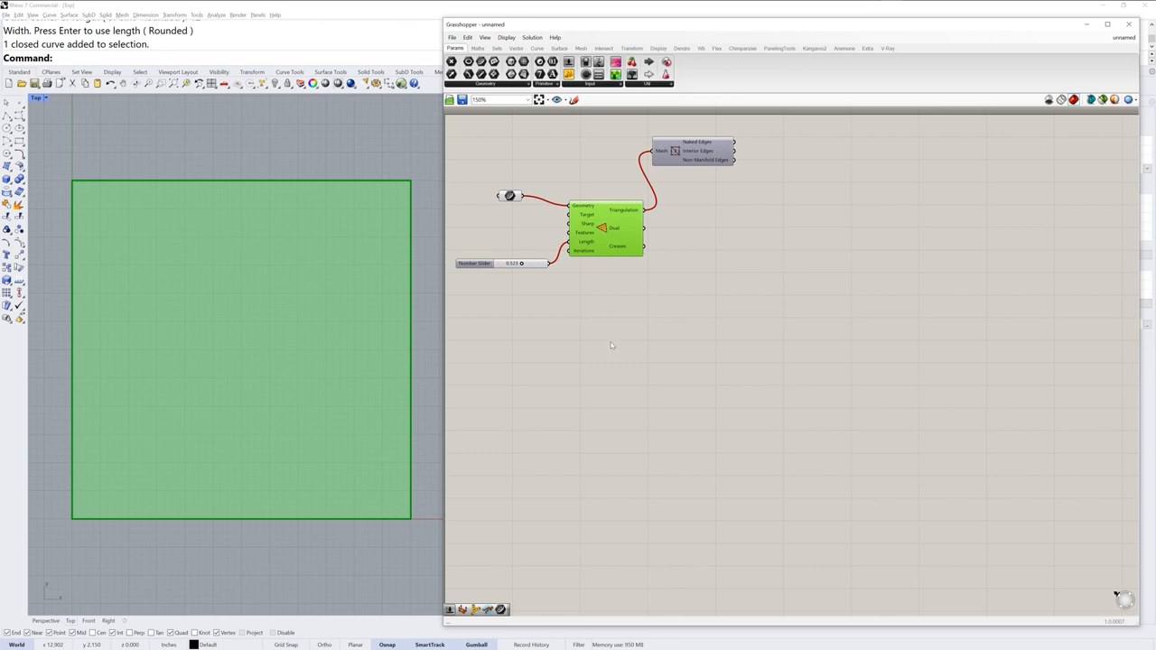
mouse_move(659, 263)
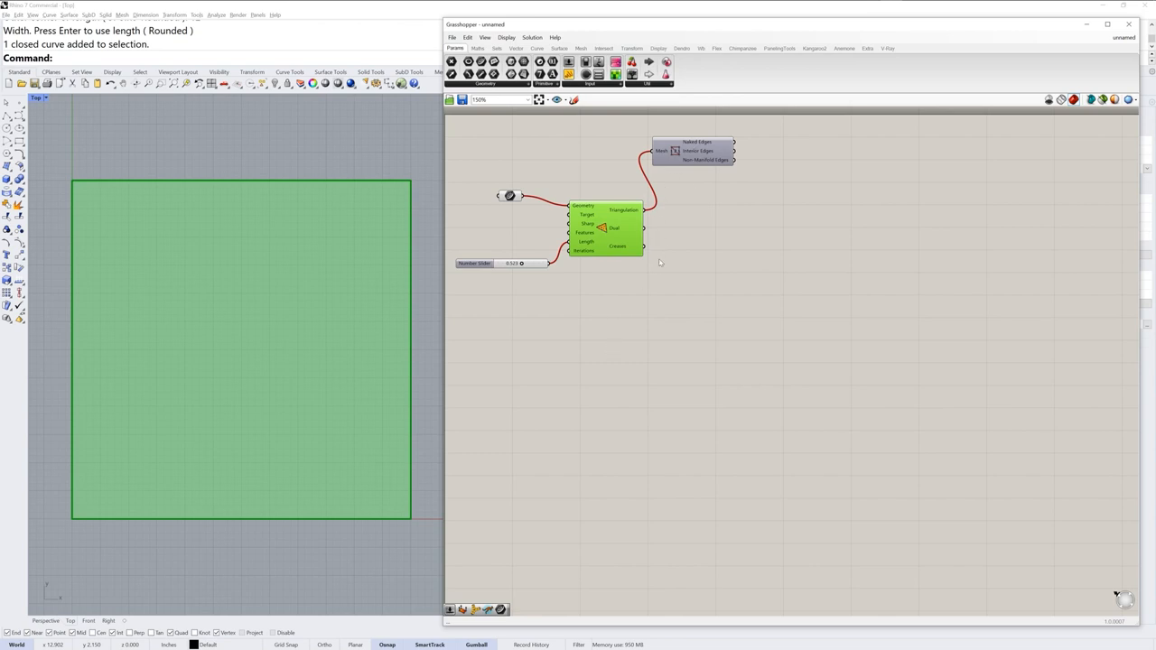
left_click(581, 48)
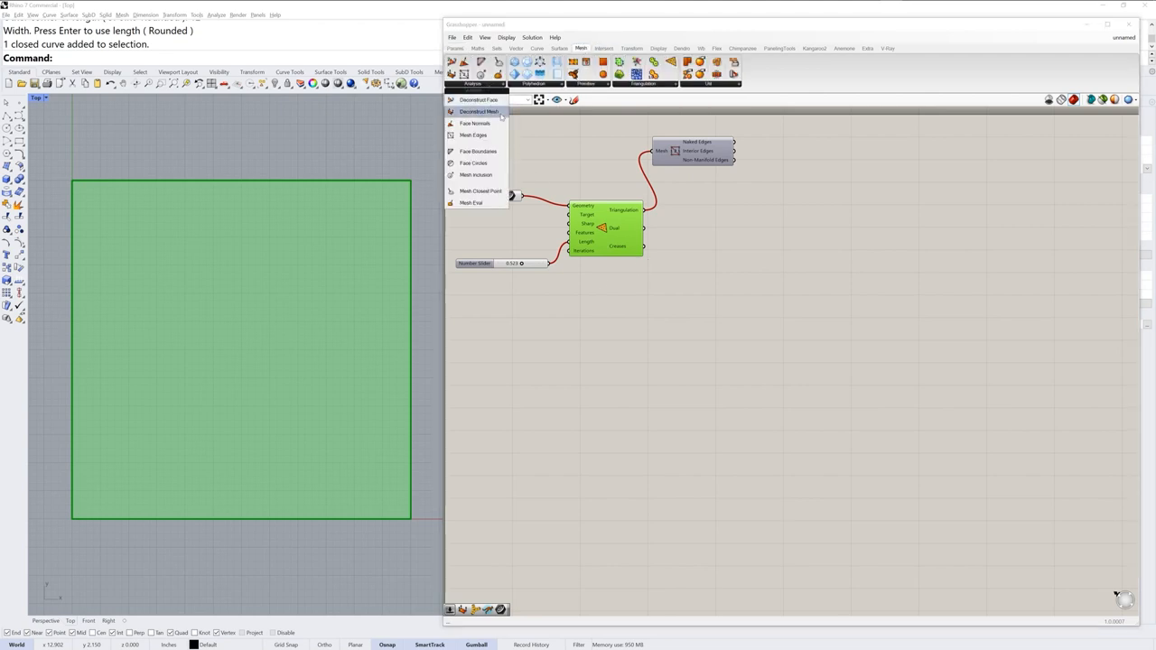
mouse_move(479, 111)
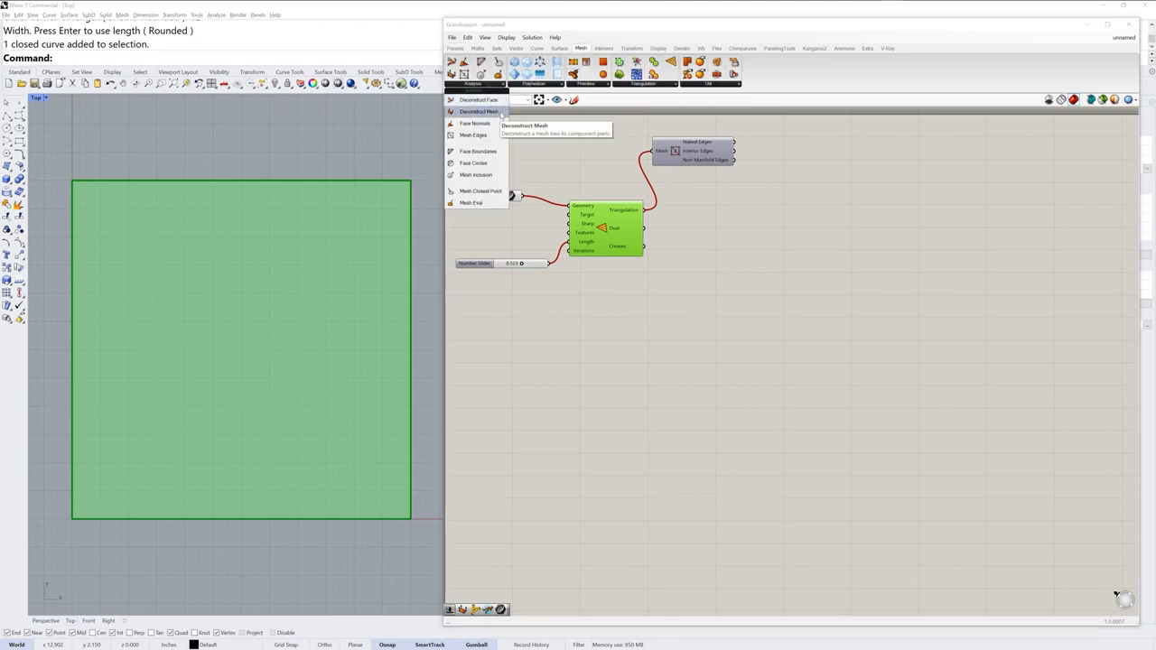
Place Deconstruct Mesh on the triangulation and position it beside TriRemesh.
left_click(479, 112)
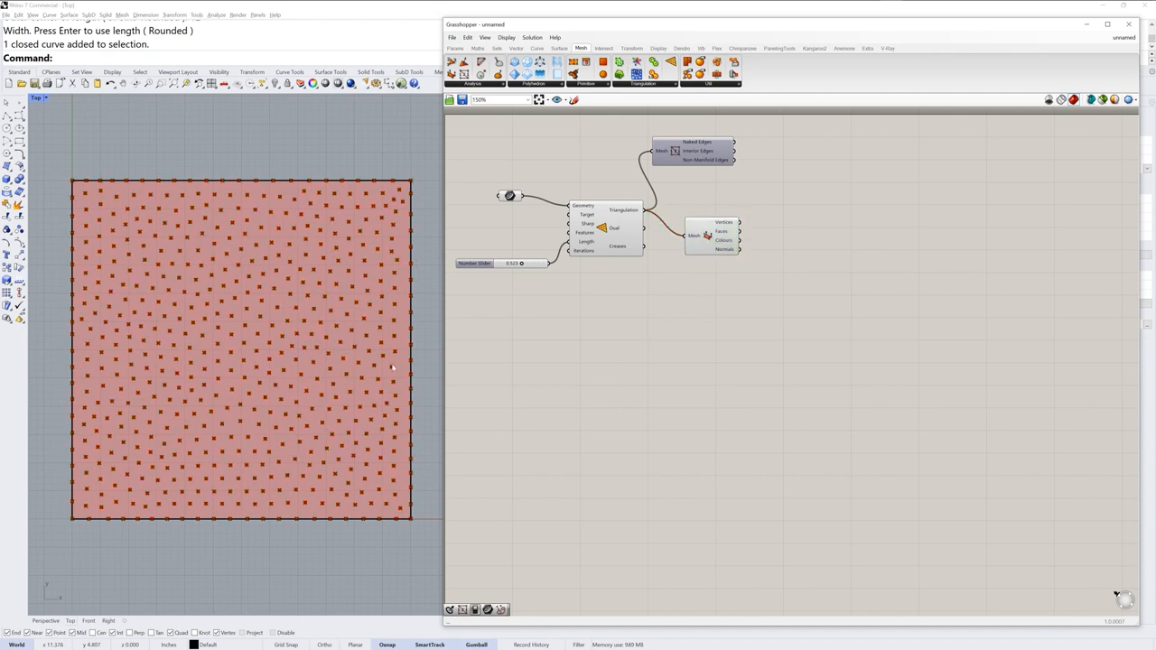
mouse_move(579, 414)
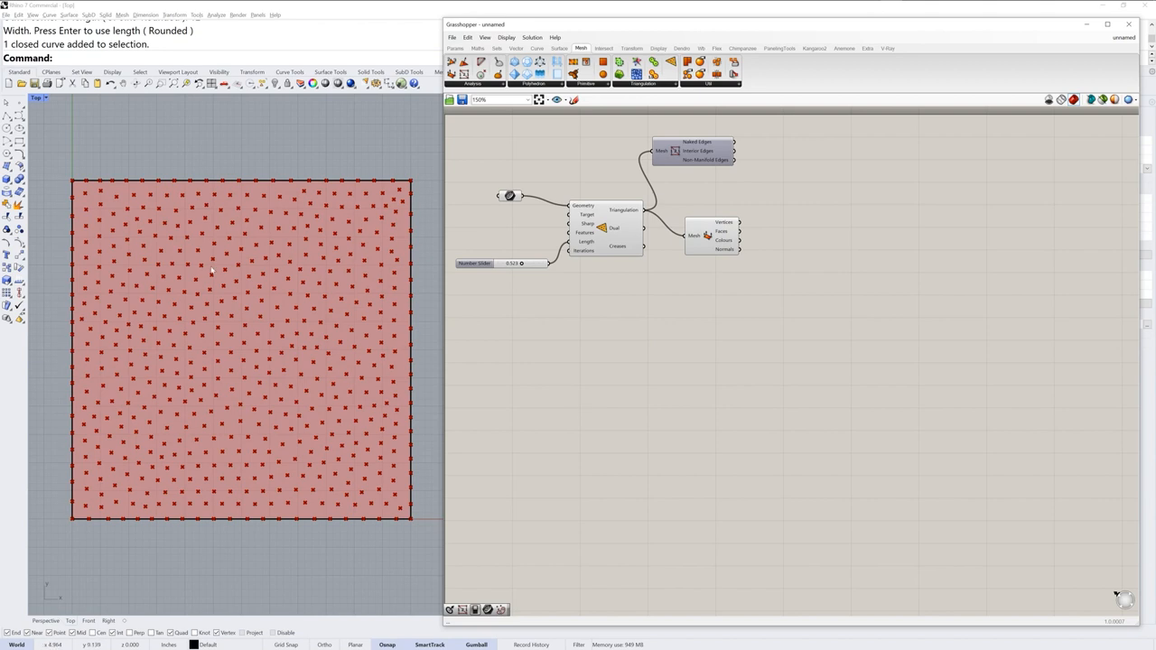
mouse_move(625, 362)
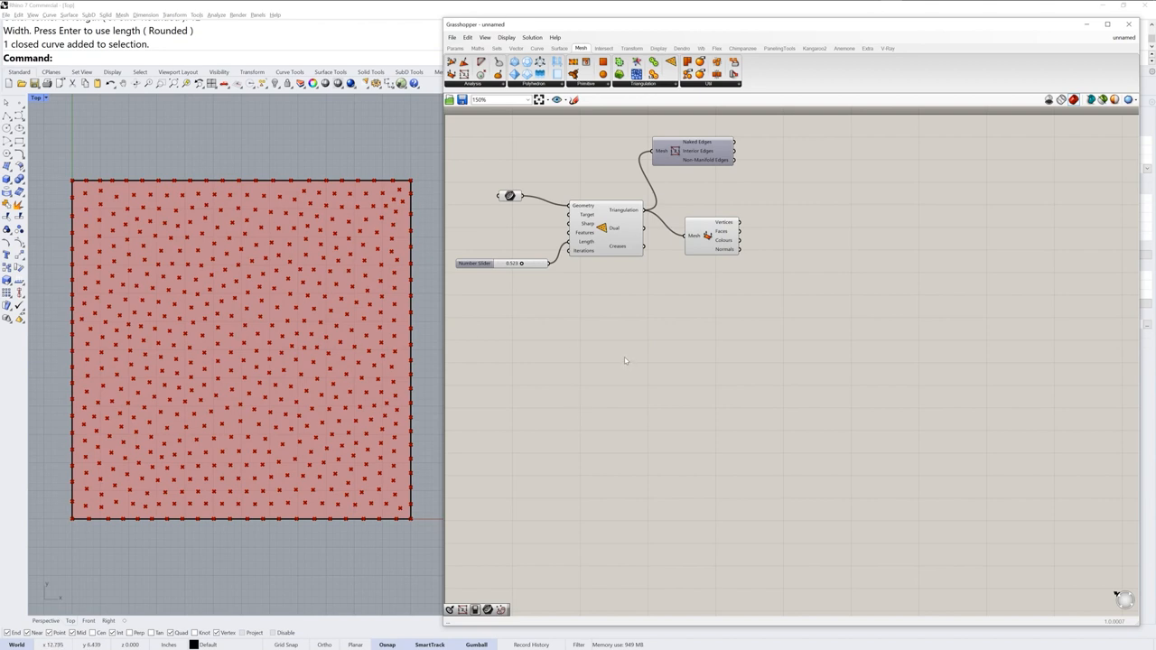
mouse_move(402, 198)
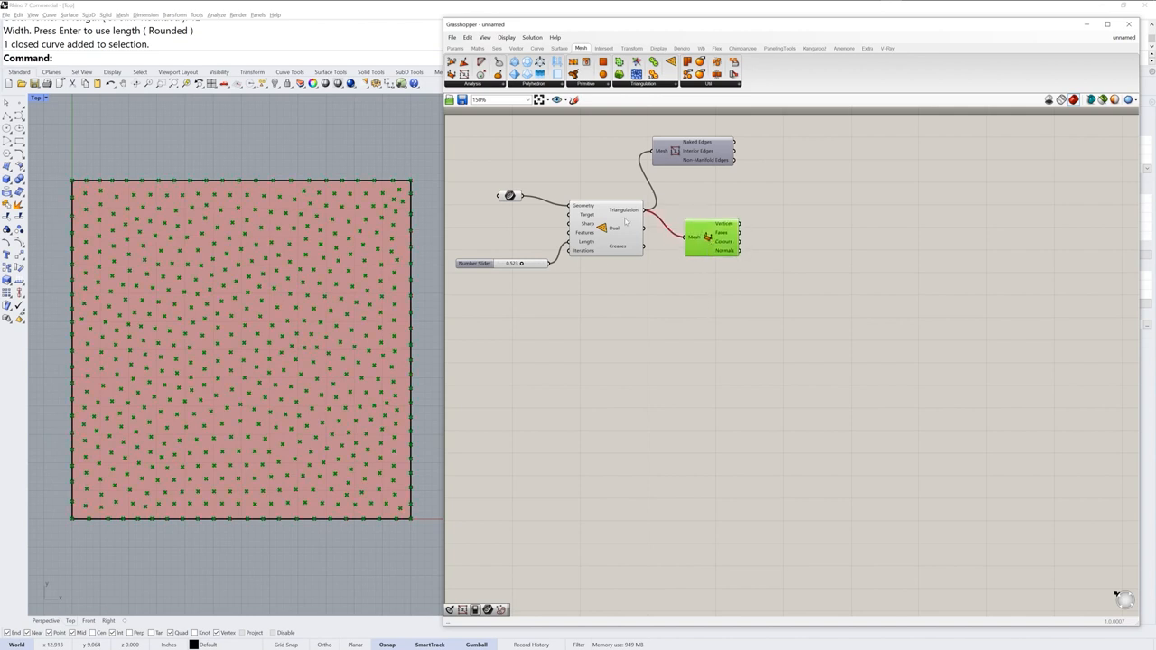
mouse_move(380, 530)
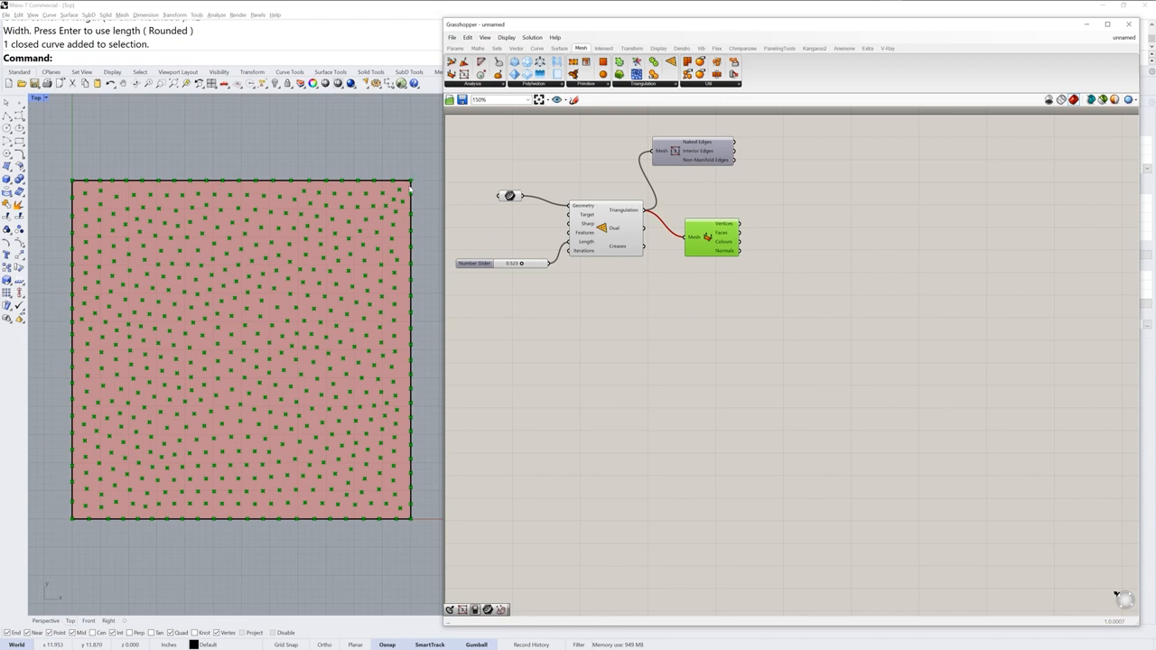
left_click_drag(714, 237, 727, 228)
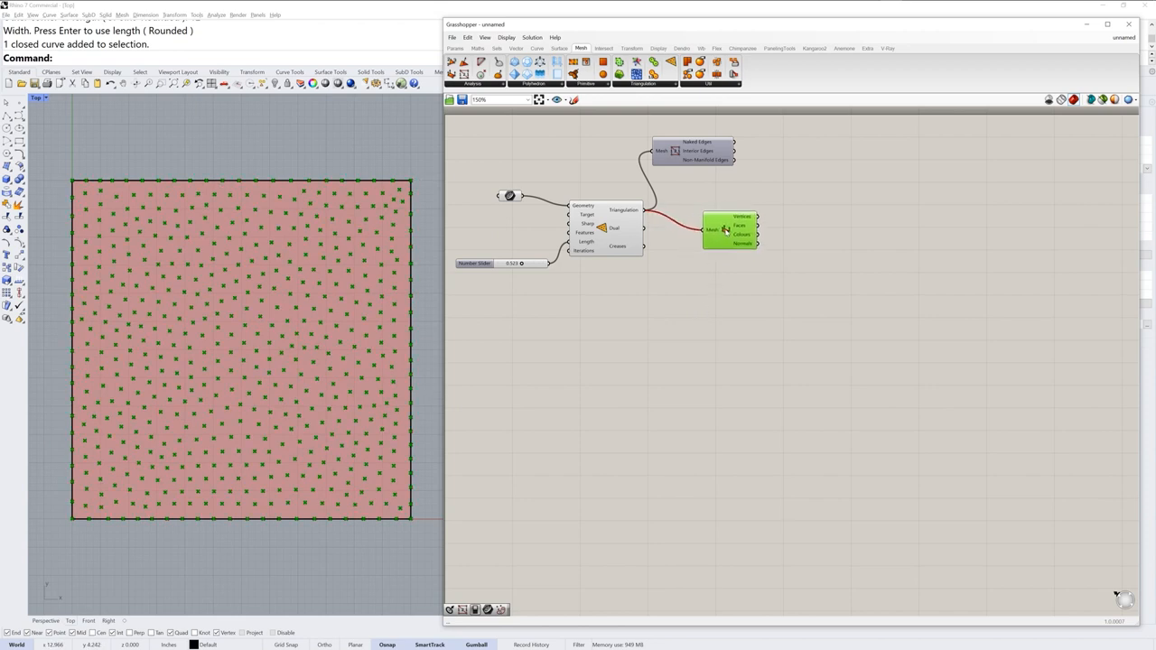
left_click(729, 231)
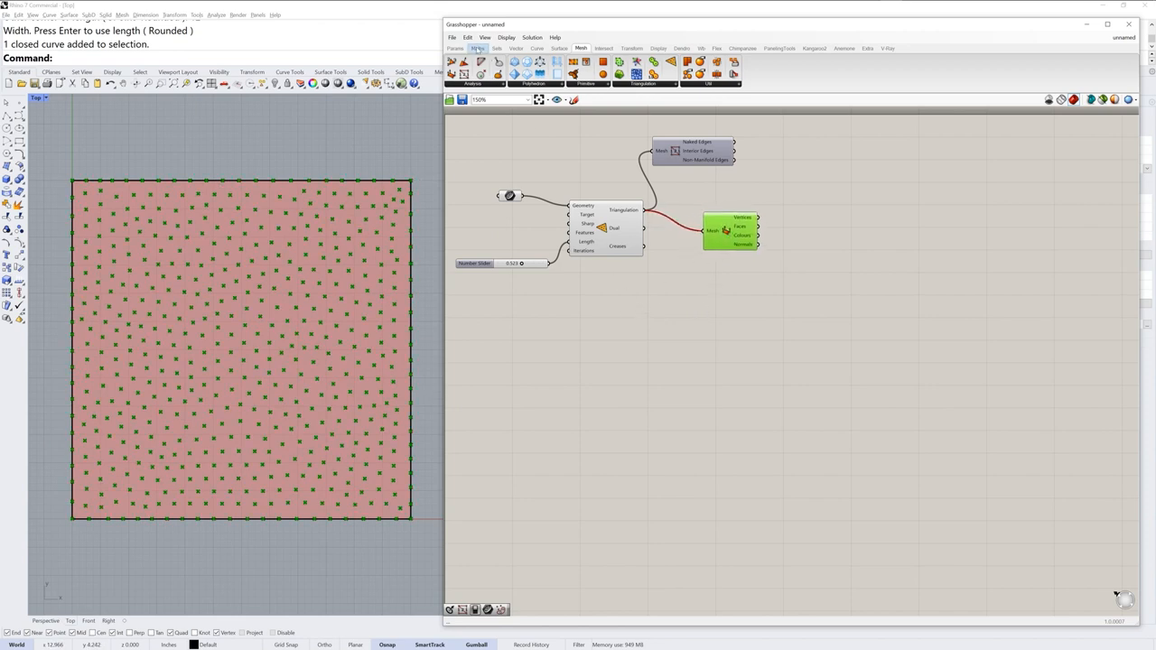
Add a Larger Than component from Maths > Operators.
left_click(478, 48)
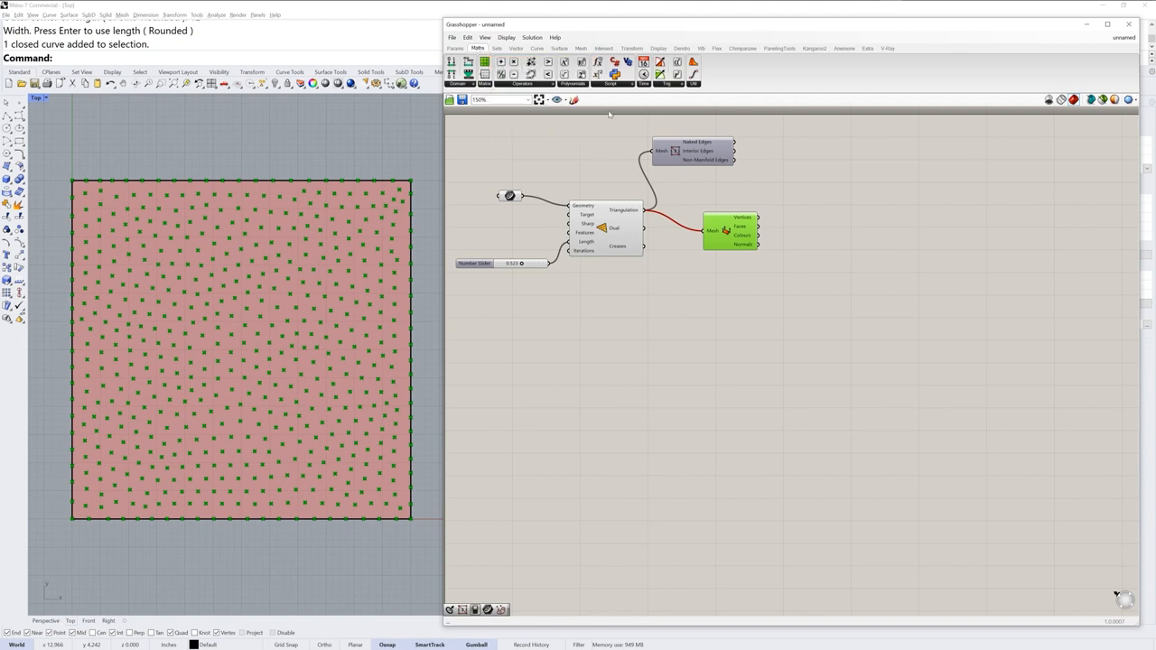
left_click(522, 84)
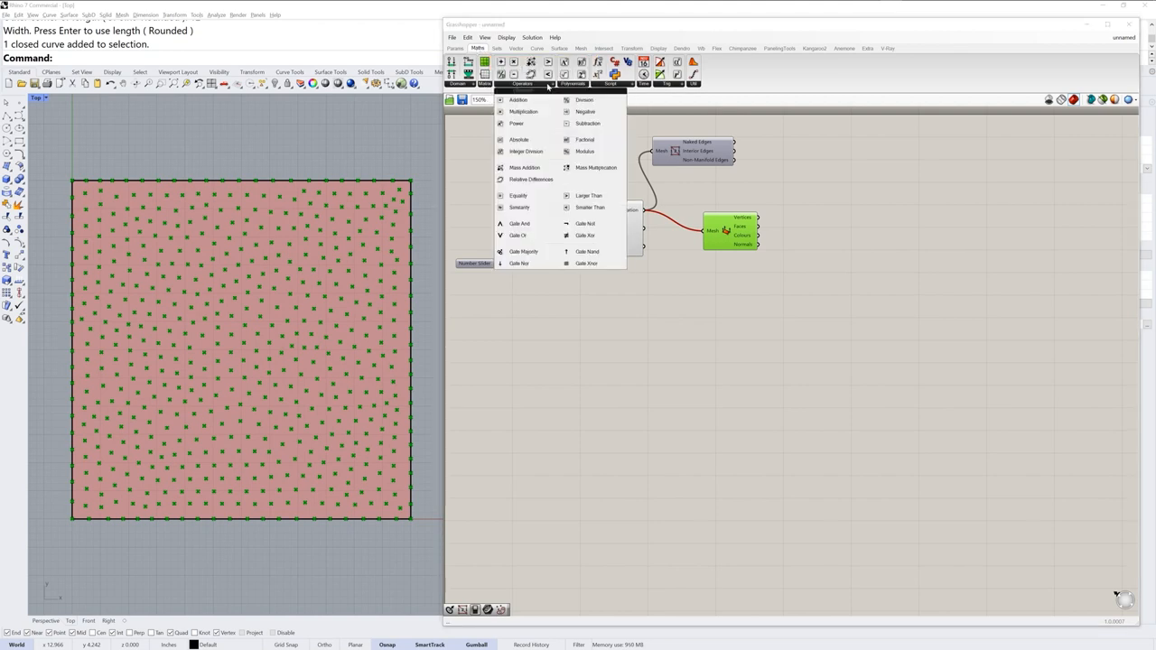
mouse_move(588, 195)
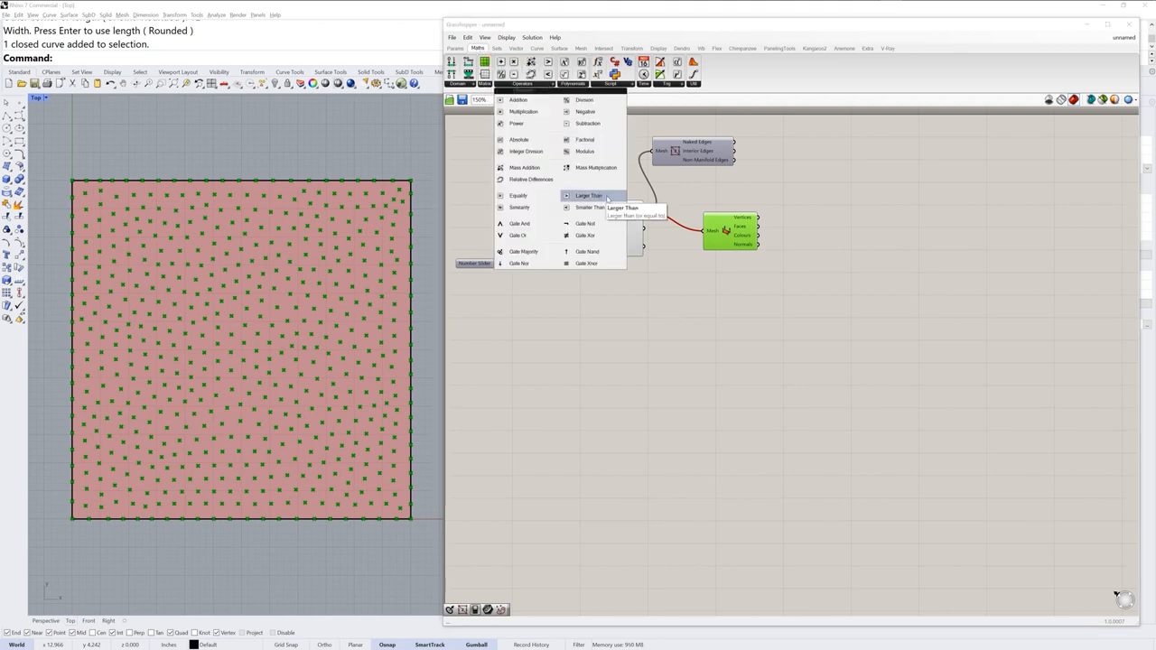
left_click(588, 196)
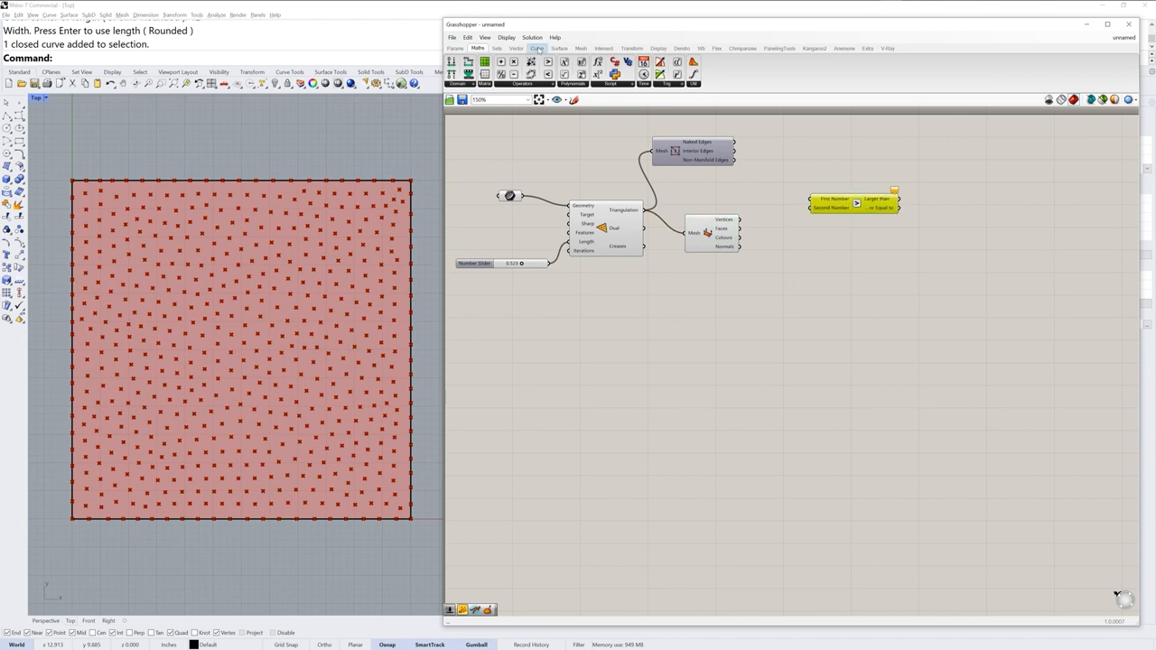
Add Point In Curve testing mesh vertices, feeding Larger Than's First Number.
left_click(538, 48)
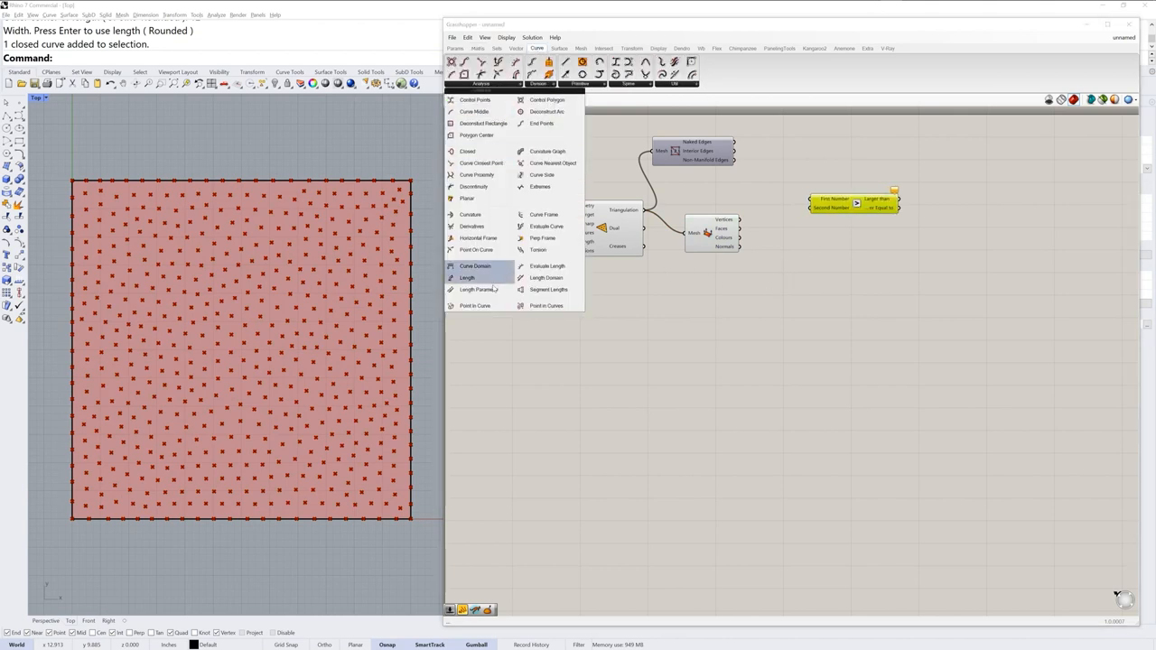
mouse_move(474, 306)
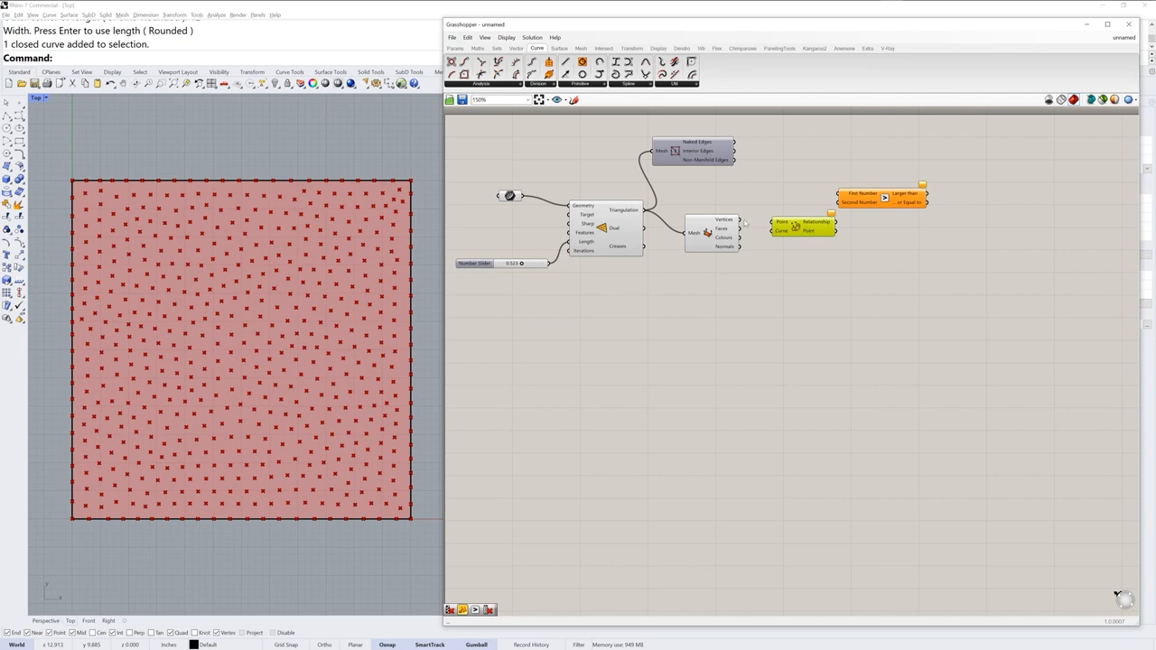
left_click_drag(802, 226, 790, 201)
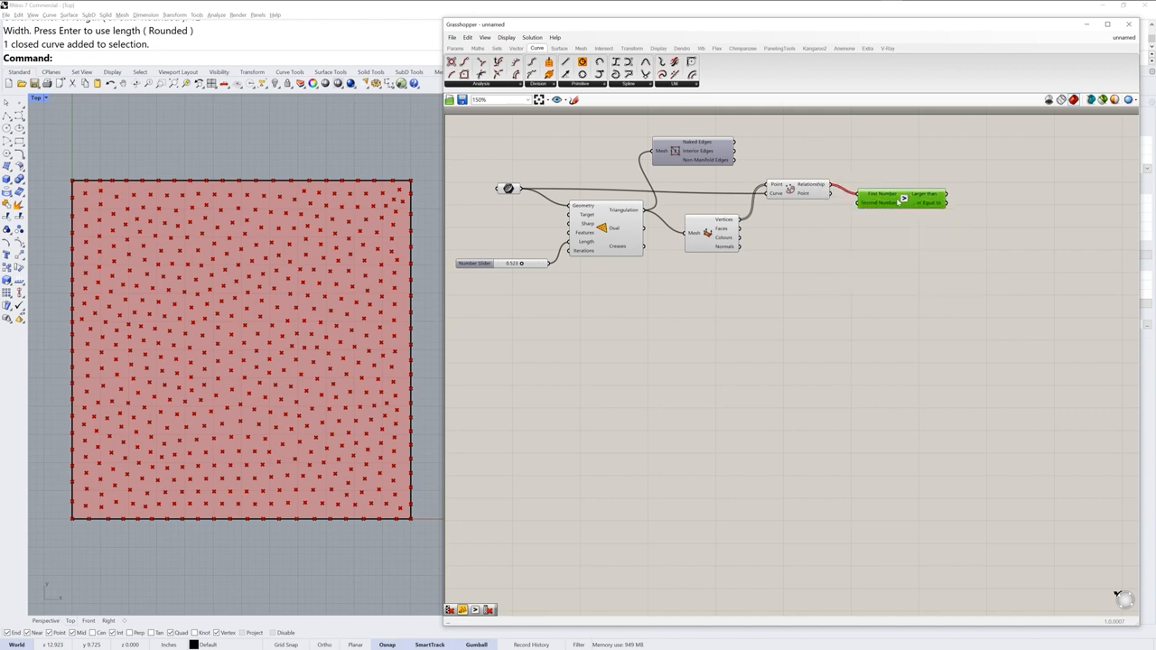
left_click_drag(901, 198, 901, 204)
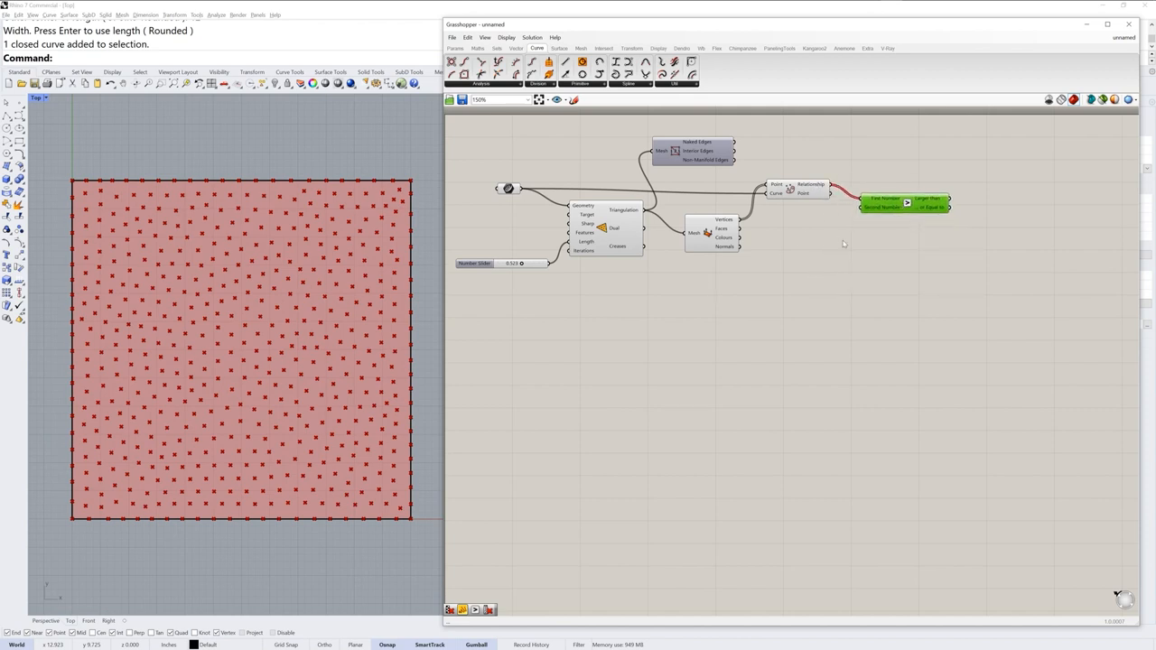
mouse_move(876, 207)
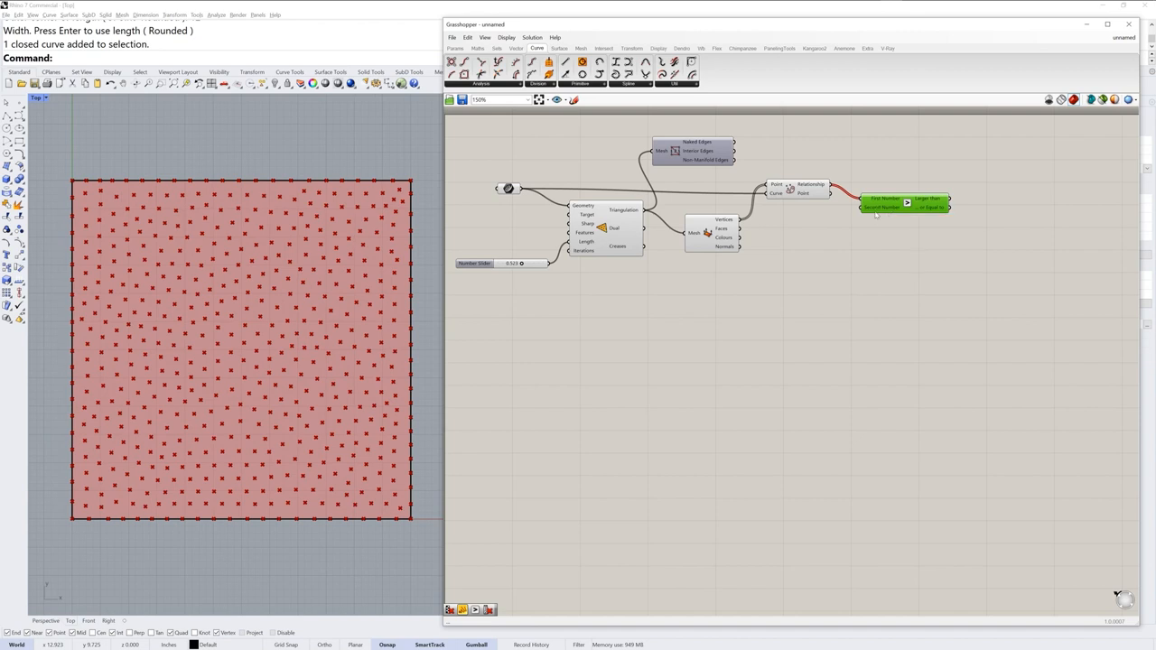
Set Larger Than's Second Number to 2 and commit the change.
right_click(885, 206)
type("2")
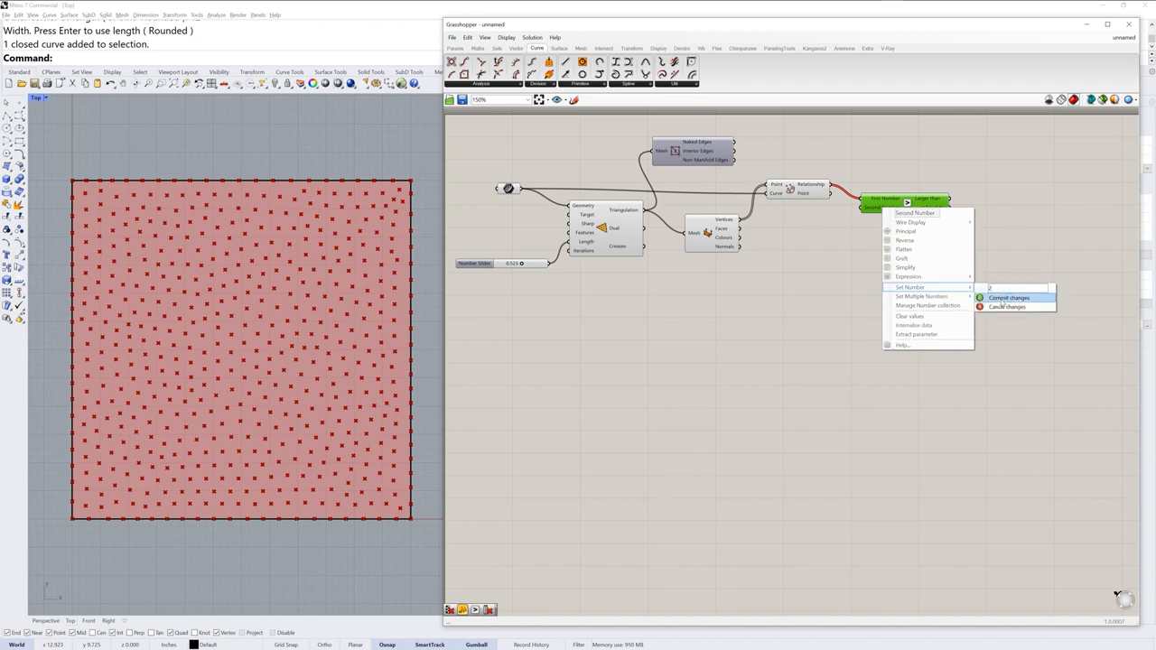
left_click(1009, 297)
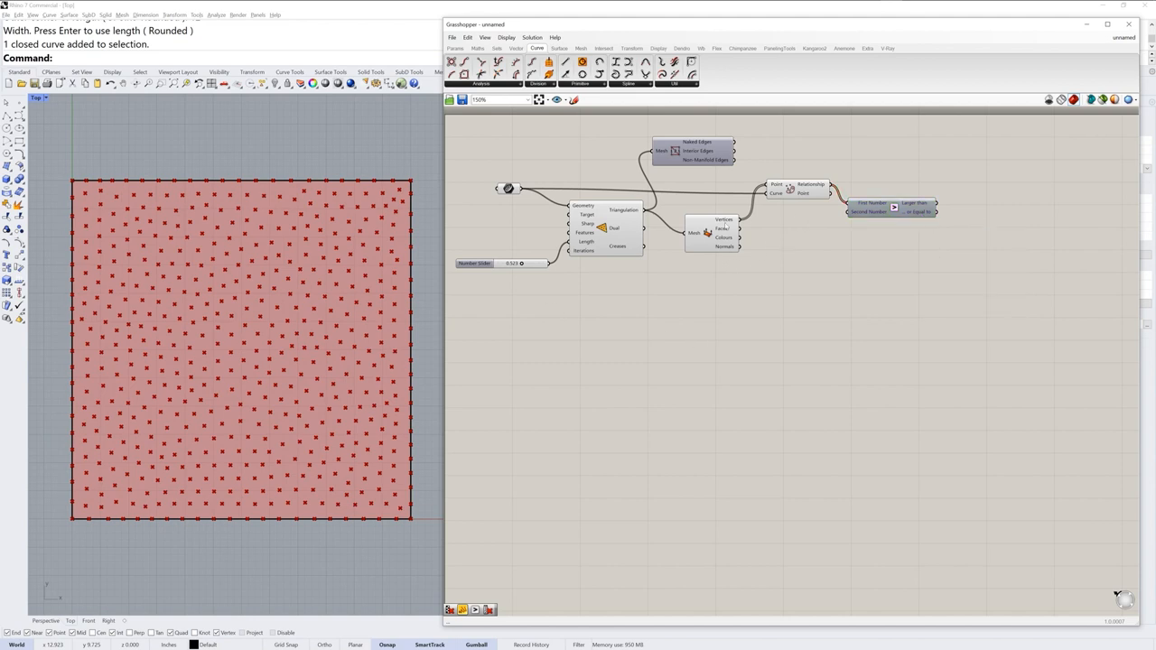
Show the Sets sequence component list to find Cull Pattern.
left_click(495, 49)
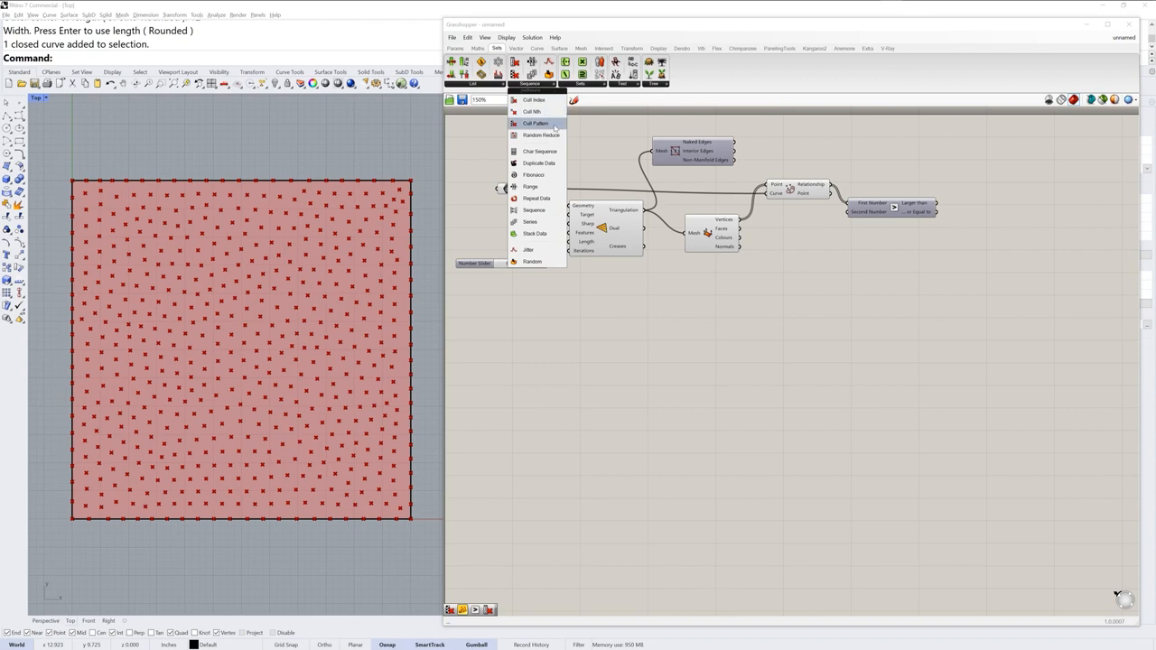
mouse_move(536, 123)
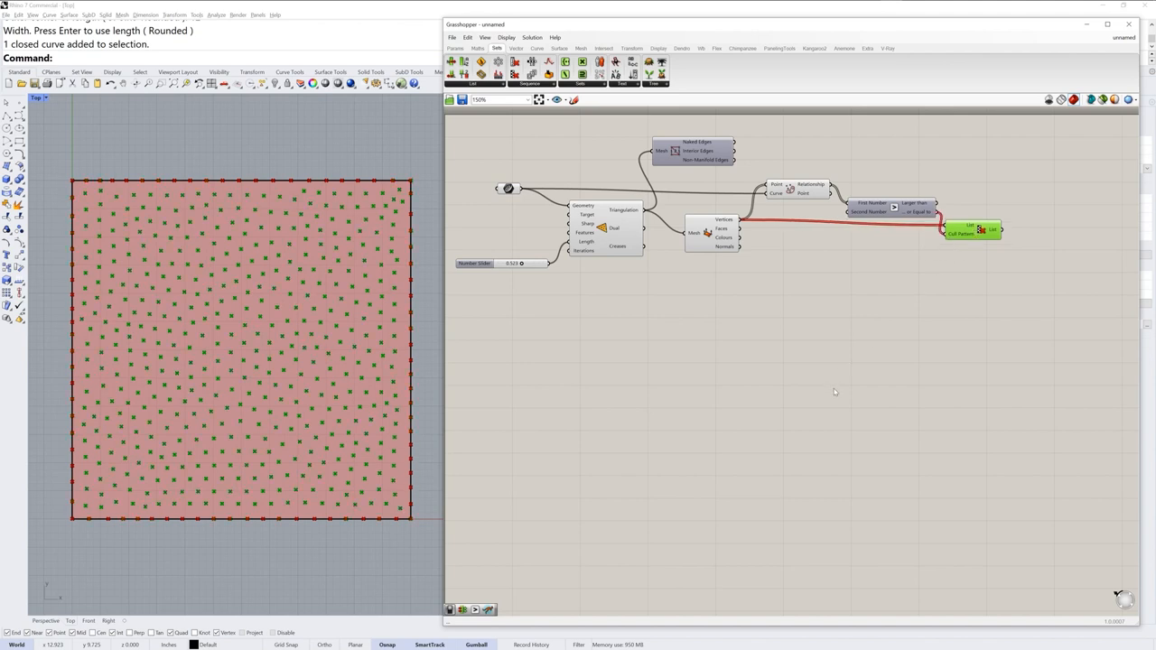
mouse_move(389, 366)
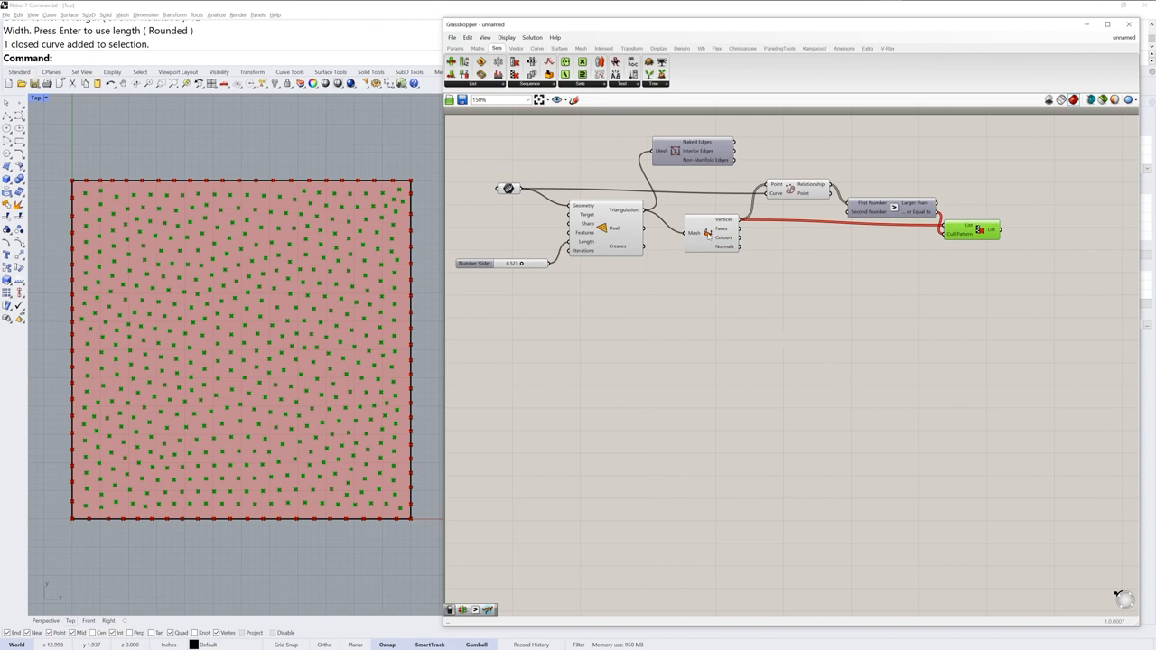
Select the Deconstruct Mesh component and bring up its context menu.
left_click(712, 233)
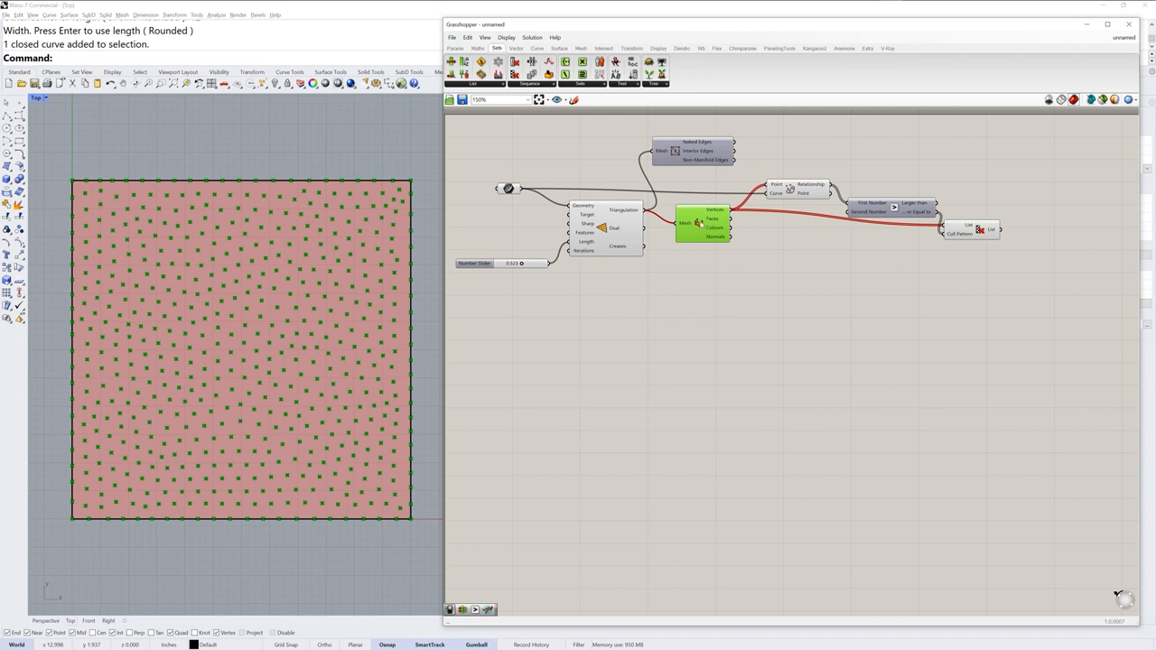
right_click(704, 222)
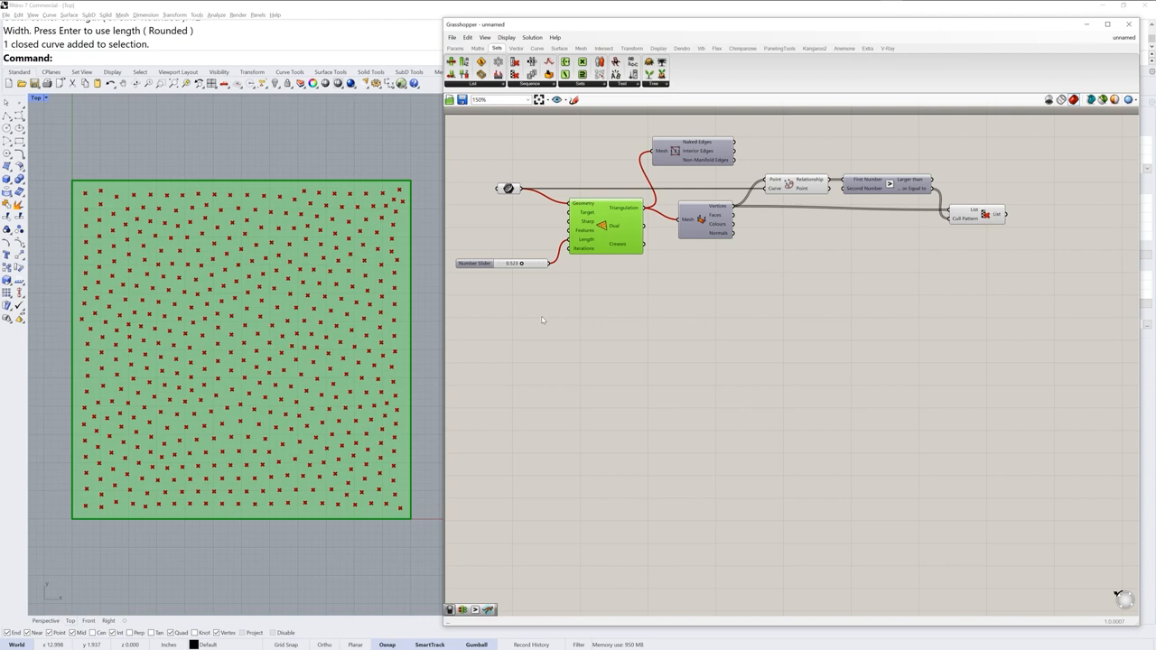
mouse_move(765, 58)
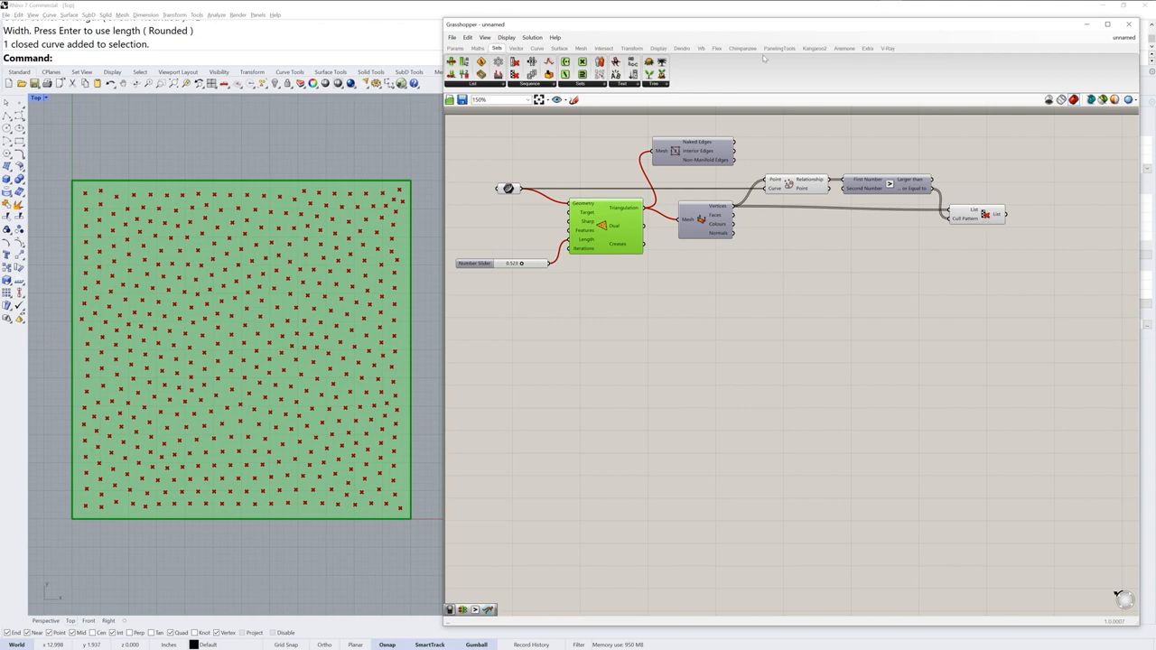
Place a Kangaroo2 Solver and an ImageCircles goal on the canvas.
left_click(813, 48)
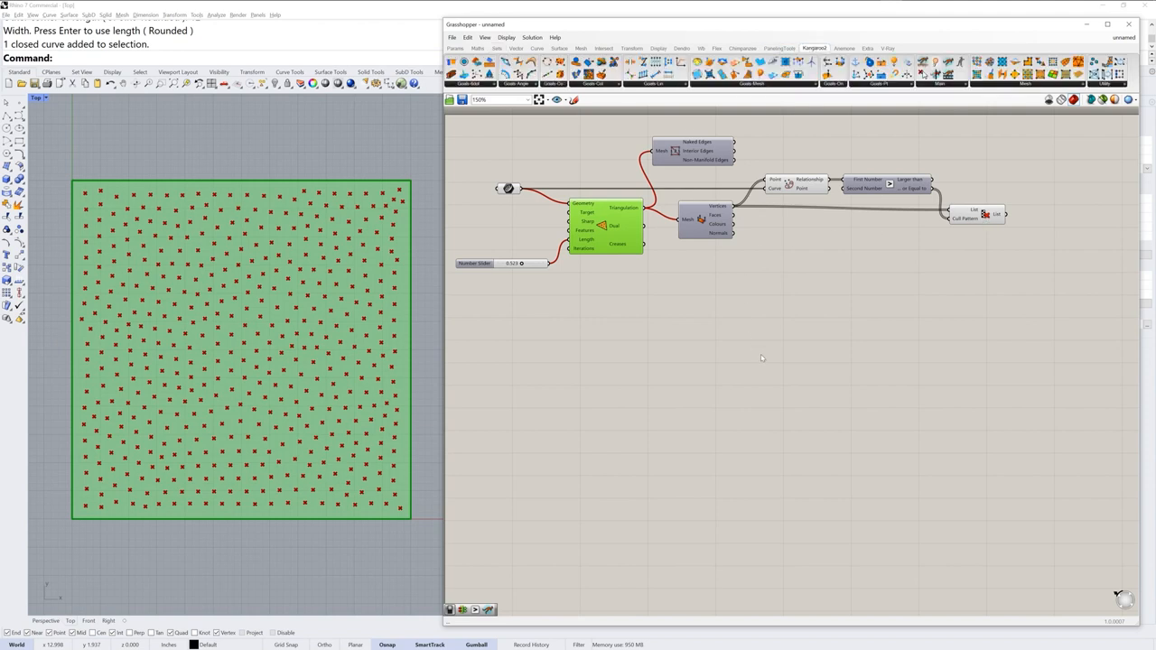
mouse_move(798, 104)
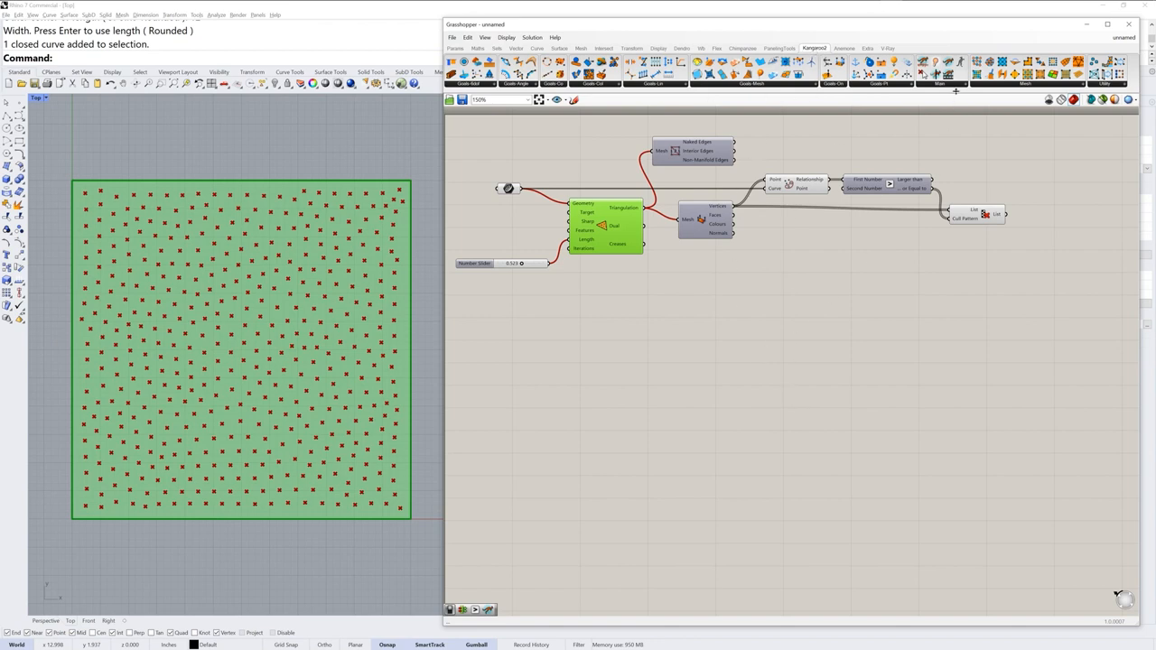
left_click(940, 83)
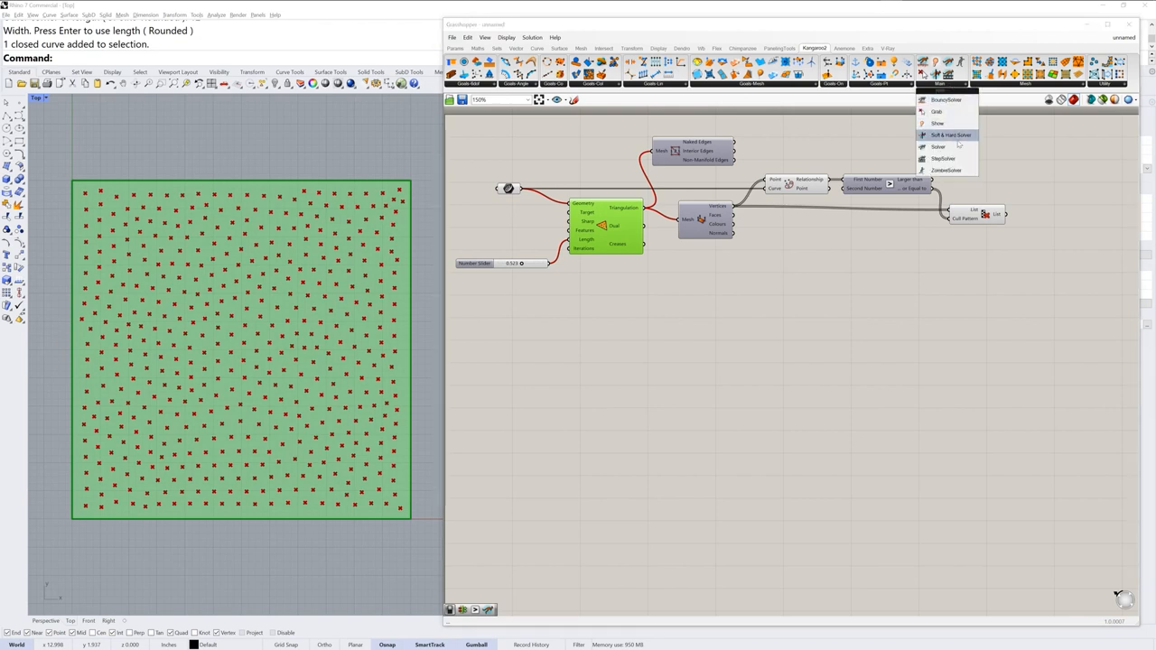
mouse_move(940, 146)
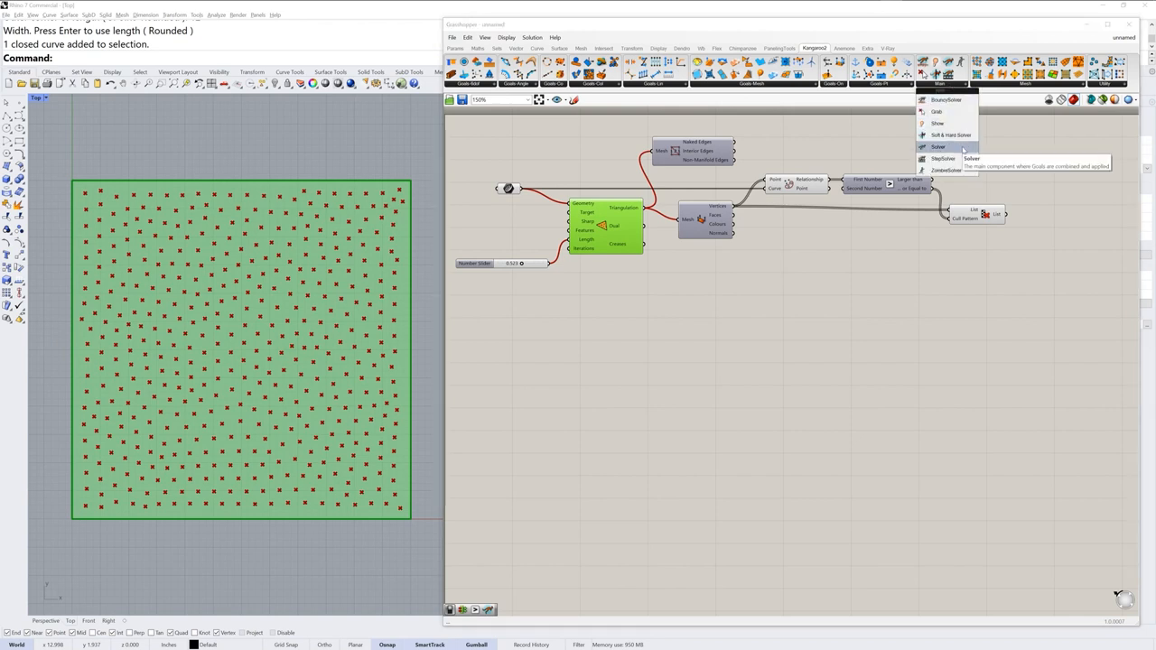
left_click(939, 147)
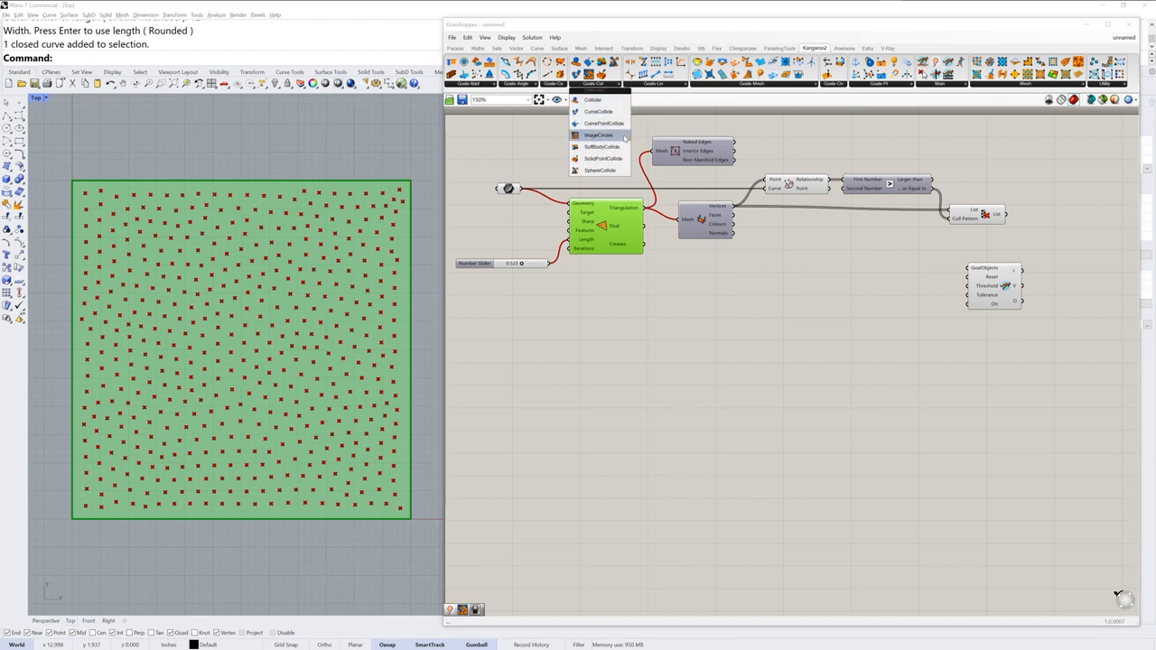
left_click(599, 135)
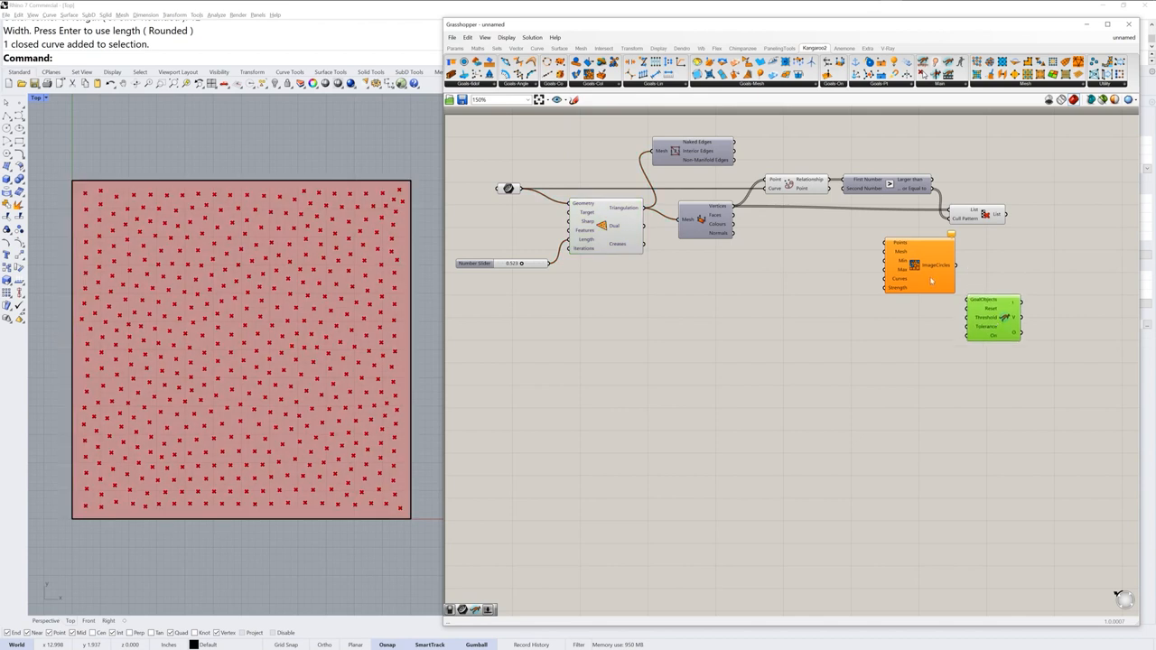
Reposition the ImageCircles goal on the canvas before wiring it.
left_click(916, 267)
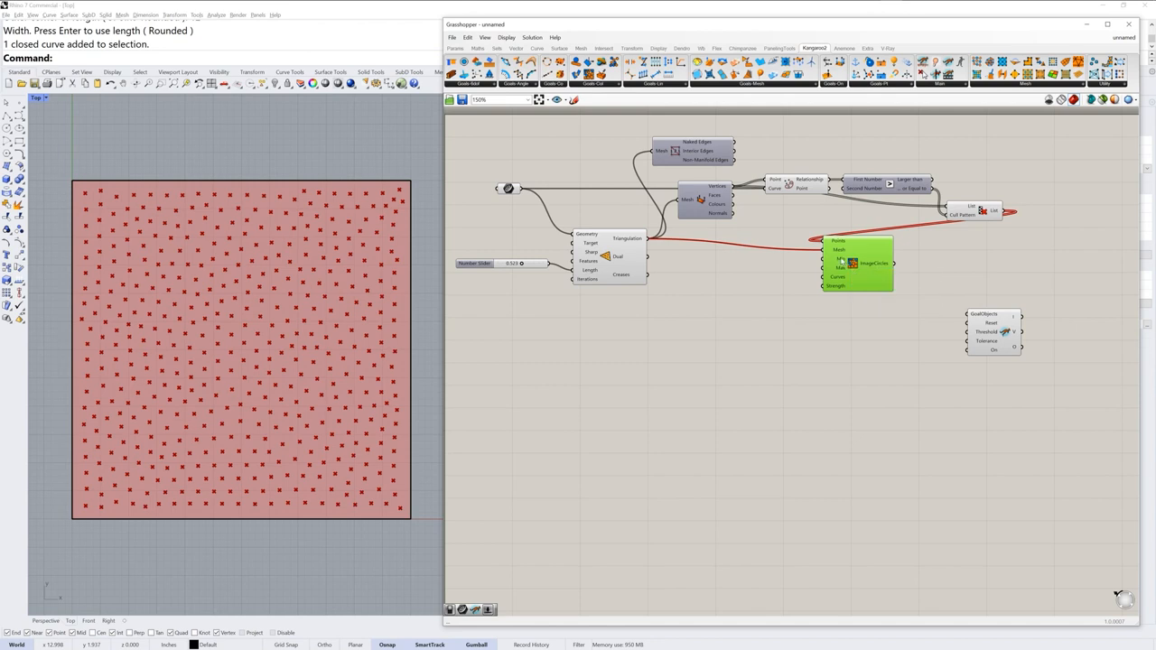
mouse_move(884, 337)
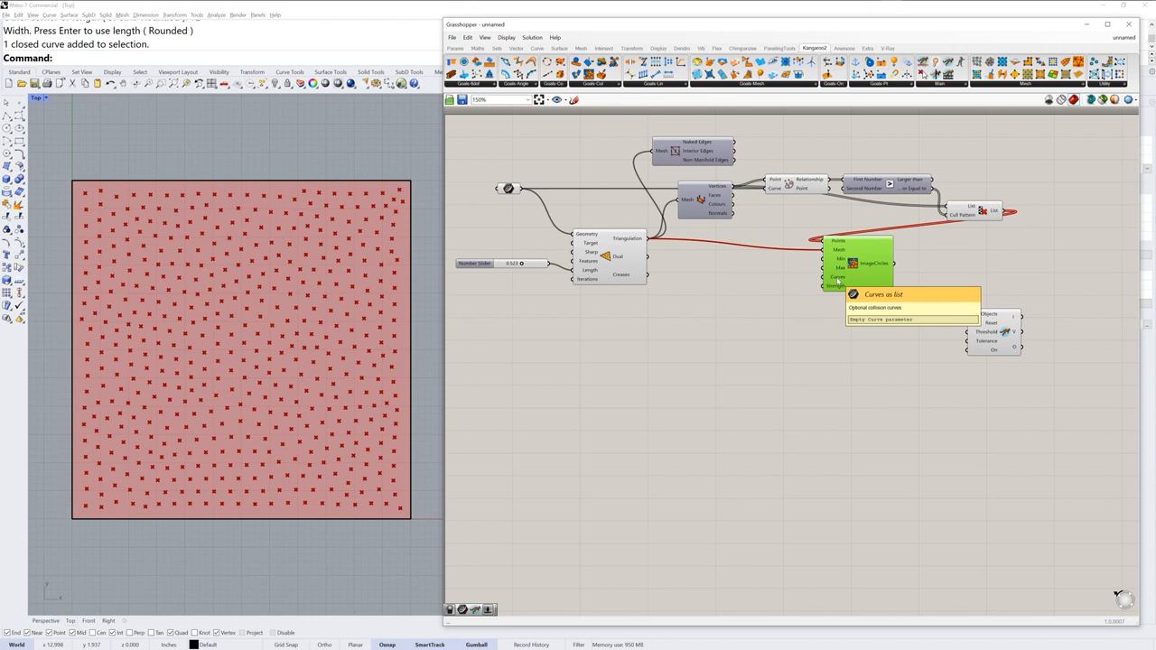
mouse_move(526, 193)
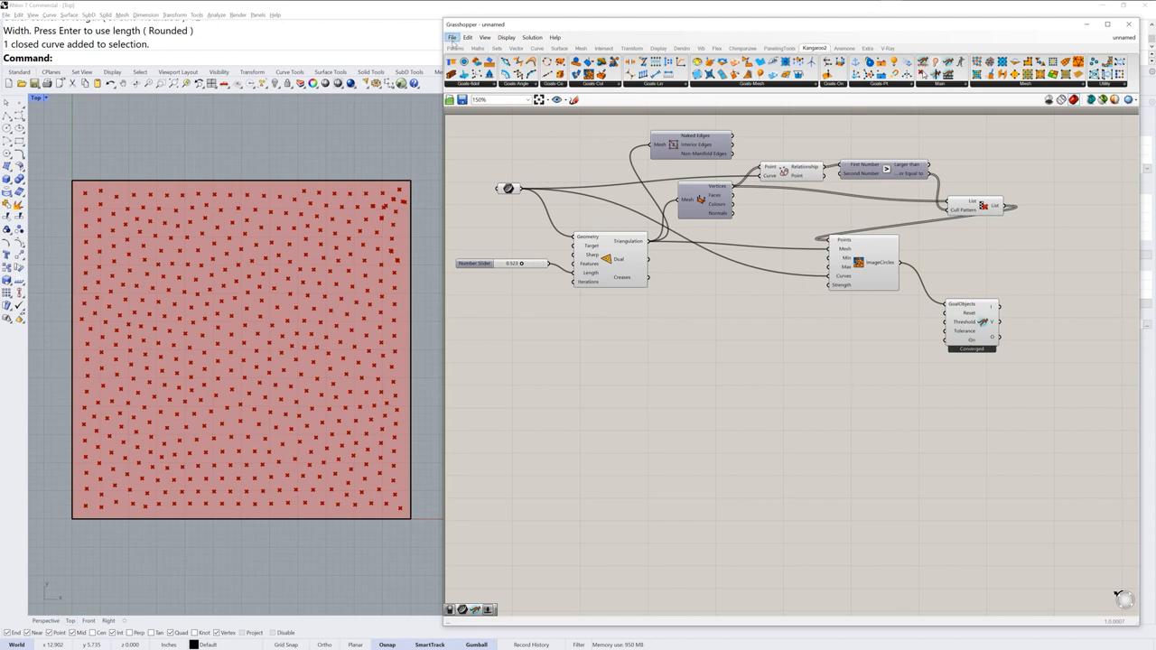
Browse the Params input components while the solver converges at spacing 0.523.
left_click(455, 48)
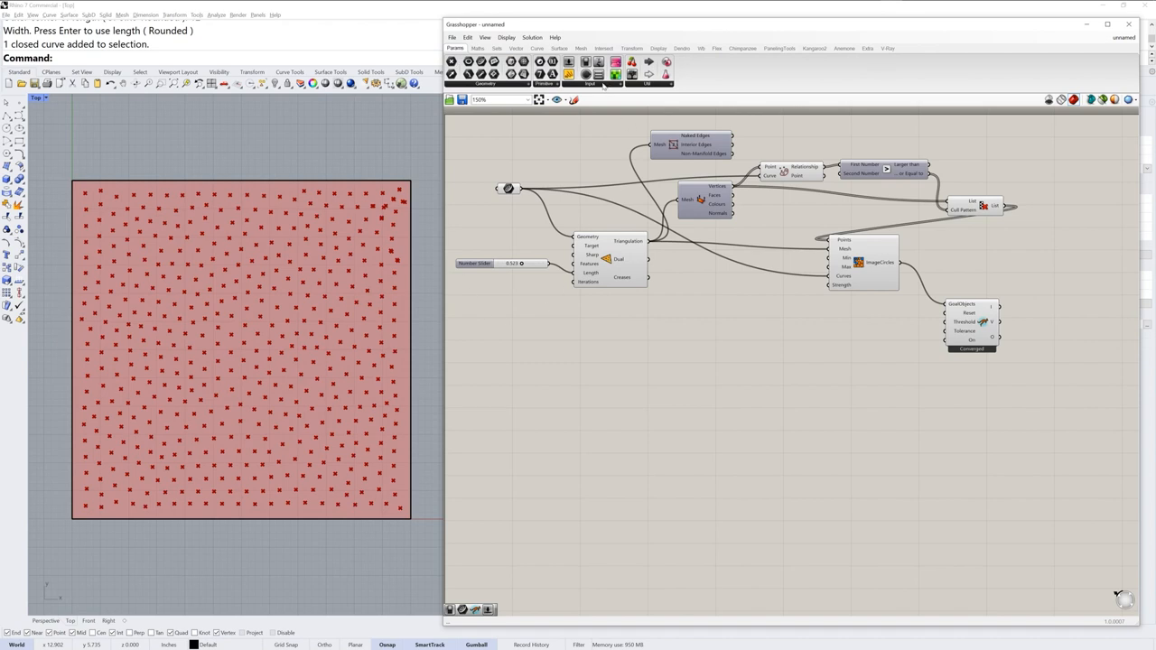
left_click(590, 83)
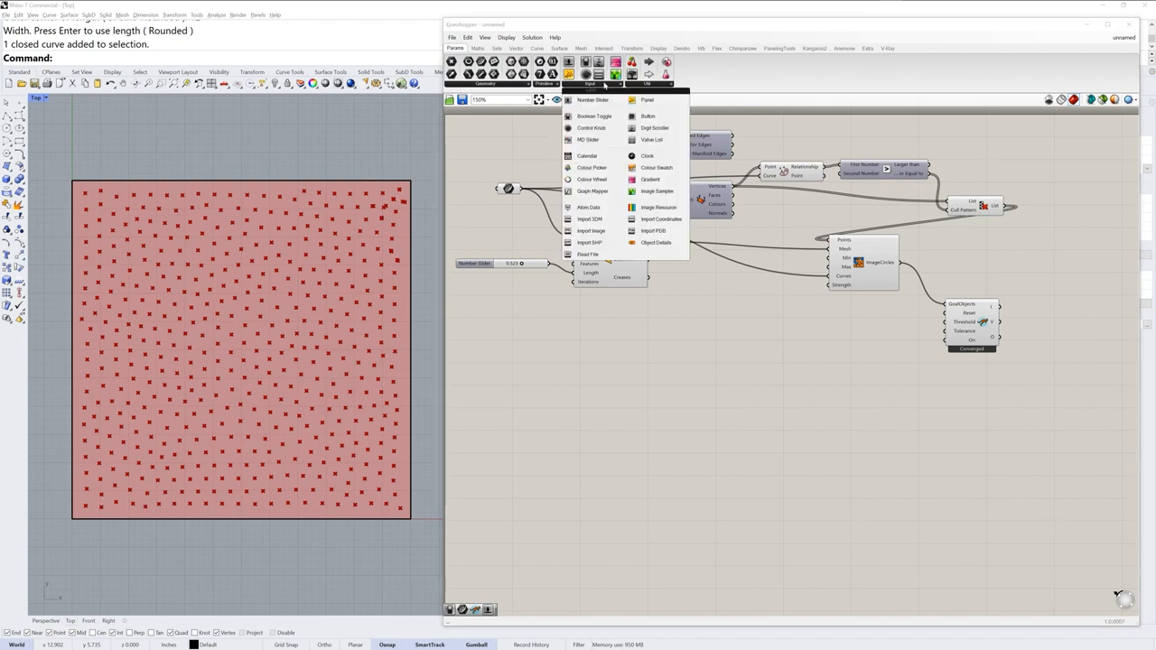
mouse_move(593, 115)
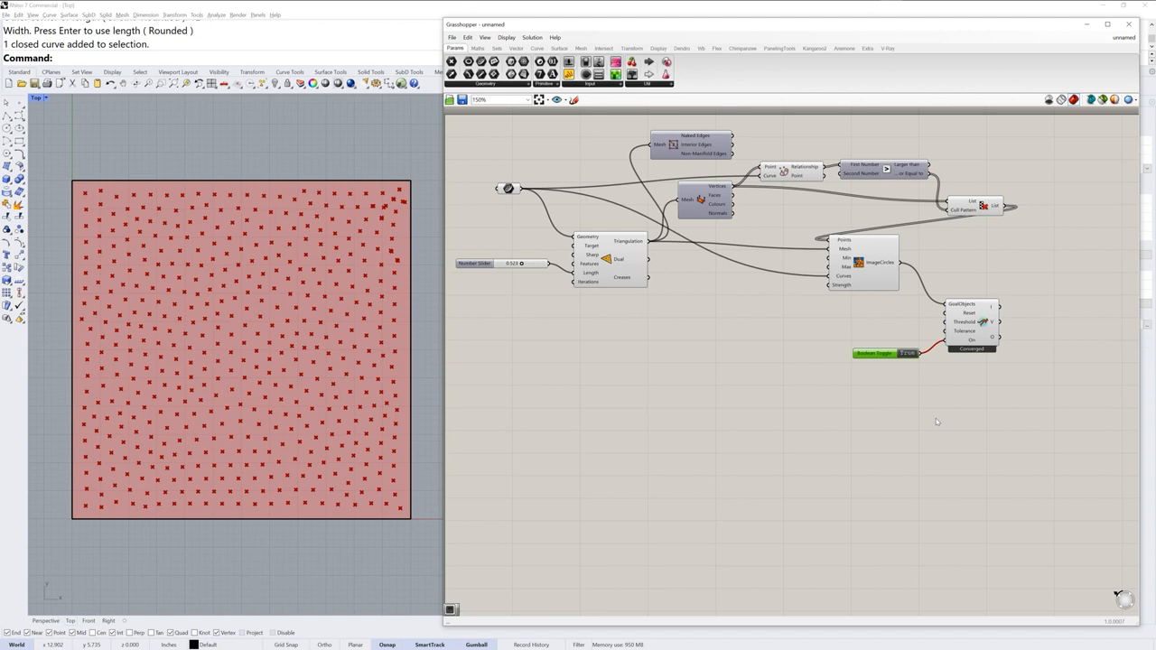
left_click(588, 83)
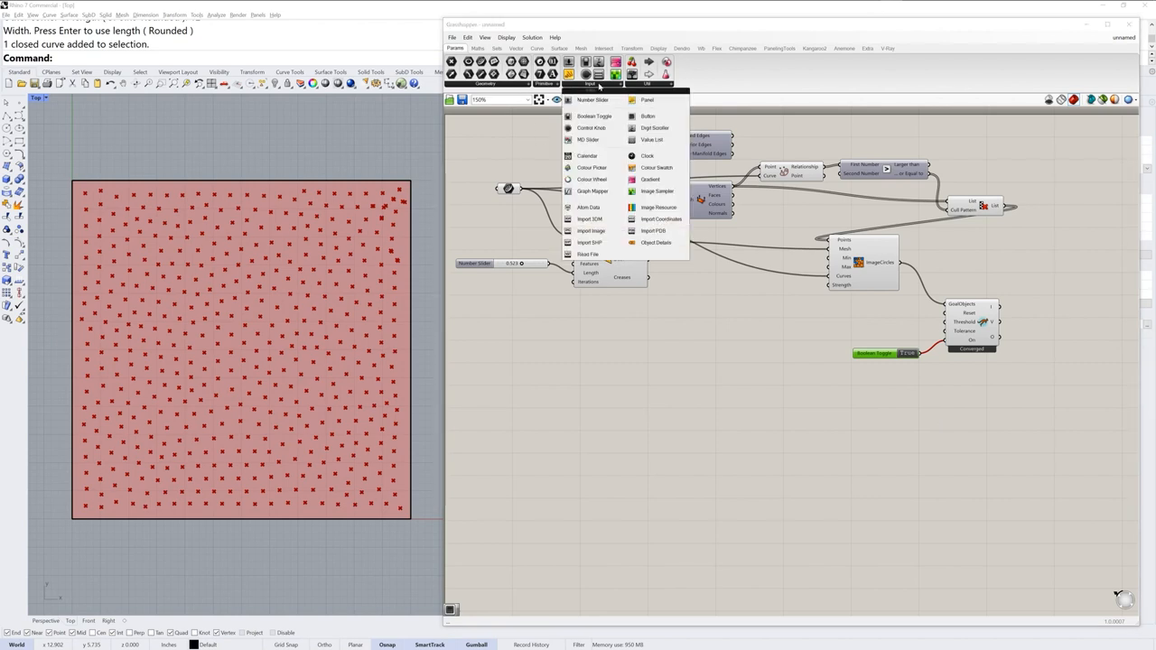
mouse_move(649, 116)
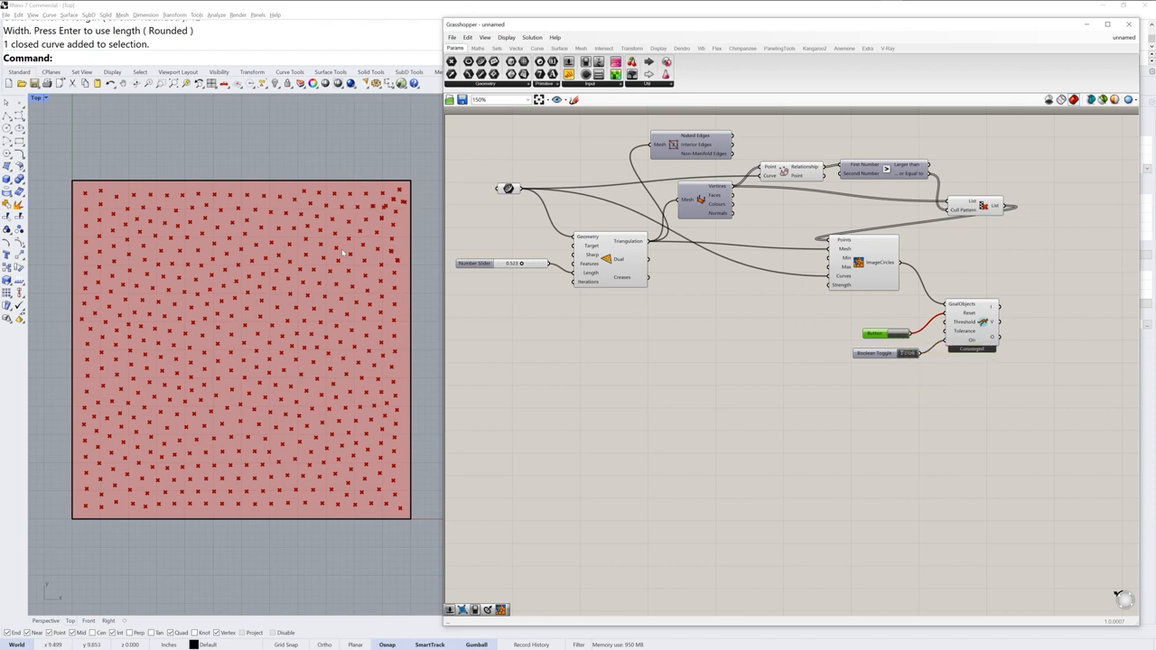
Flip the solver's Boolean Toggle and slide the point spacing down to 0.030.
left_click(880, 334)
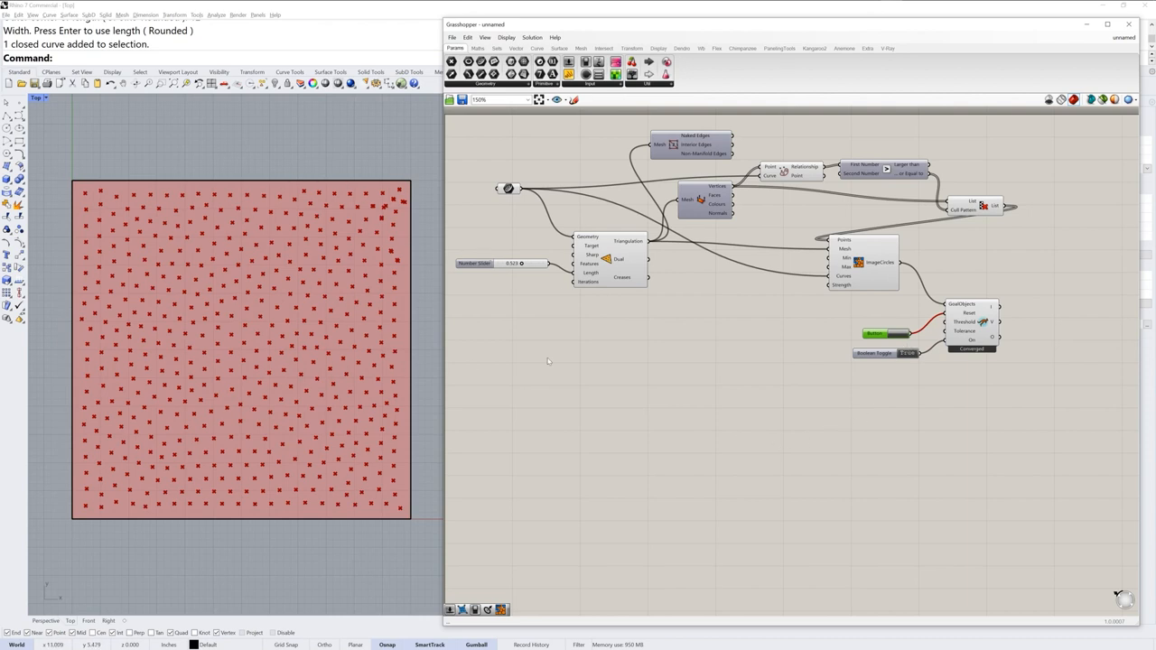
mouse_move(847, 260)
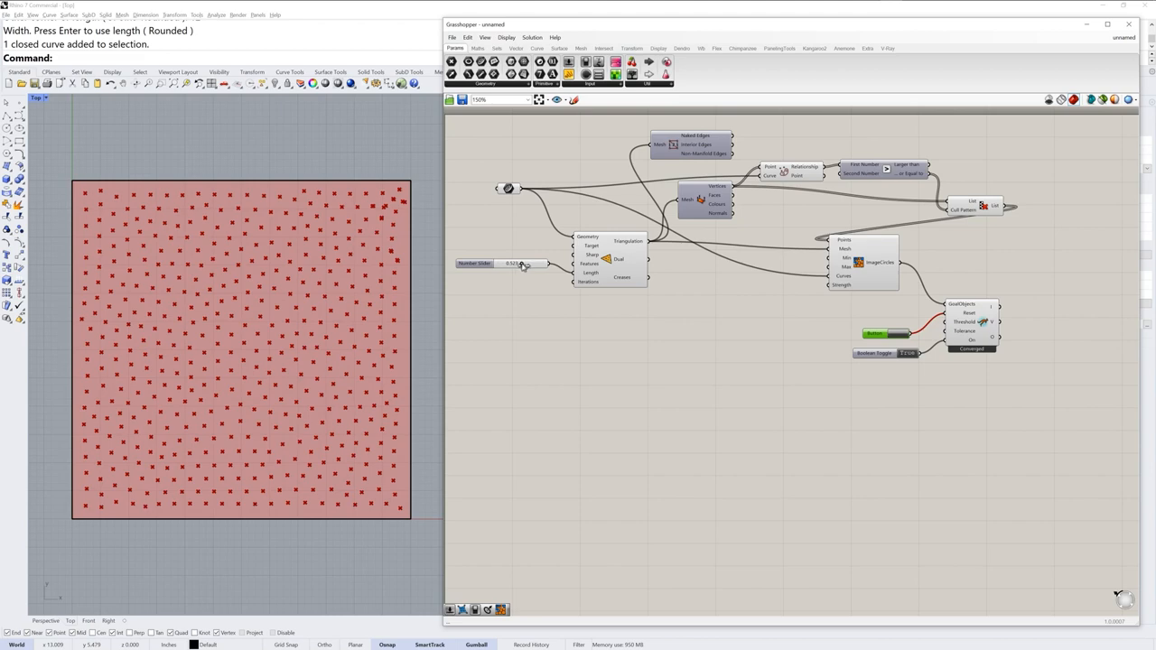
left_click_drag(522, 264, 516, 264)
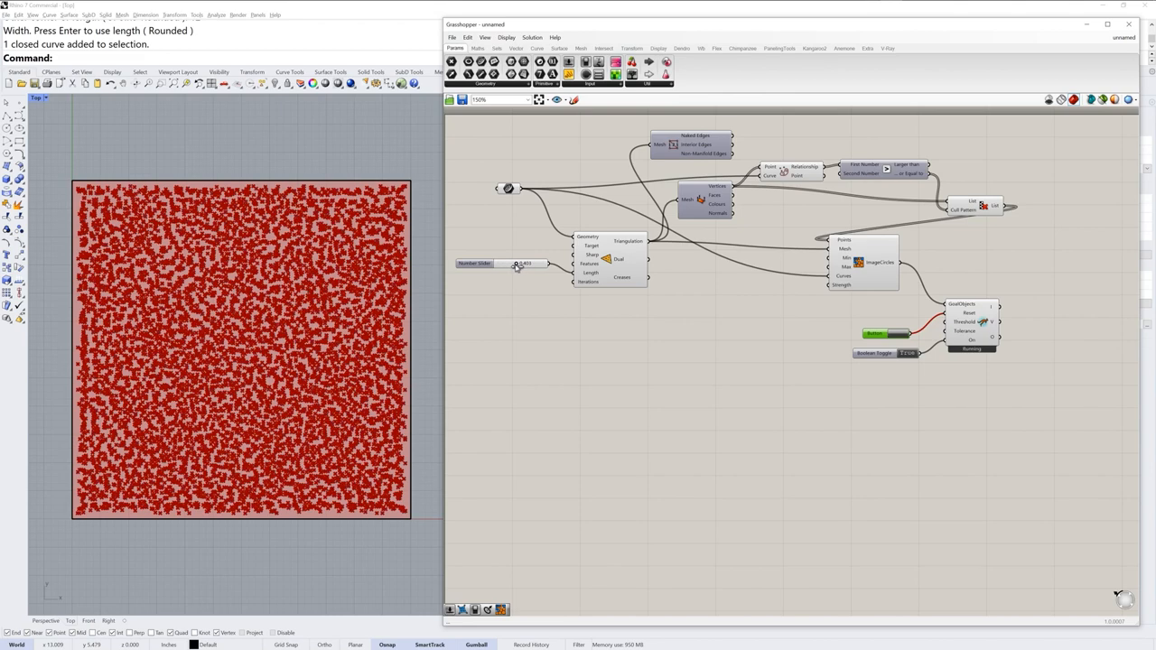
left_click_drag(515, 262, 522, 263)
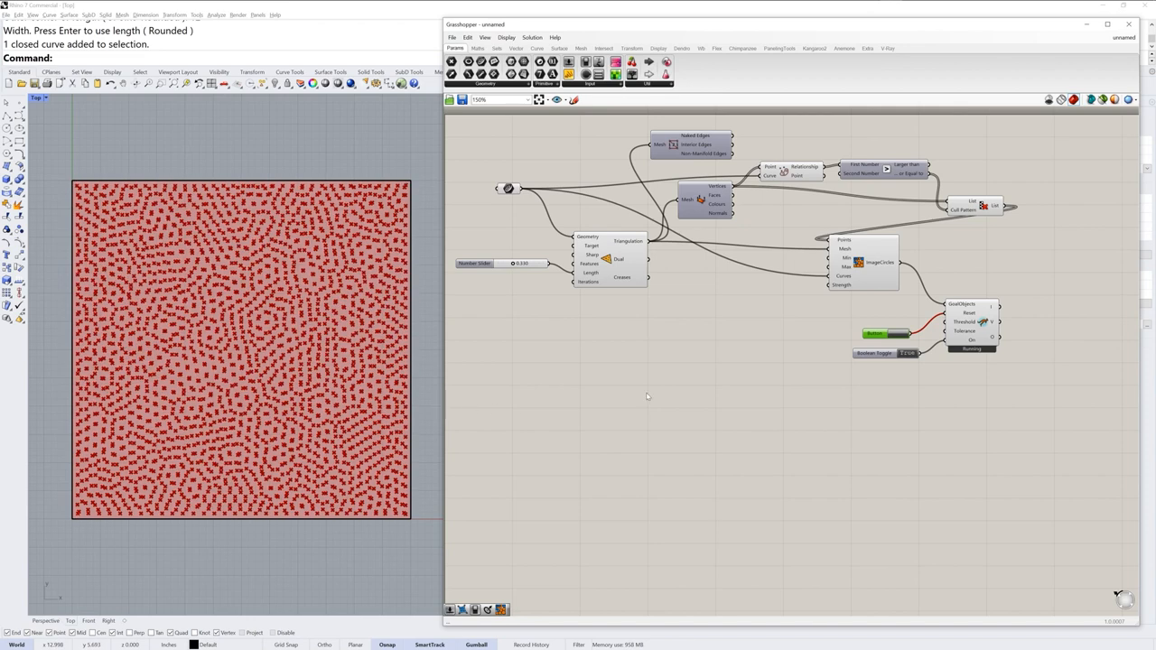
Turn off Cull Pattern's preview to hide the green culled points.
left_click(975, 206)
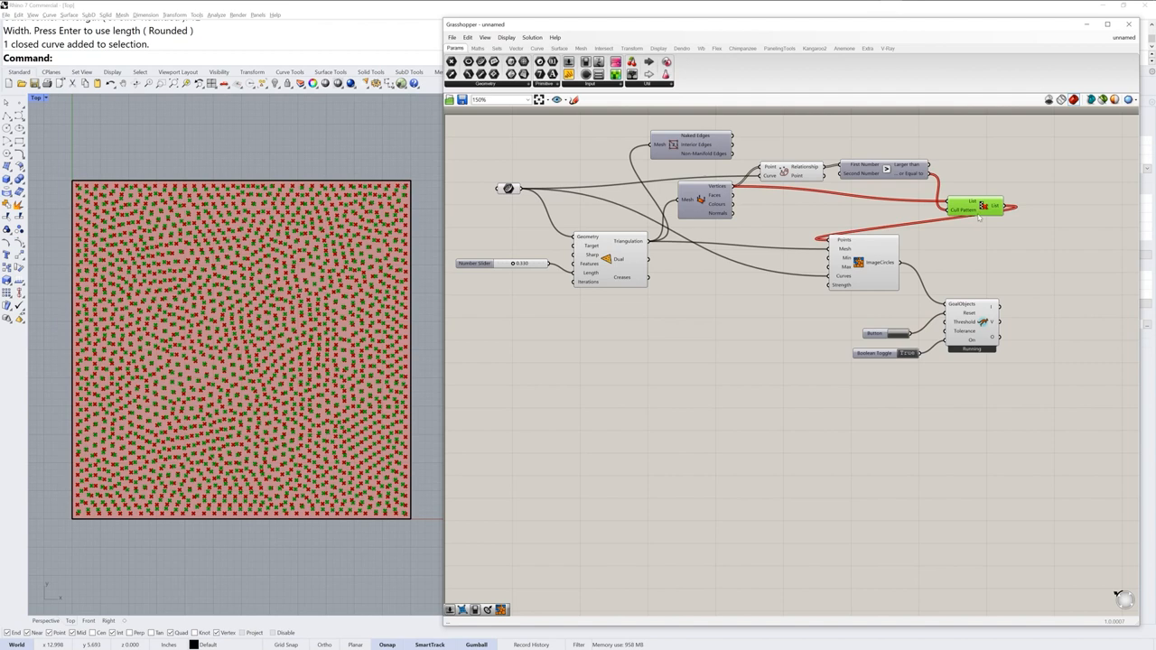
right_click(975, 208)
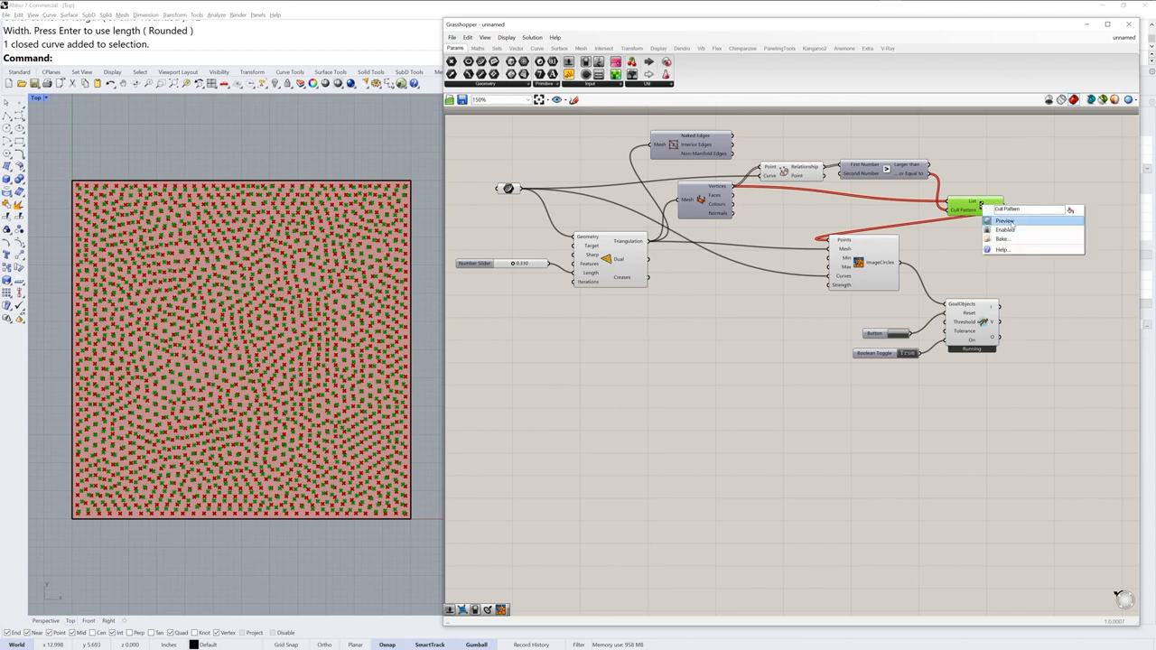
left_click(1006, 221)
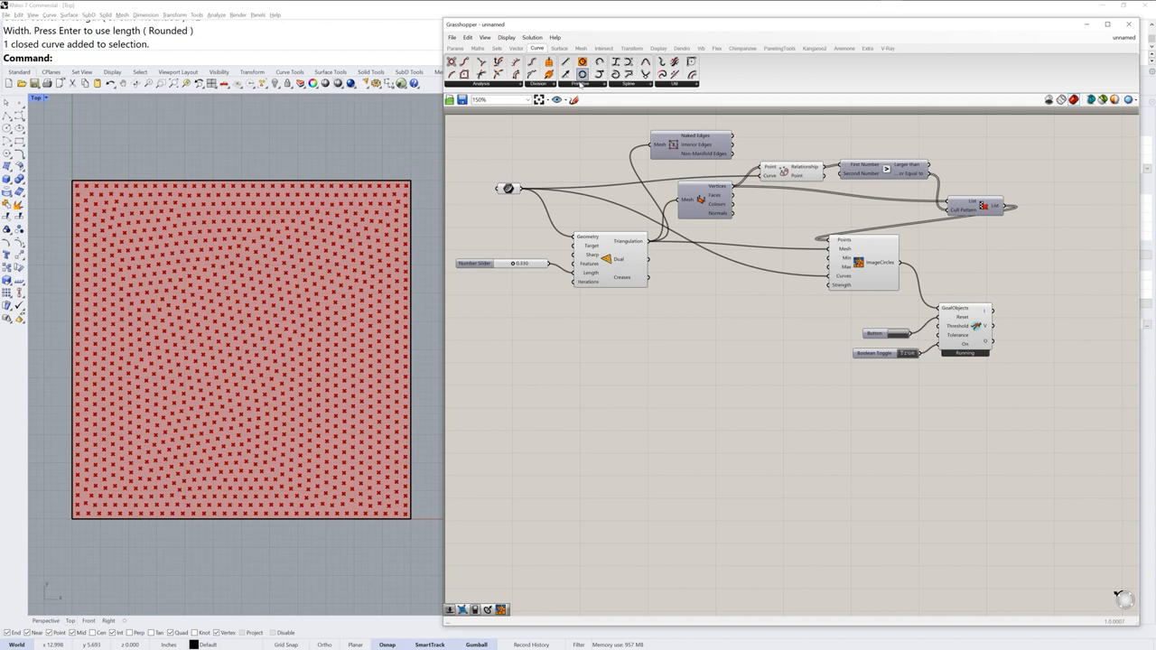
left_click(582, 73)
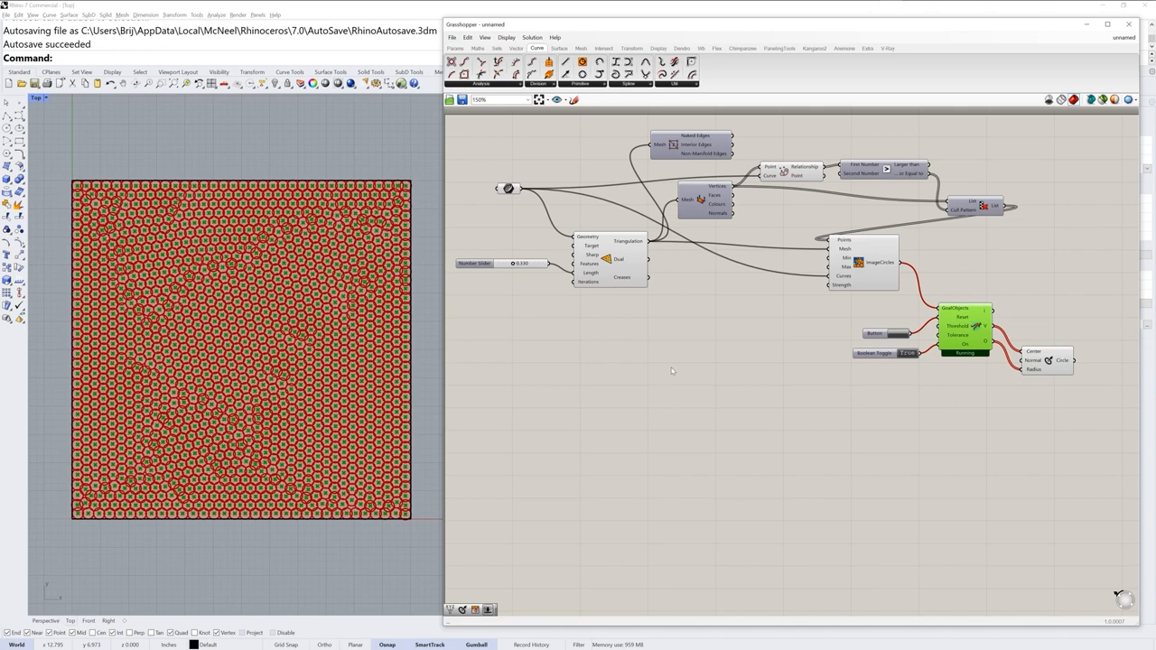
Turn off the point marker preview so only packed circles show.
right_click(965, 329)
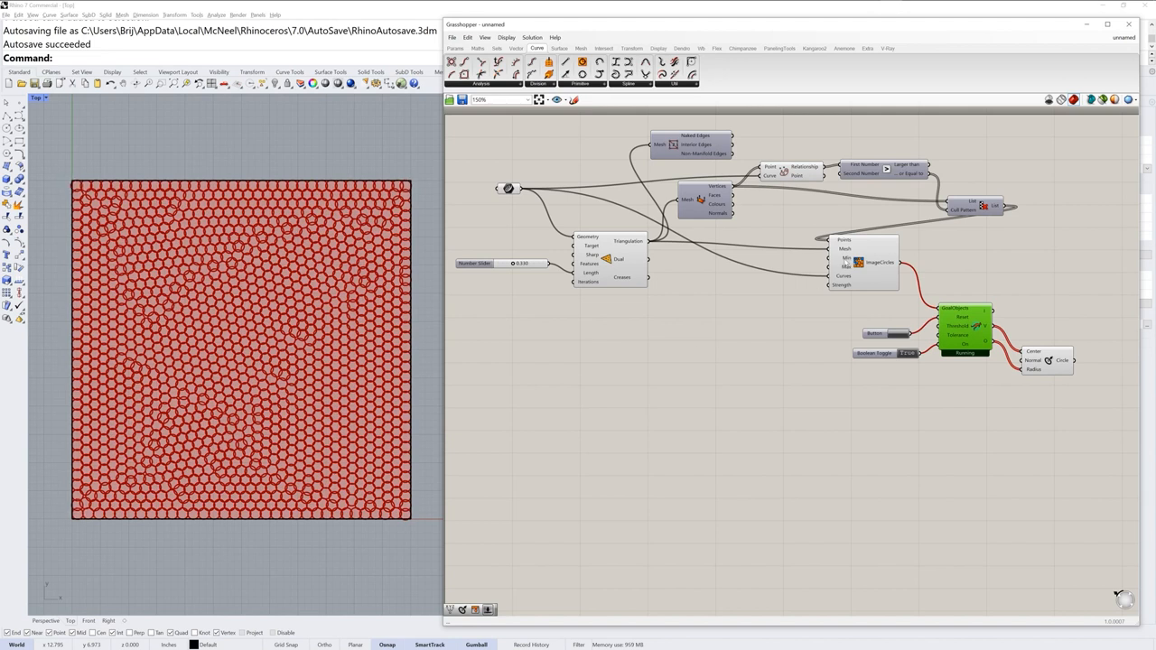
mouse_move(847, 262)
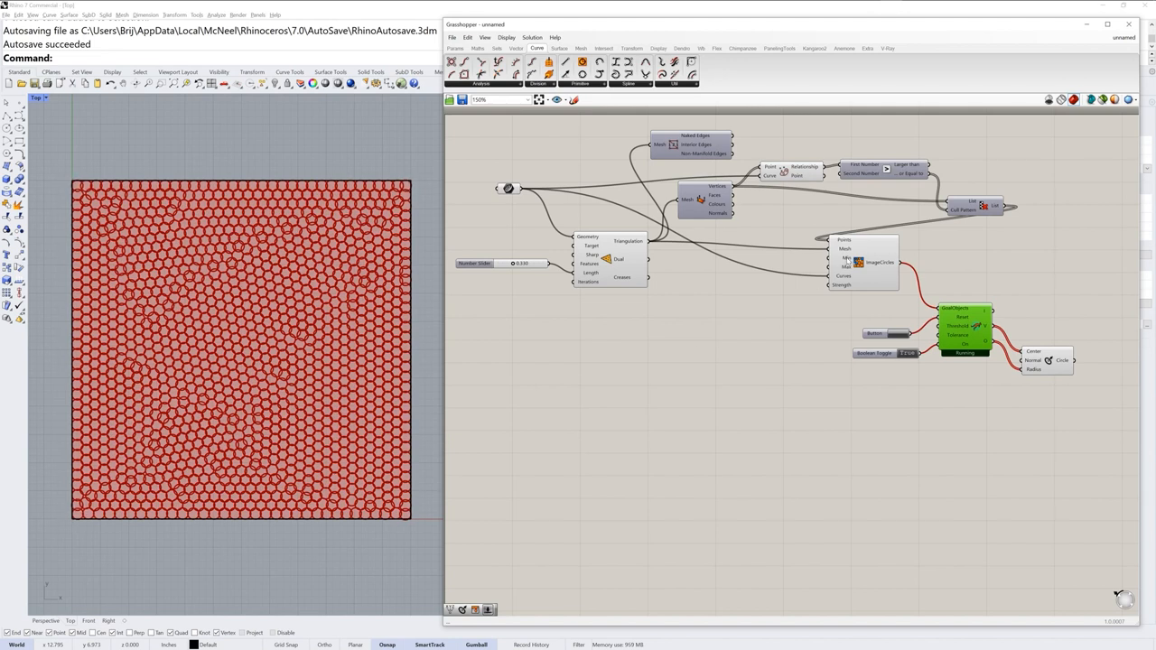
mouse_move(878, 274)
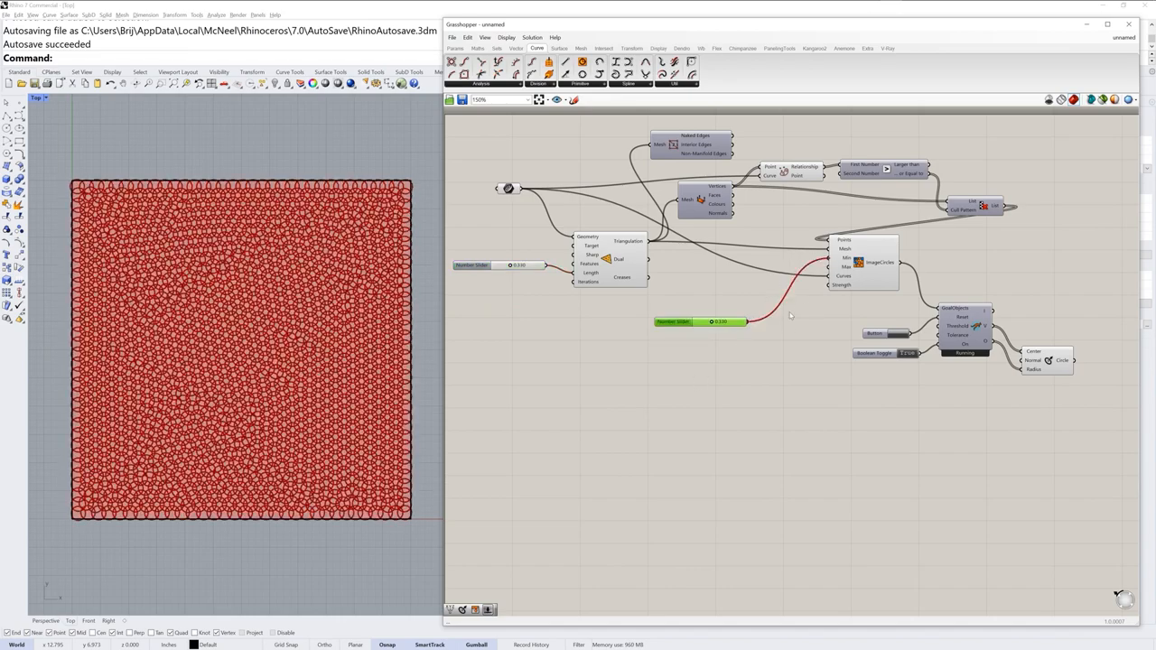
Adjust the ImageCircles size slider from about 0.137 to 0.163.
left_click_drag(700, 323, 714, 323)
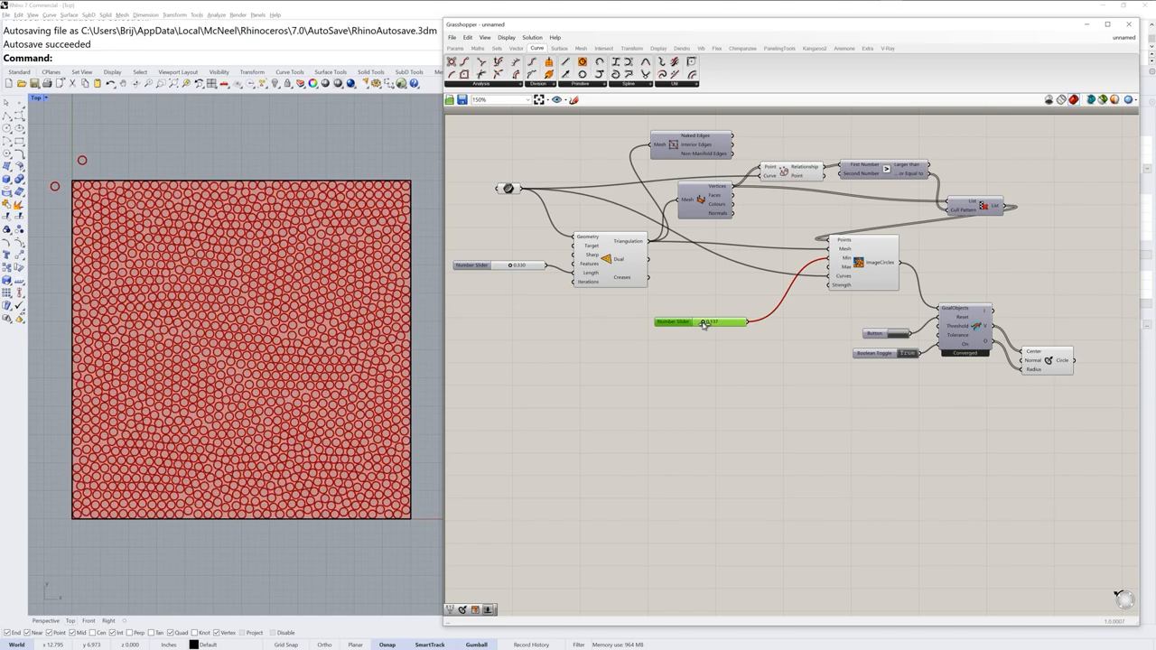
left_click_drag(709, 321, 704, 321)
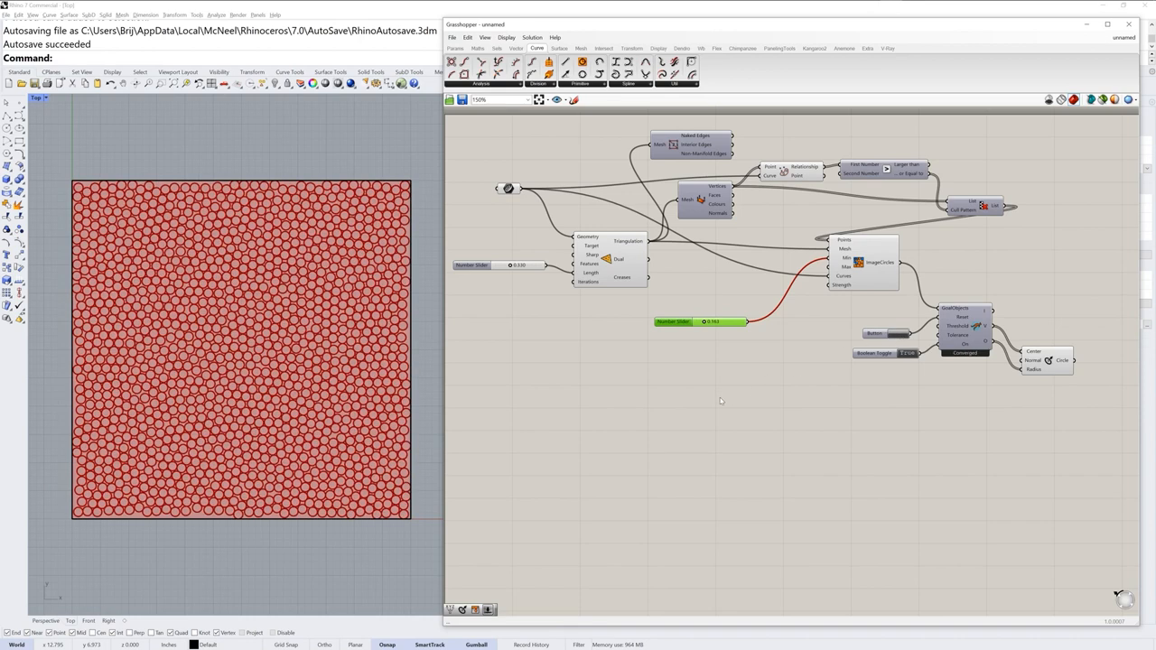
mouse_move(421, 361)
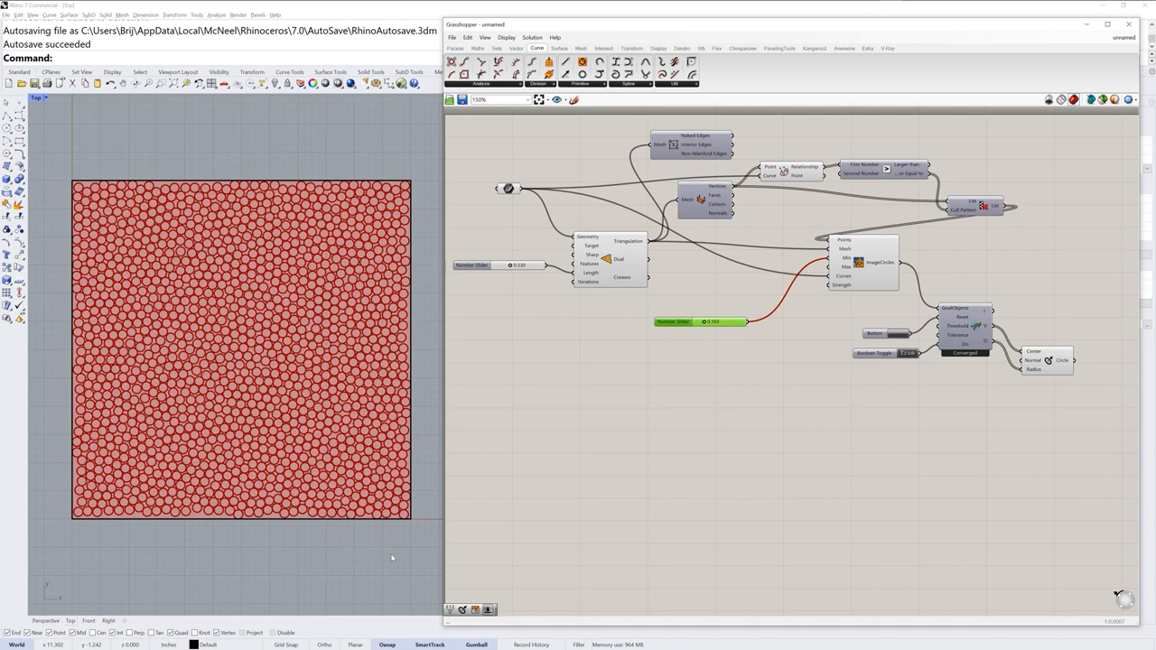
mouse_move(860, 266)
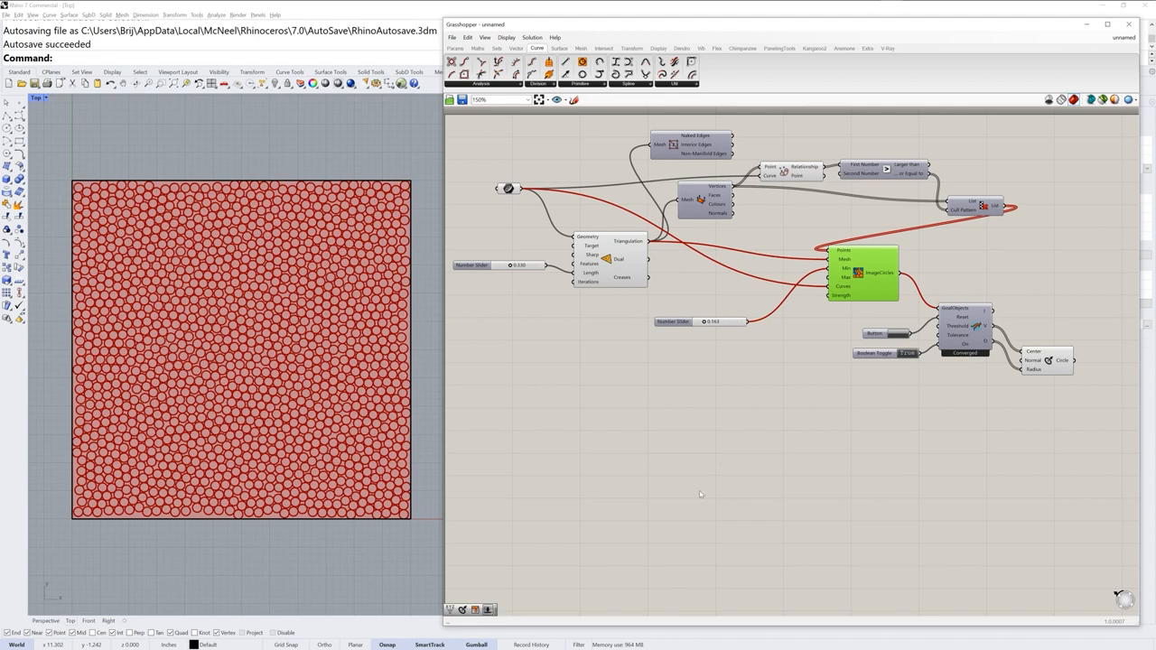
mouse_move(660, 338)
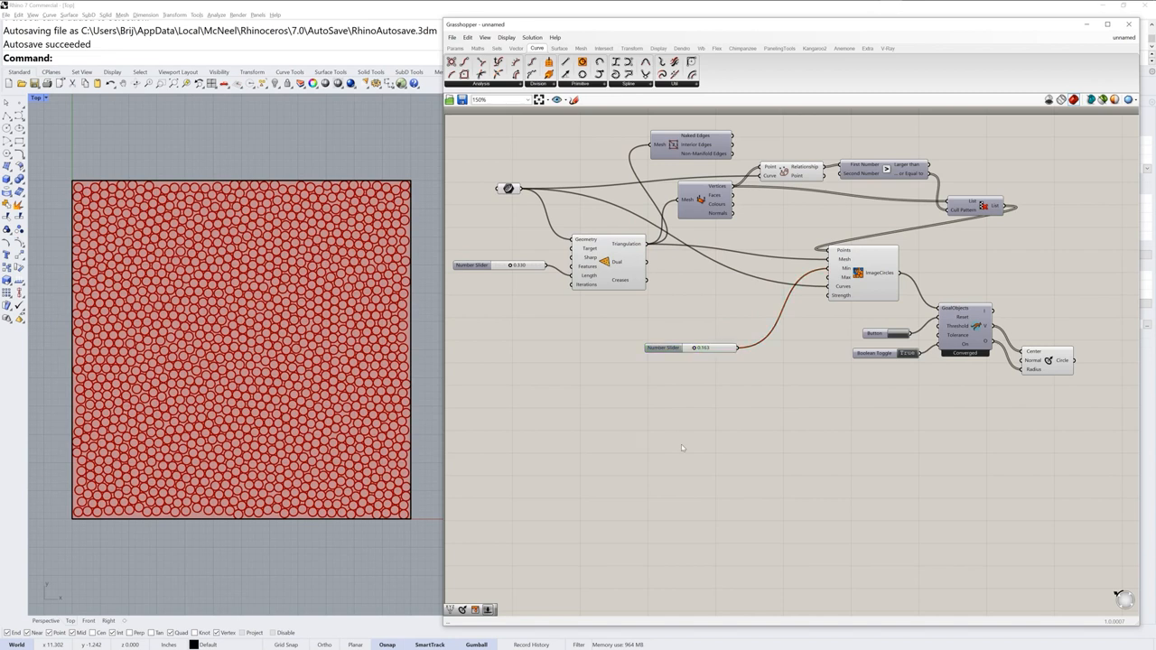
mouse_move(680, 444)
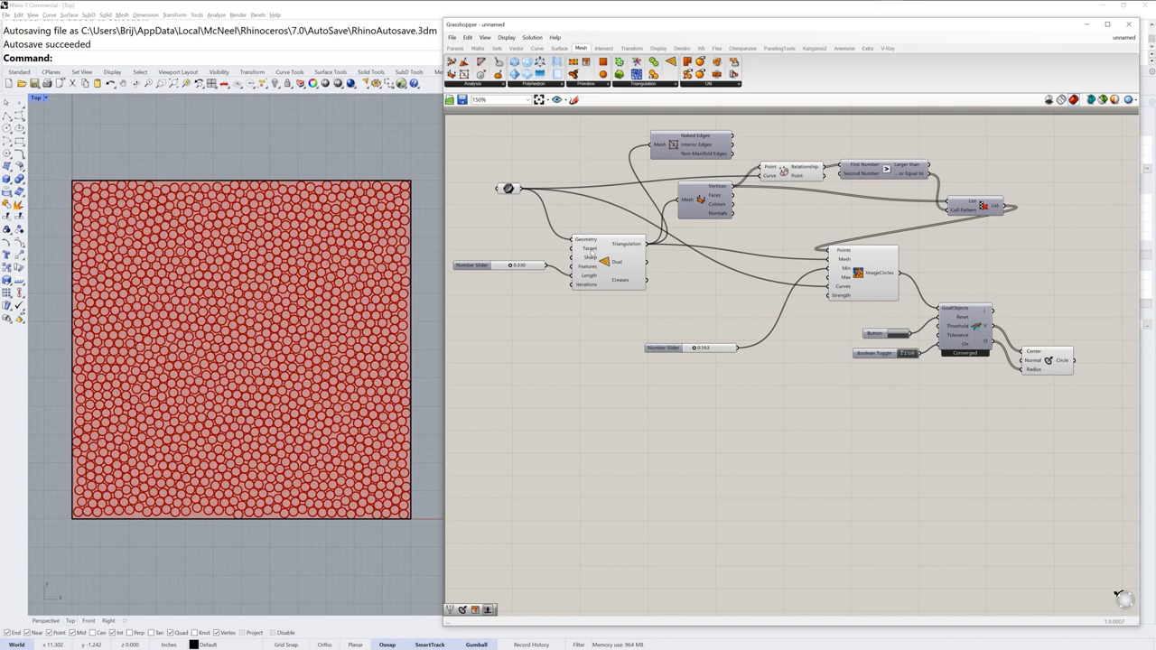
Add a Mesh Colours component and set the min/max circle sliders to 0.043 and 0.296.
left_click(585, 83)
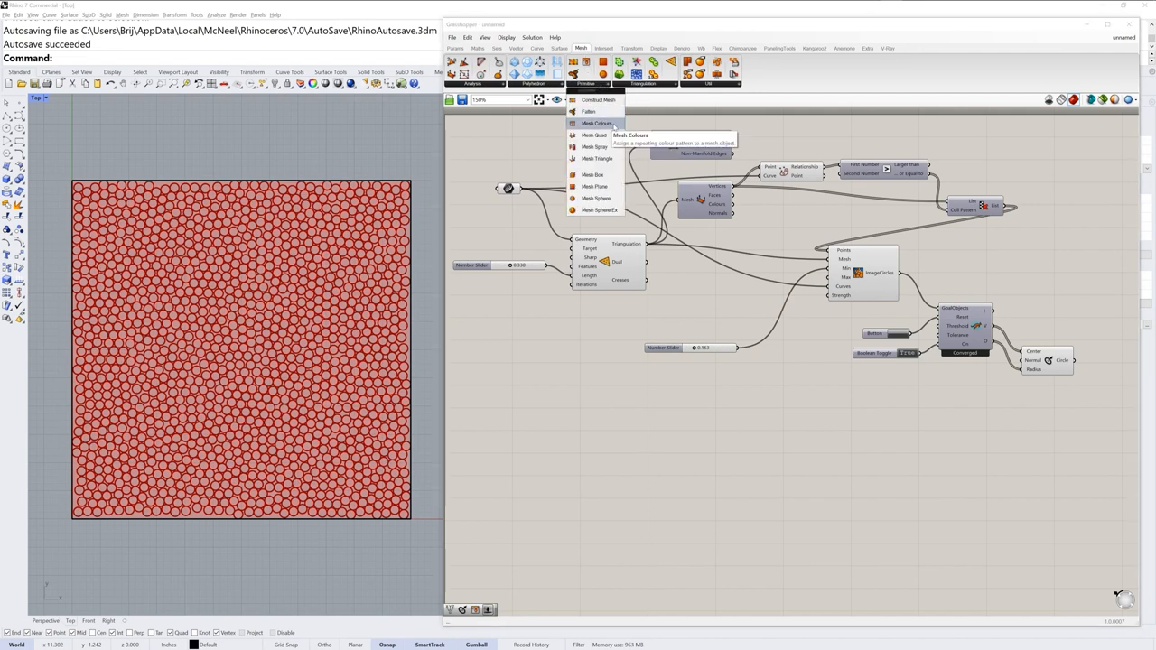
left_click(597, 122)
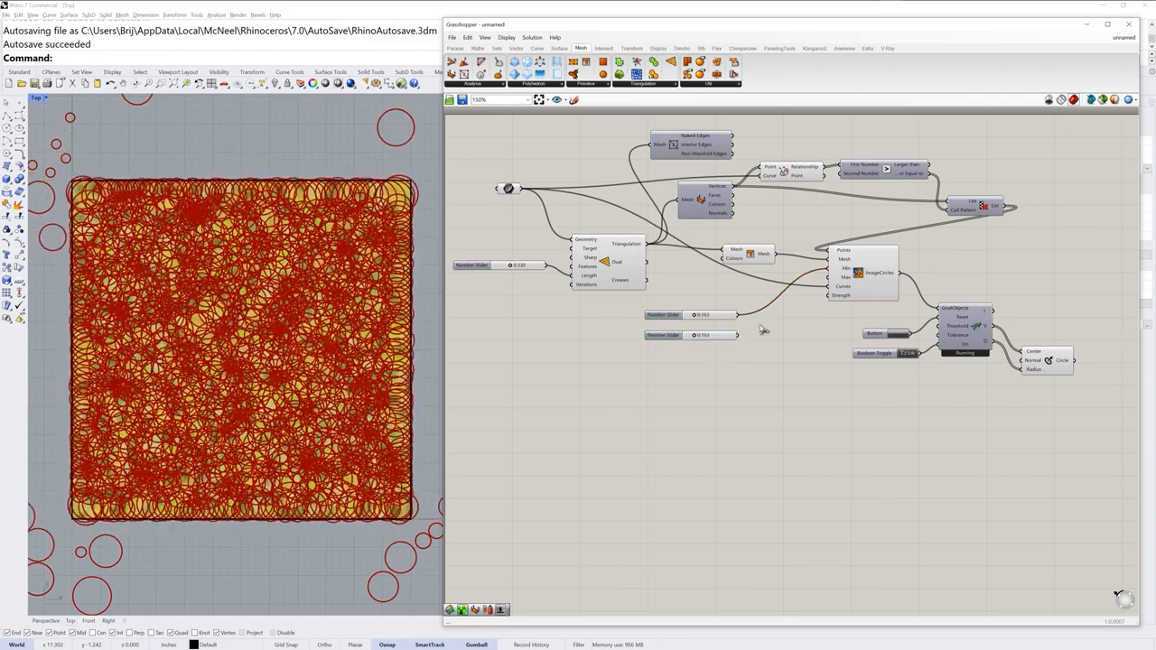
left_click_drag(694, 335, 700, 336)
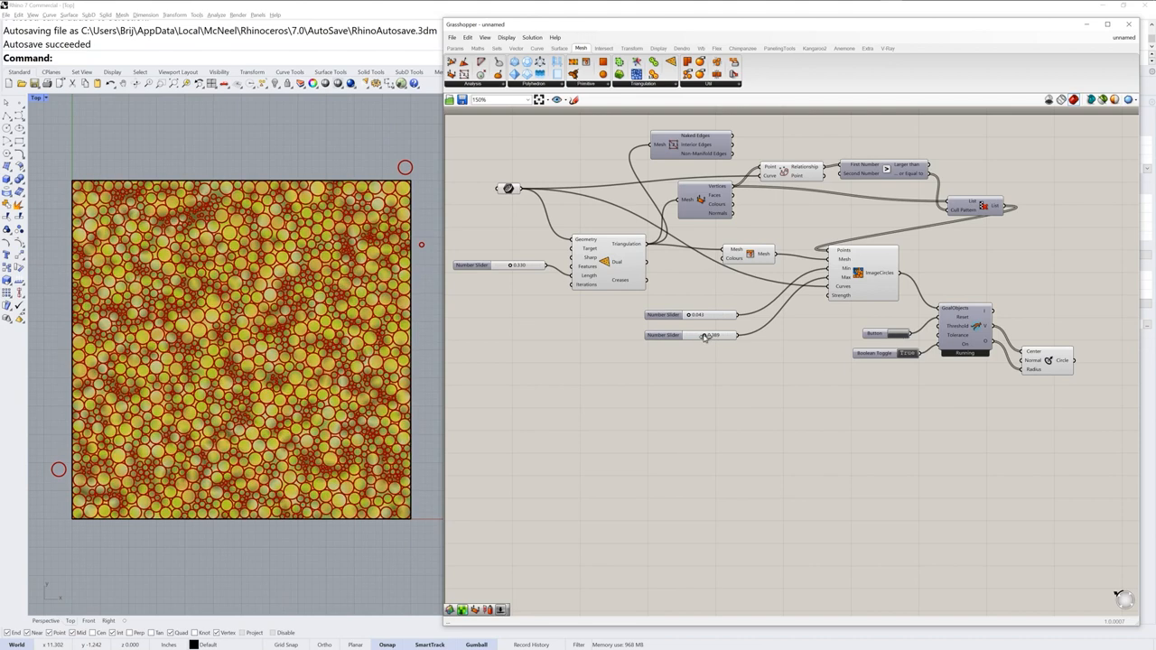
left_click_drag(709, 335, 714, 335)
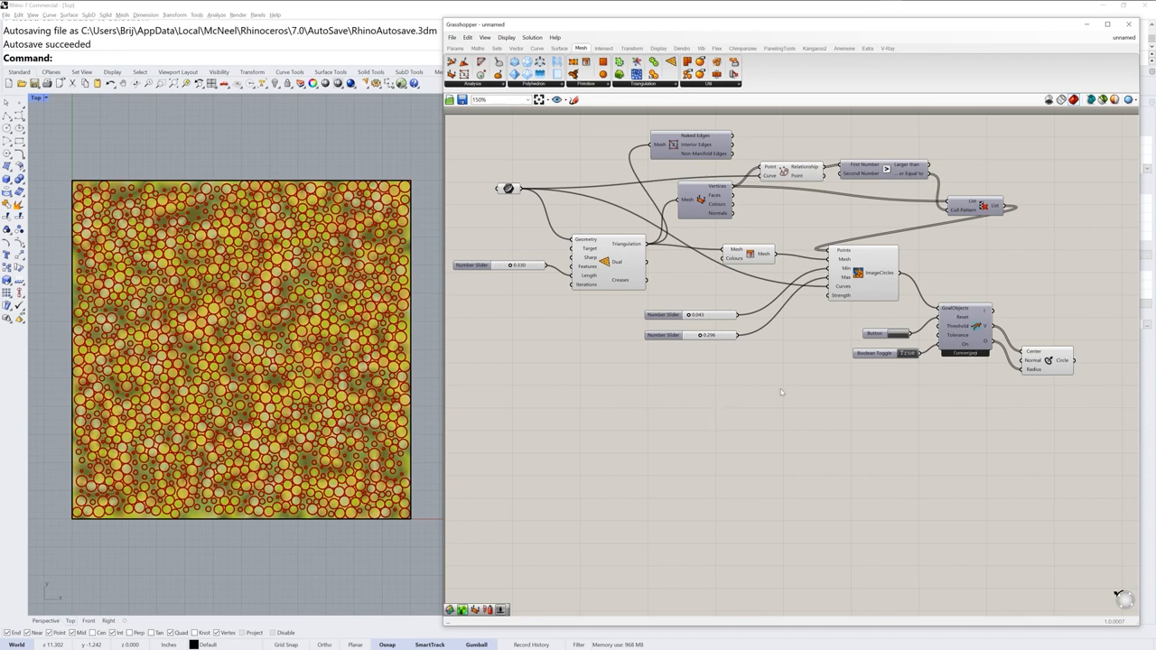
Turn off the Mesh Colours preview so only the circle outlines show.
left_click(745, 253)
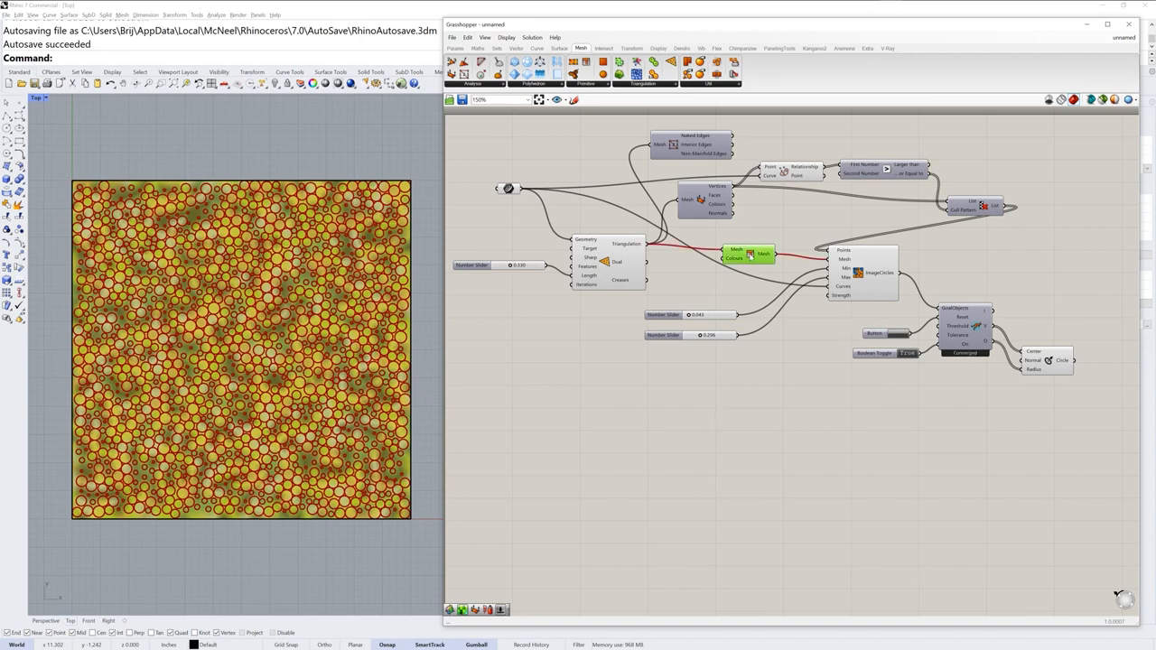
right_click(736, 253)
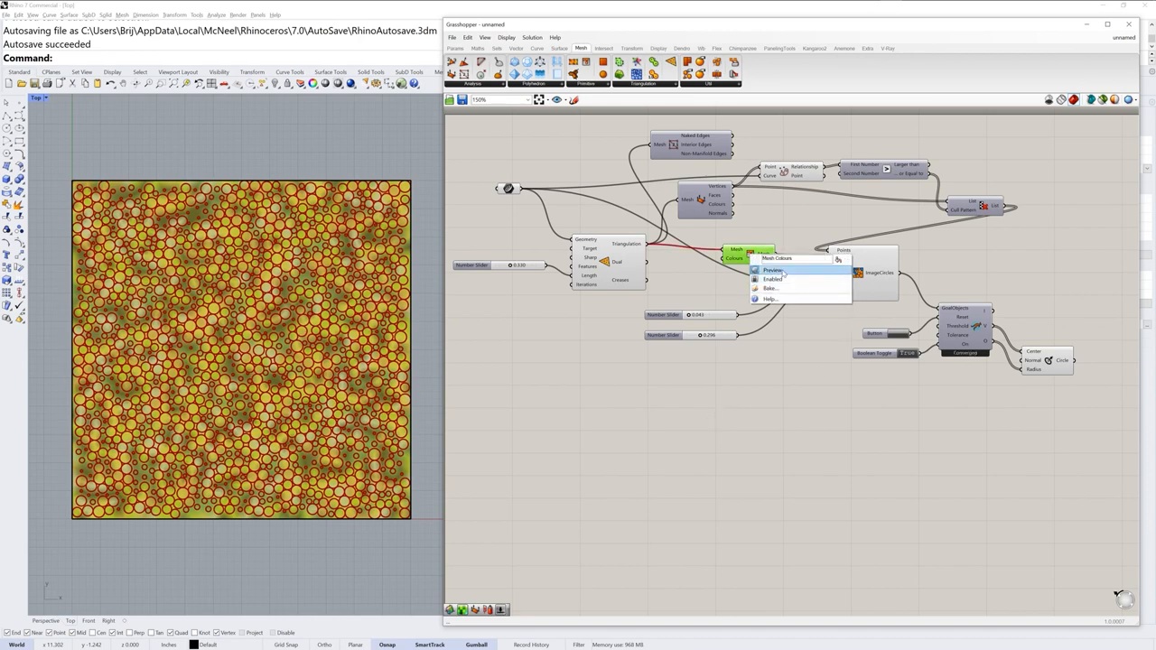
left_click(774, 270)
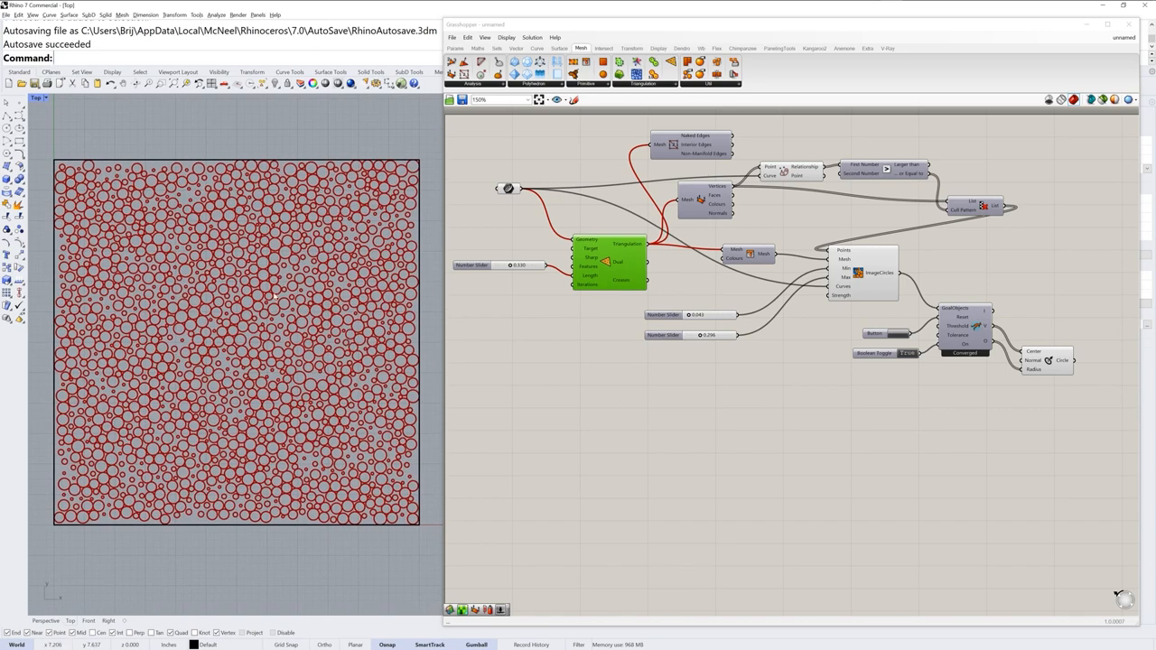
mouse_move(364, 391)
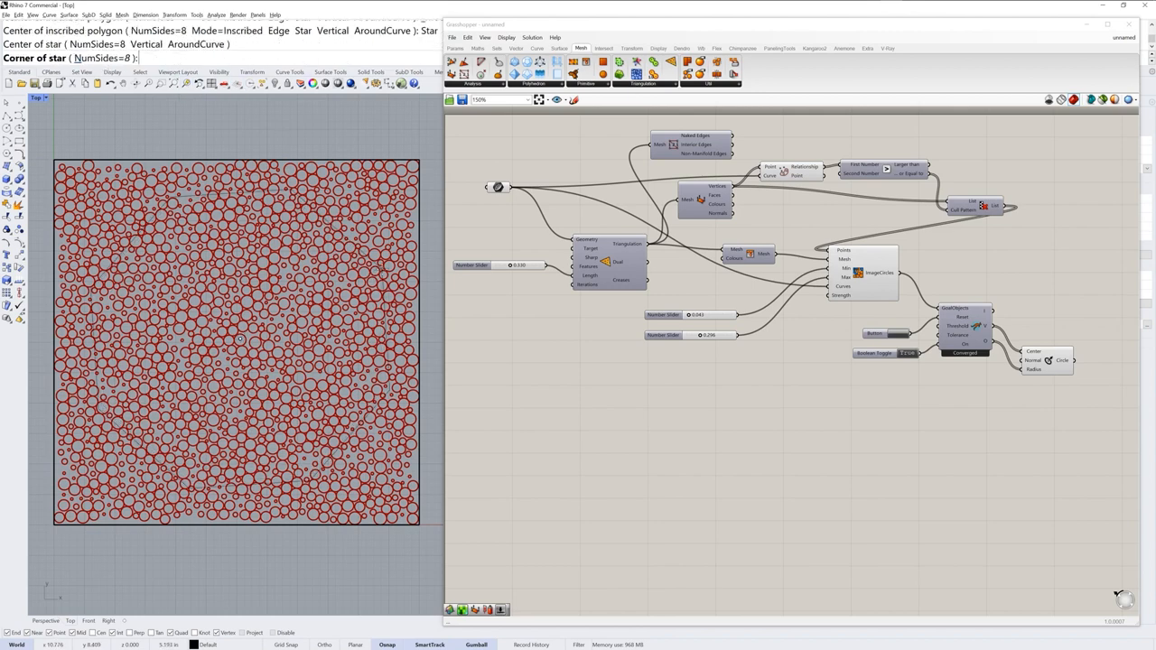
Draw an eight-point star and assign it as the single boundary curve.
left_click(237, 343)
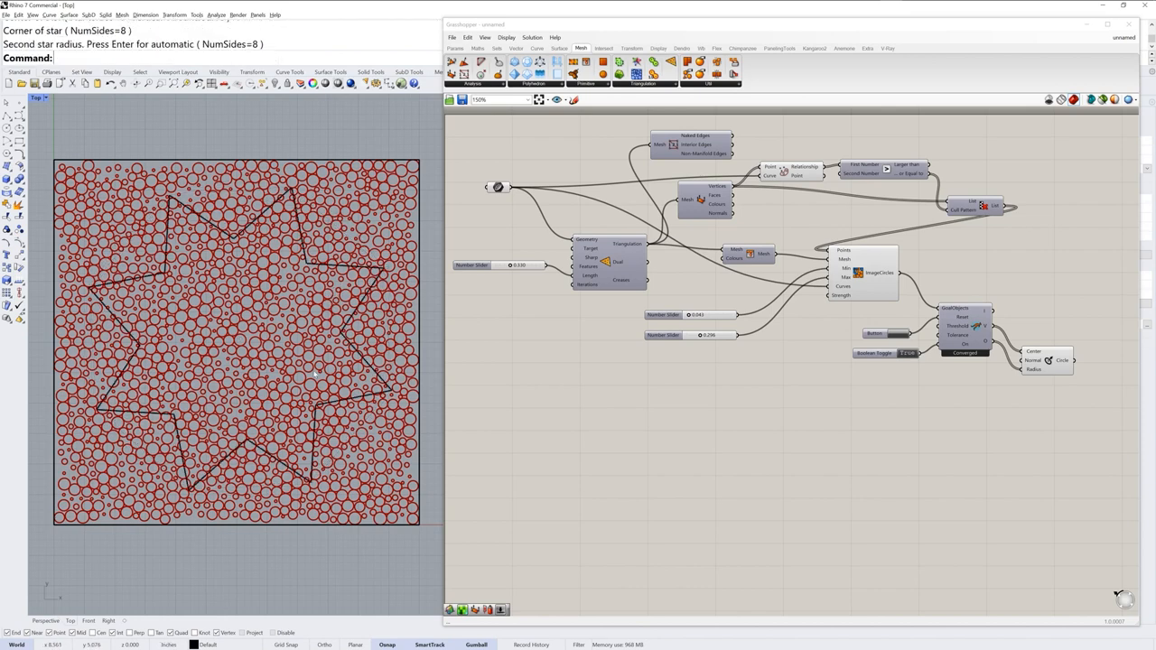
left_click(298, 339)
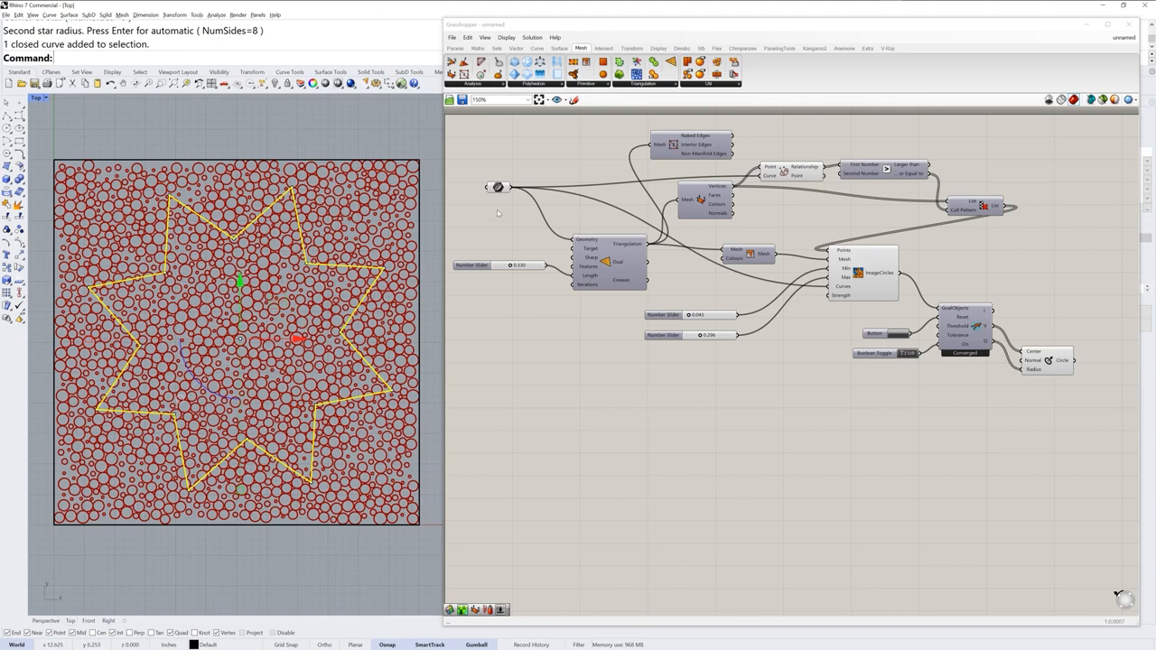
right_click(498, 187)
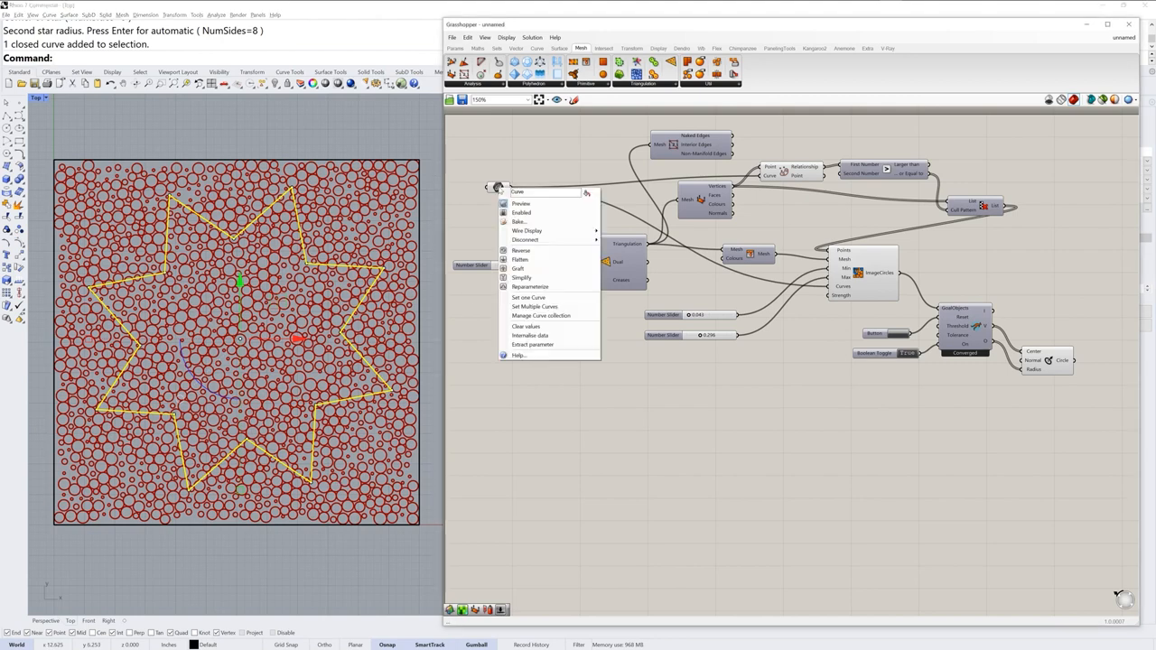
mouse_move(528, 297)
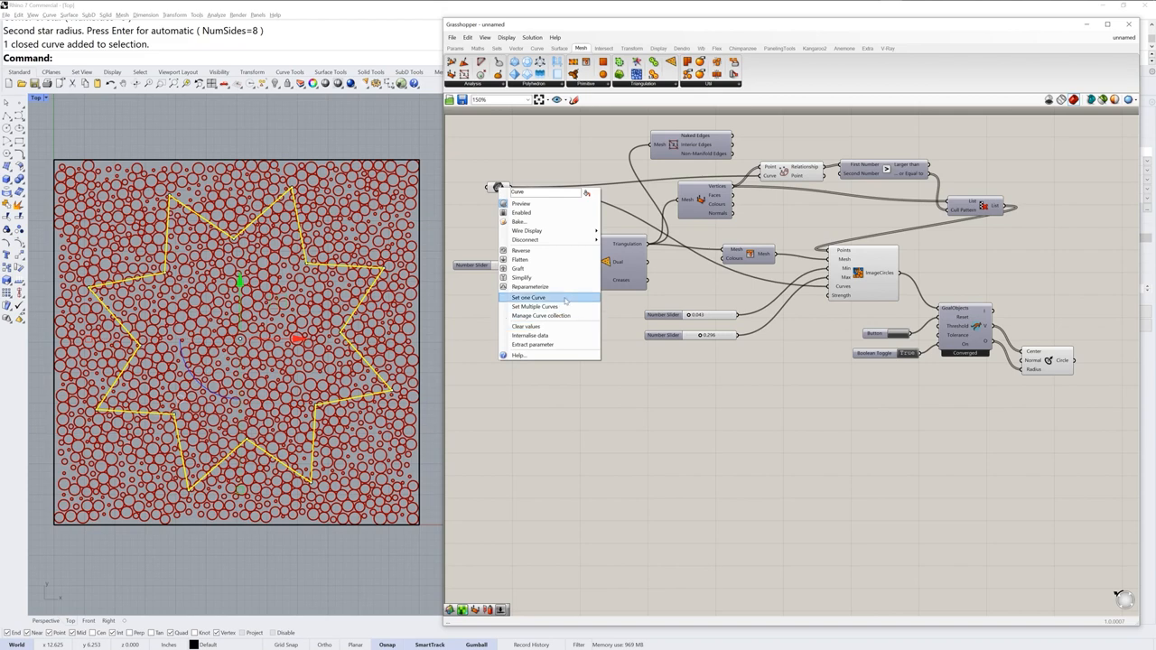
left_click(528, 297)
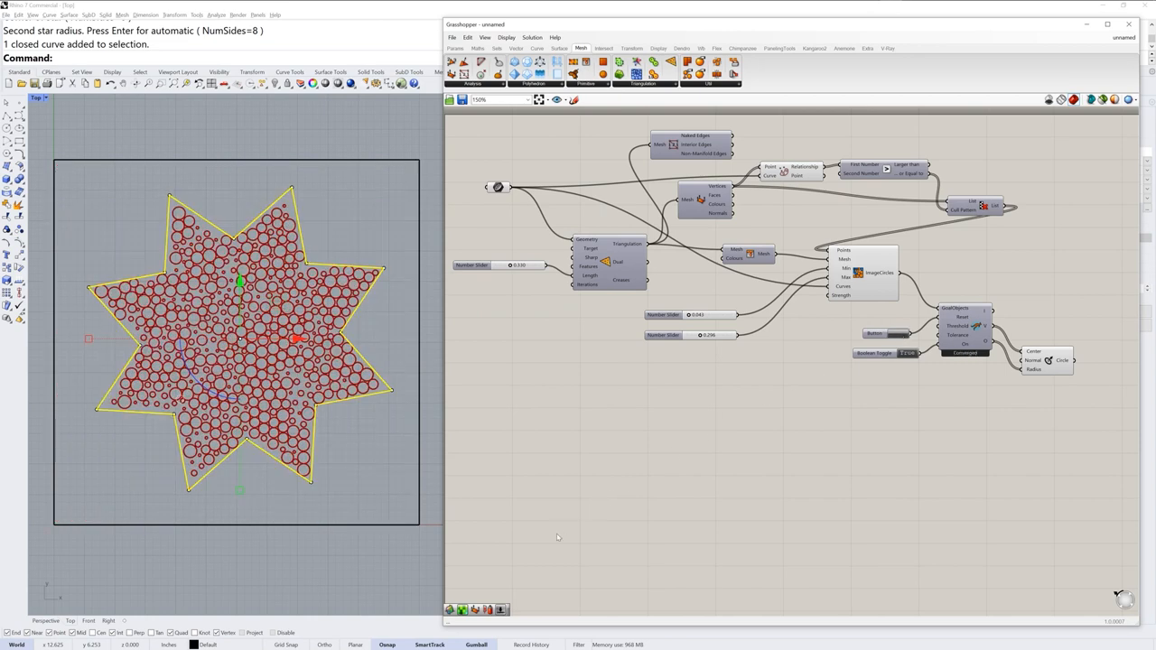
mouse_move(269, 394)
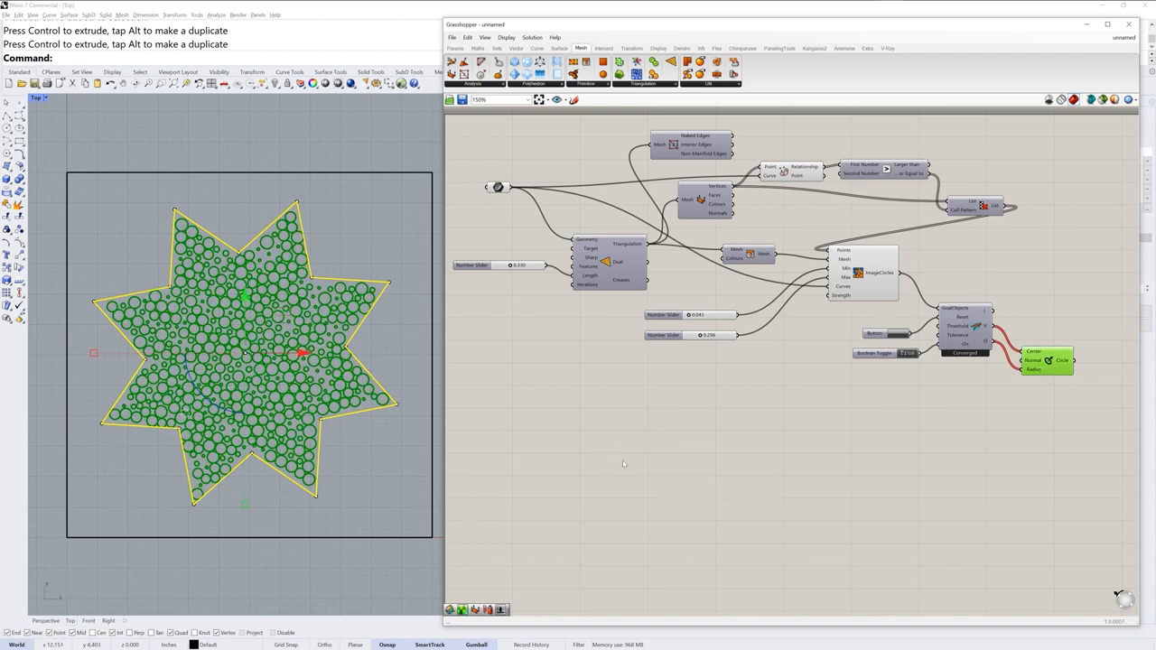
mouse_move(657, 520)
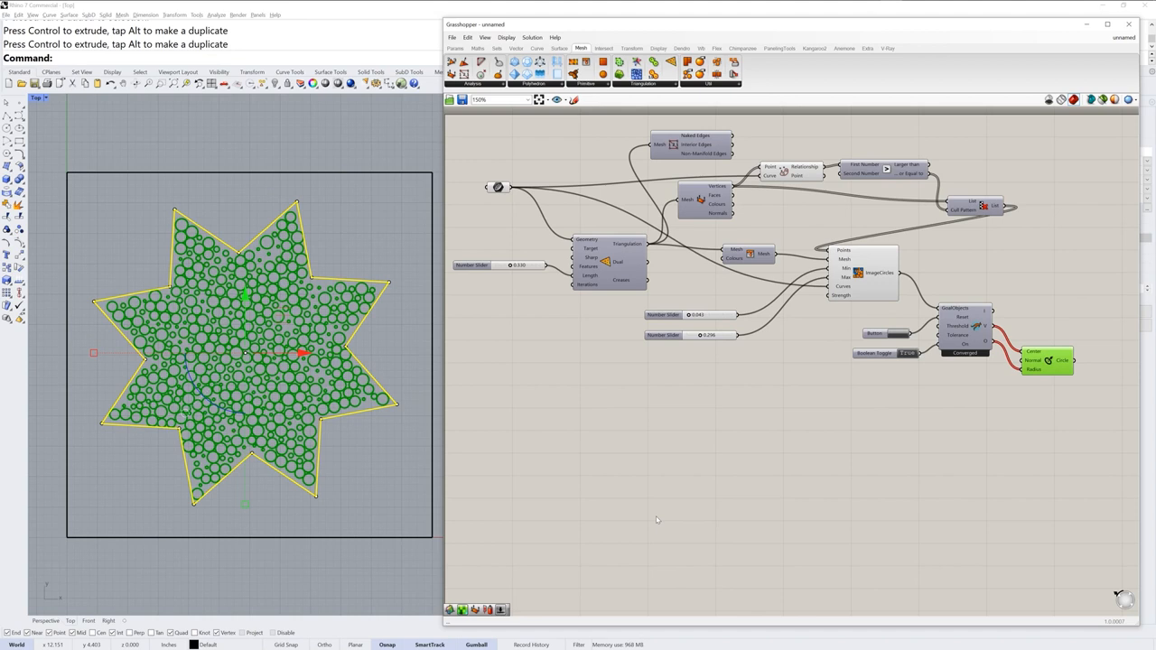
mouse_move(1048, 359)
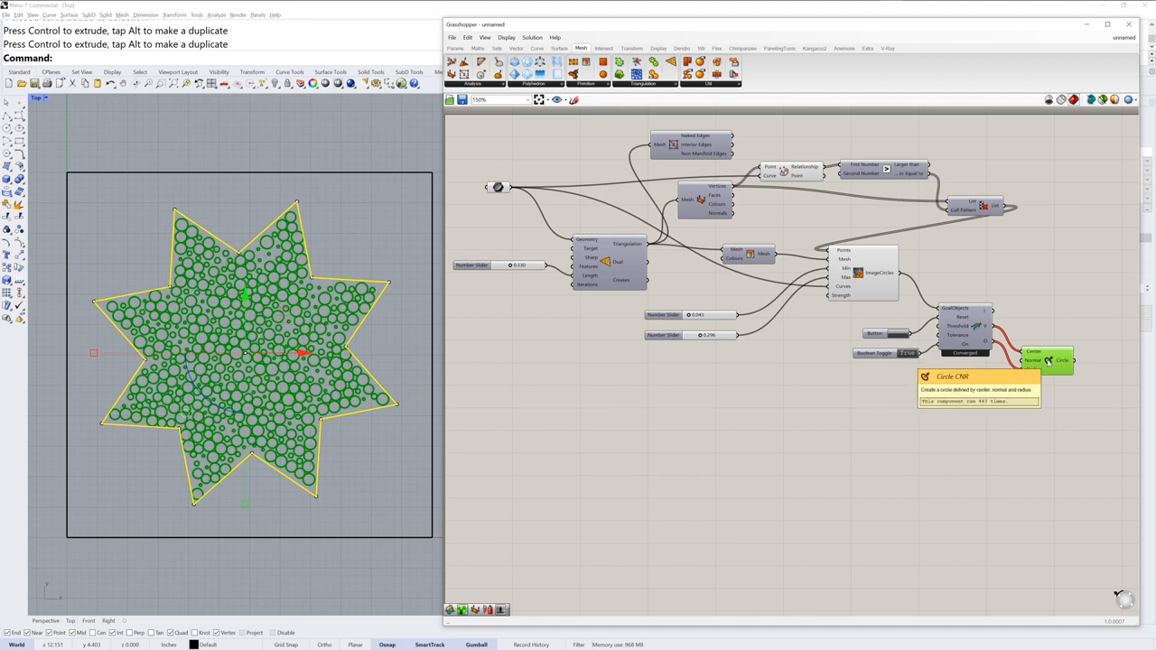
Check the Circle CNR options, then toggle the Mesh Colours component's Enabled option.
right_click(1047, 361)
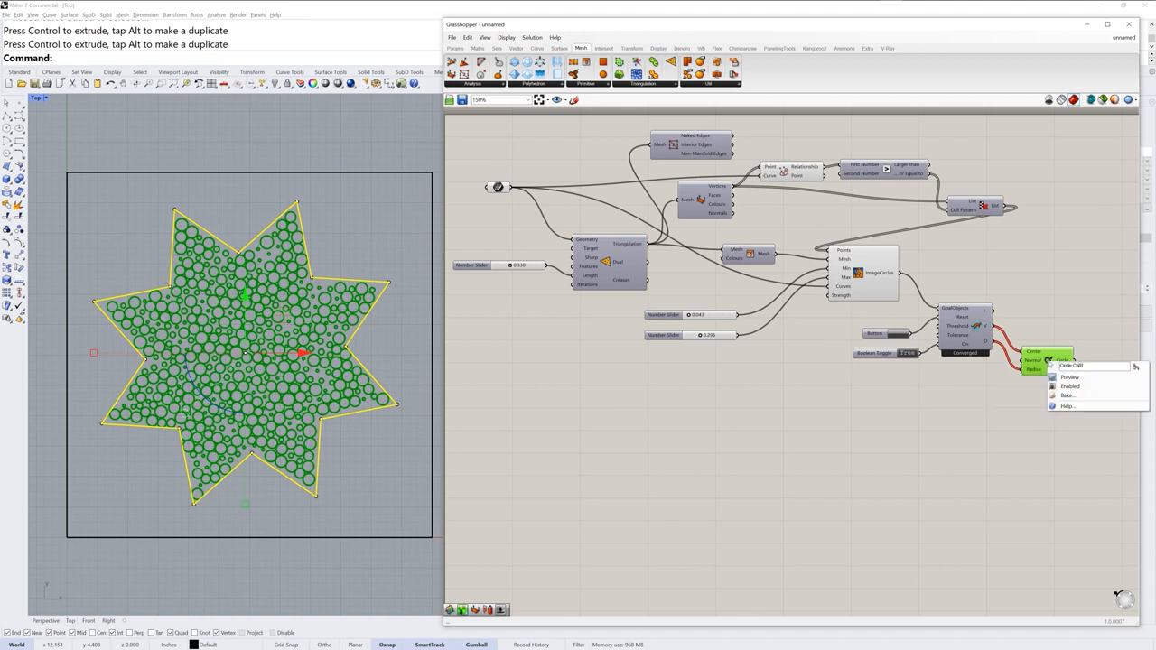
mouse_move(1071, 395)
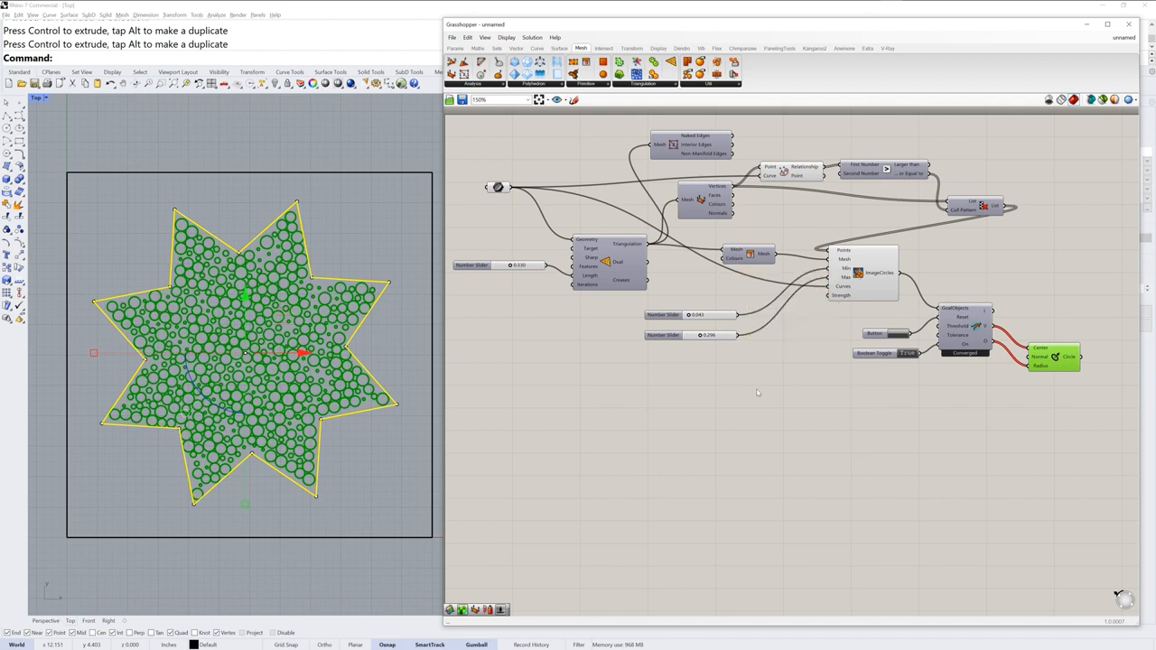
right_click(749, 253)
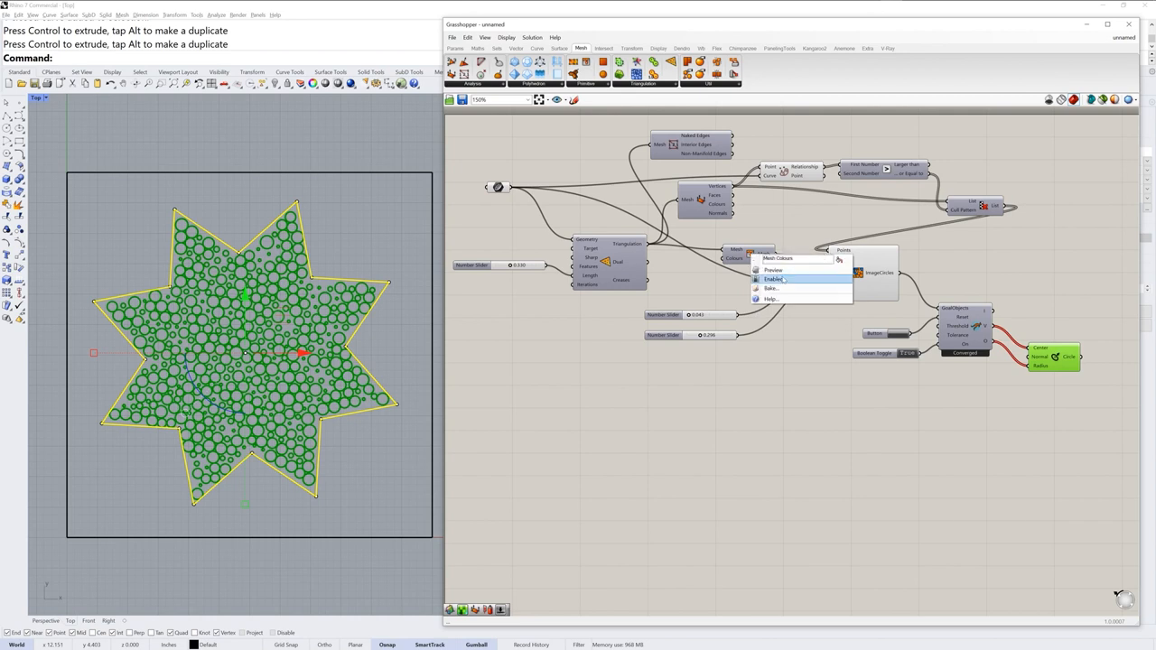
left_click(773, 270)
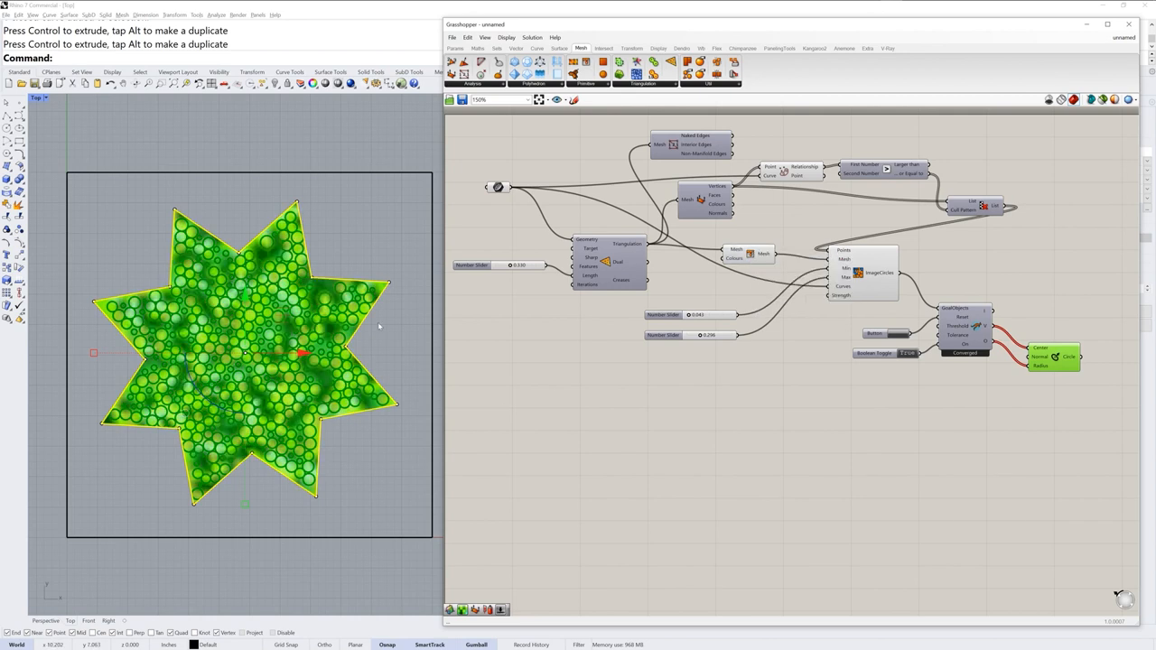
right_click(747, 253)
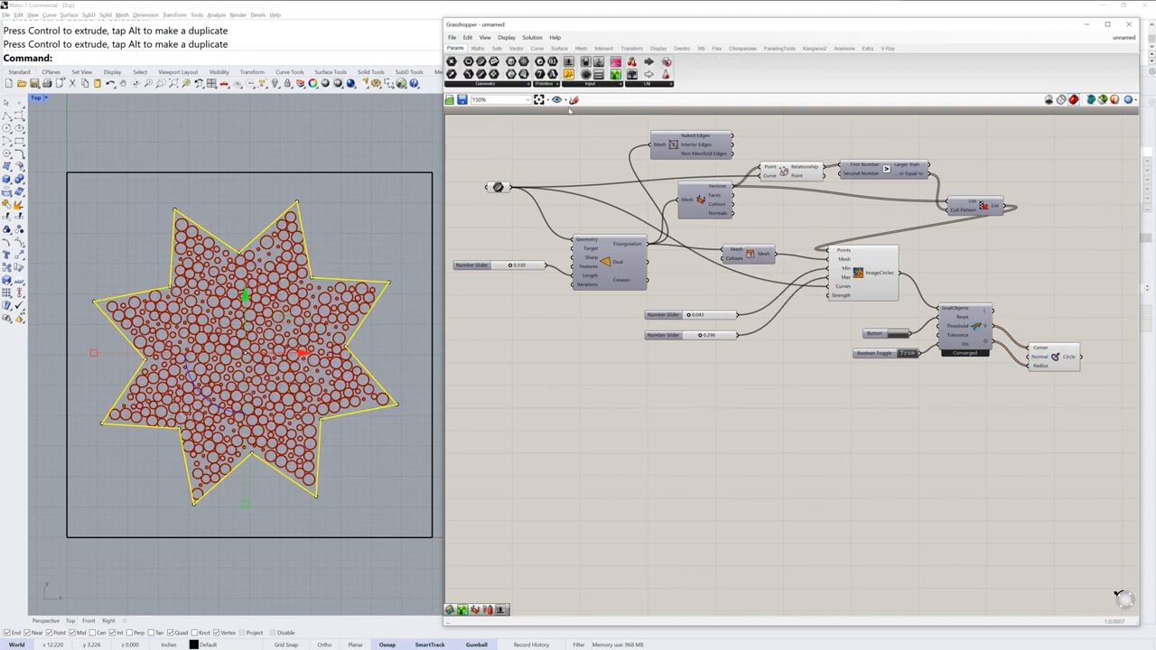
Add an Image Sampler loaded with Dots blur 1.png, domains 0 to 12.
left_click(590, 83)
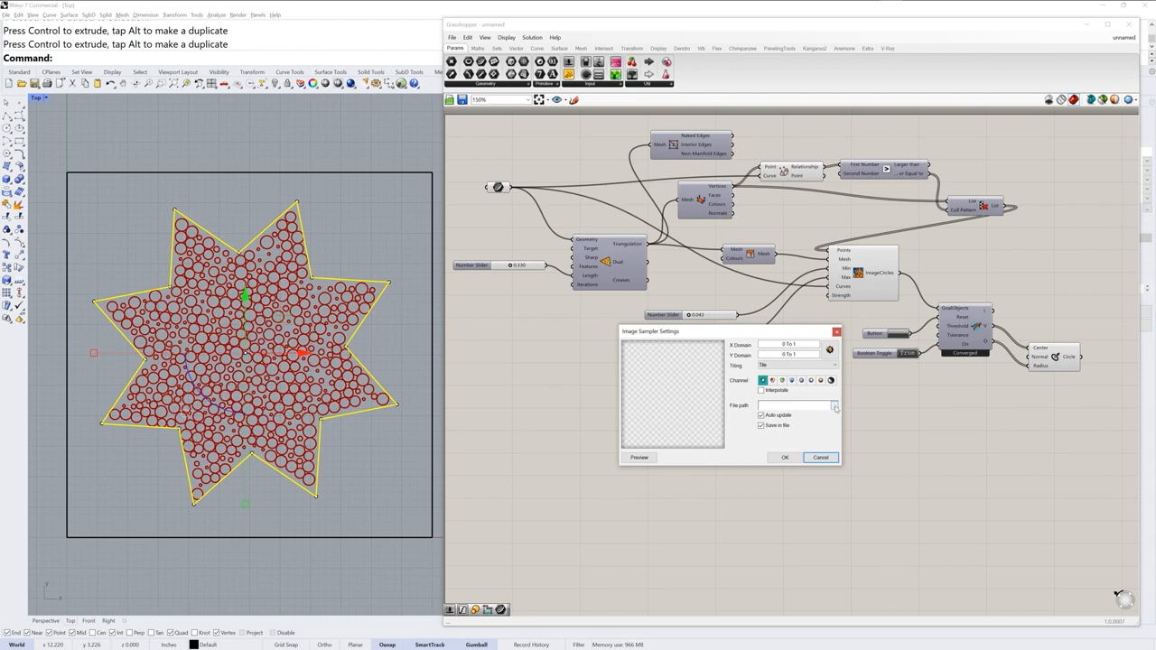
left_click(833, 405)
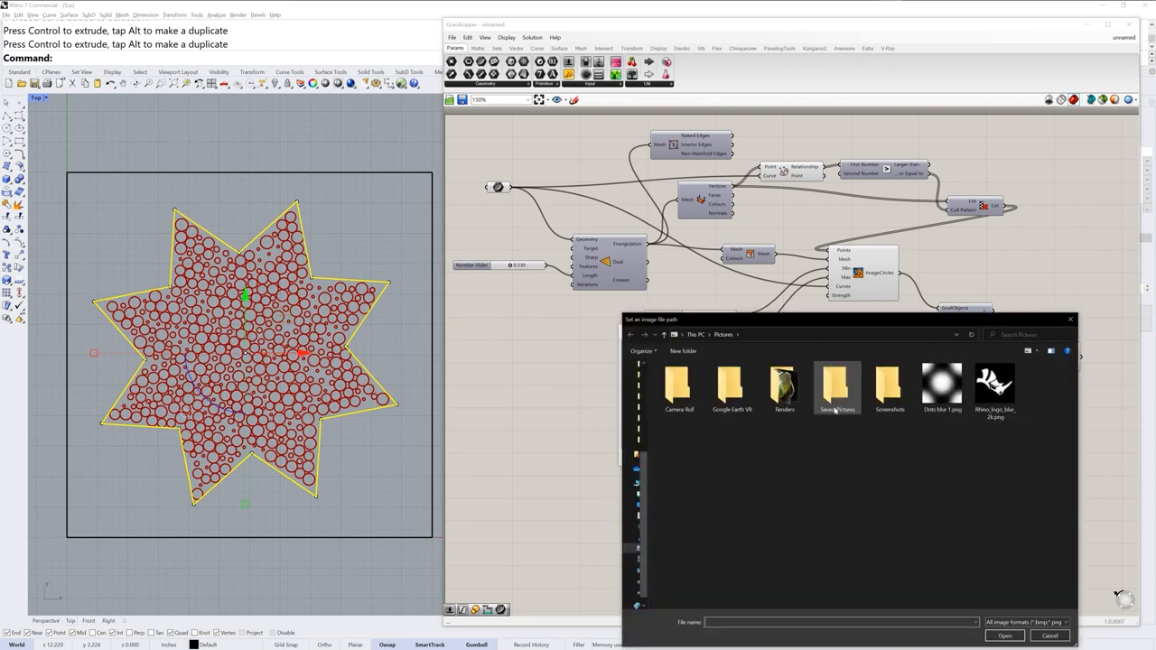
left_click(942, 387)
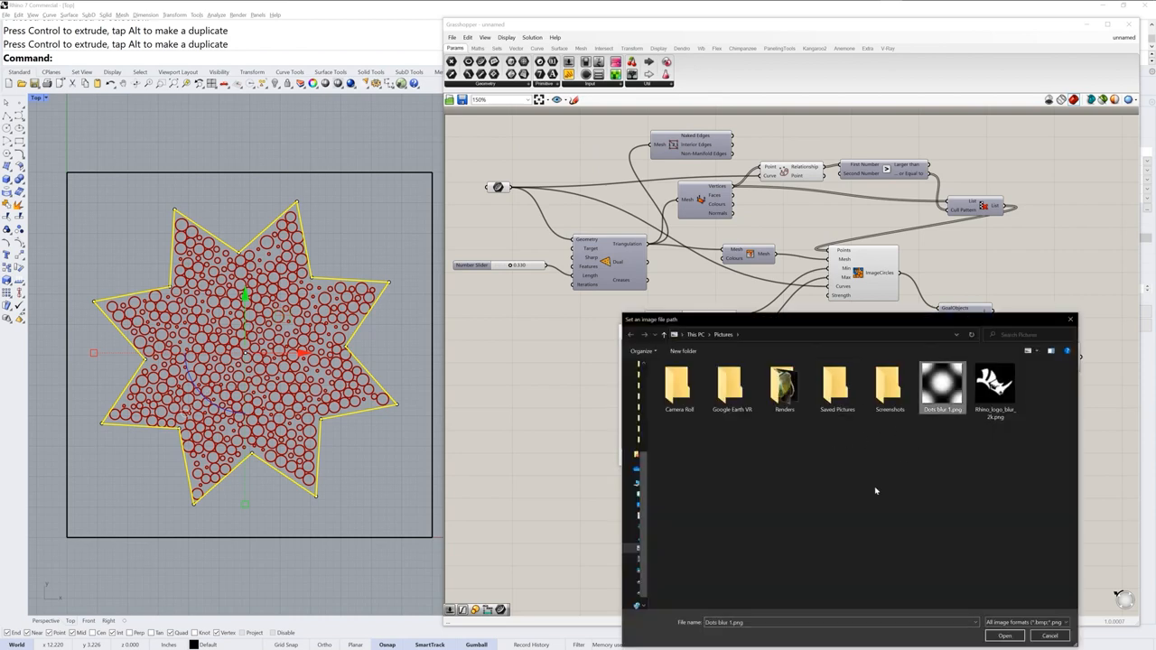
mouse_move(1028, 596)
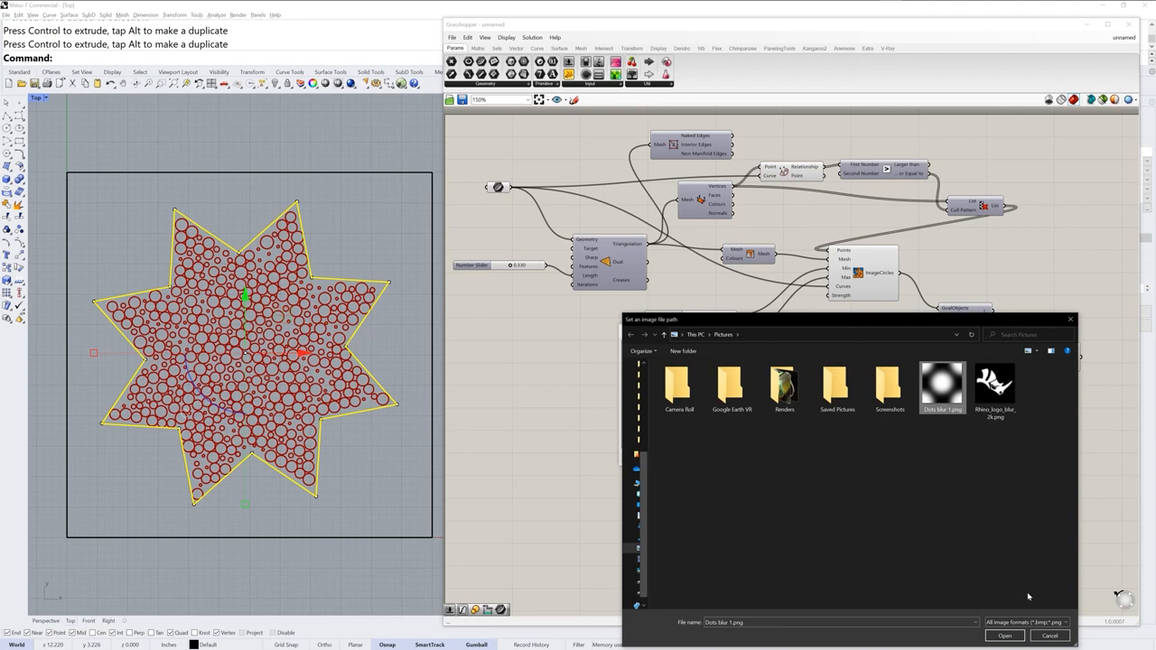
left_click(1004, 635)
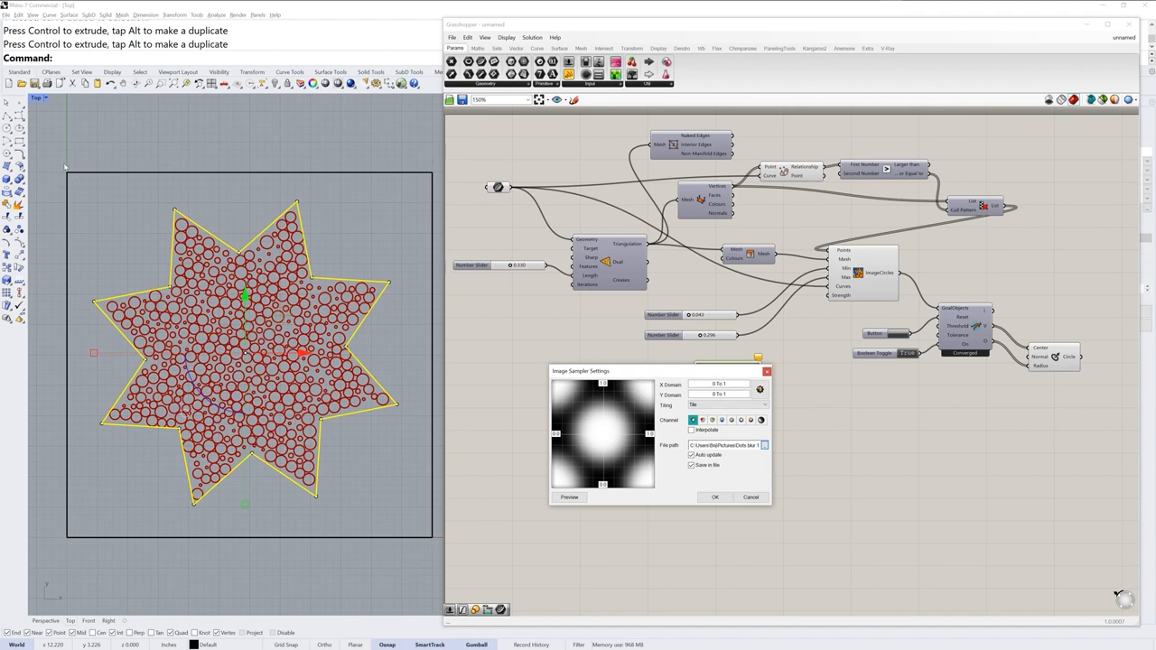
mouse_move(358, 576)
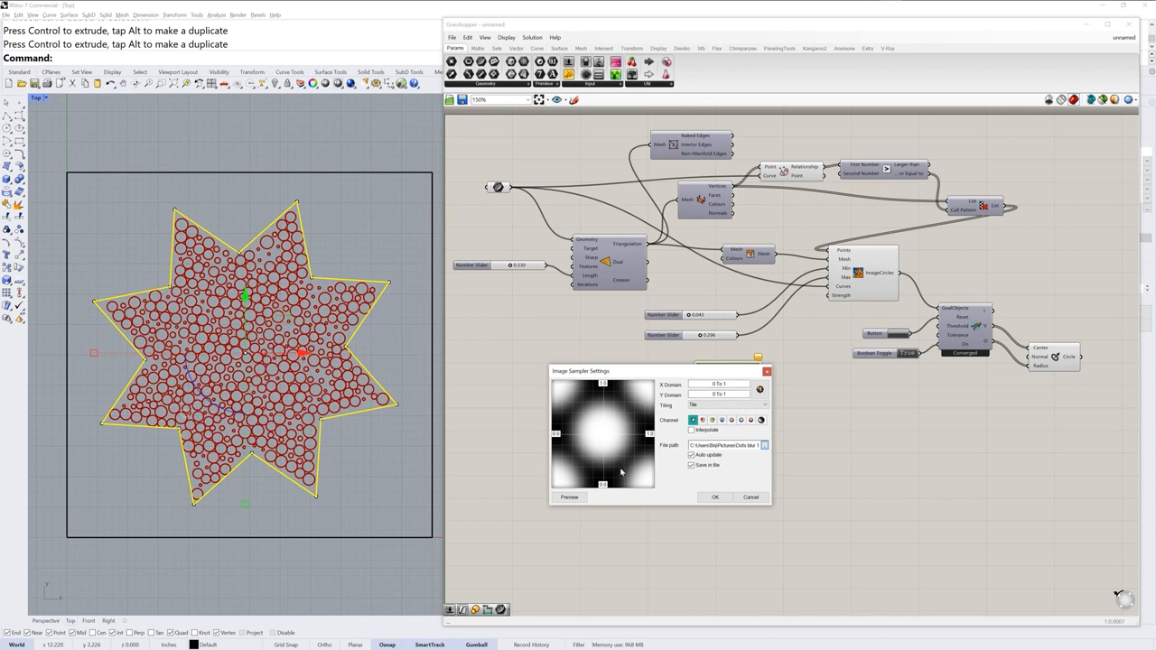
mouse_move(585, 416)
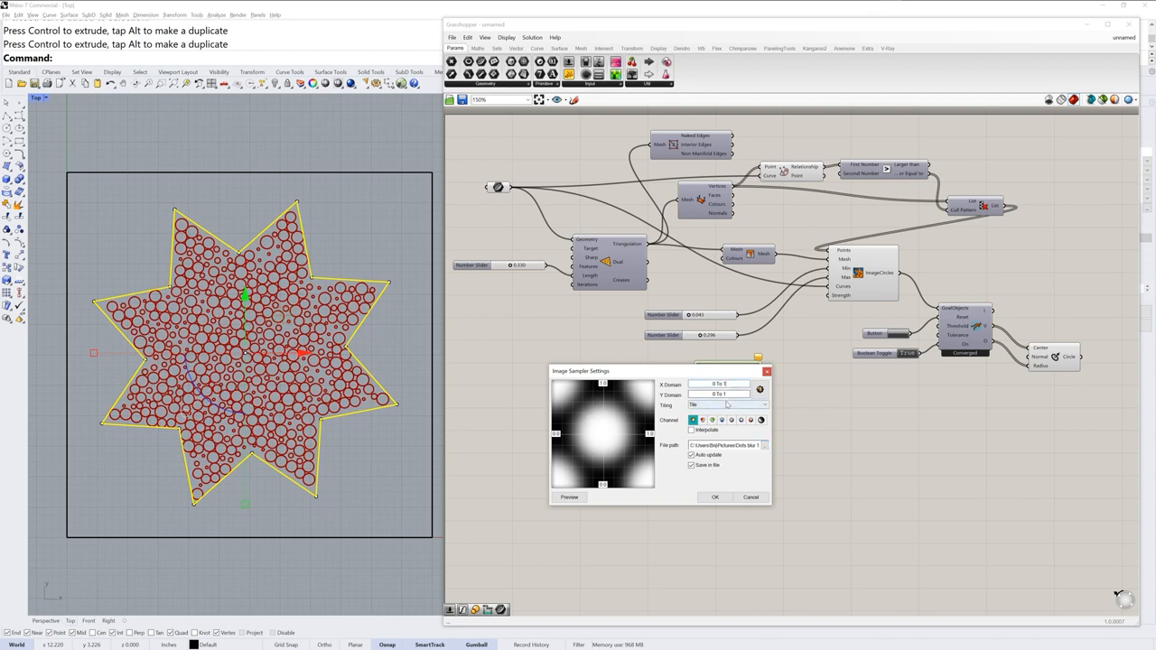
type("12")
left_click(718, 393)
type("2")
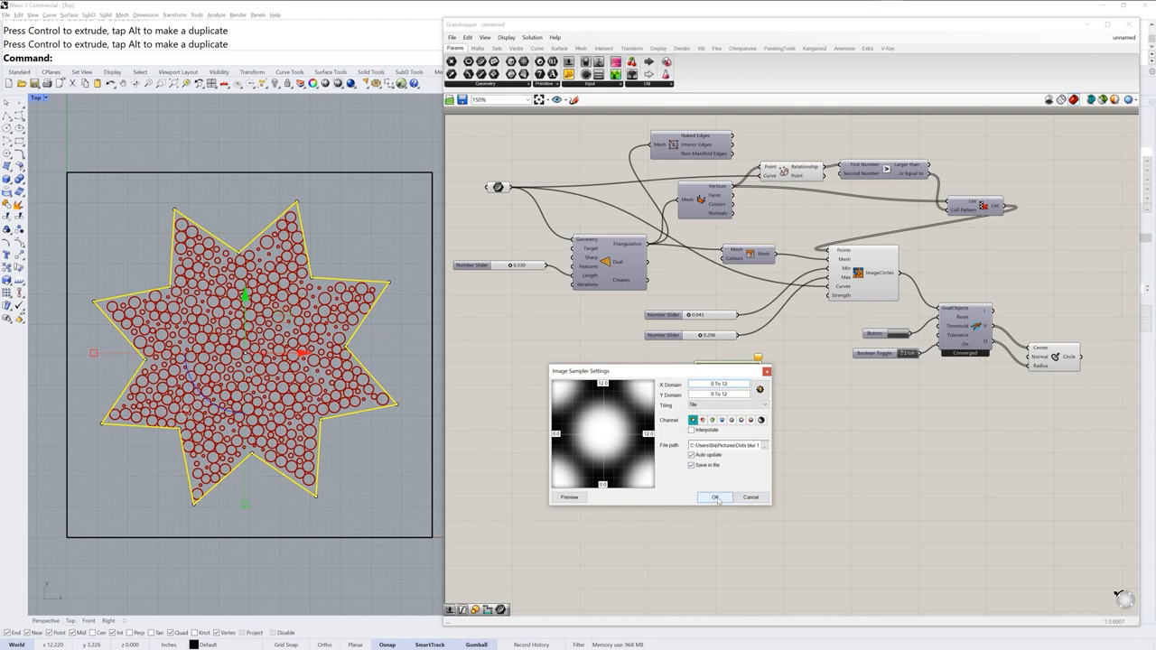
left_click(715, 497)
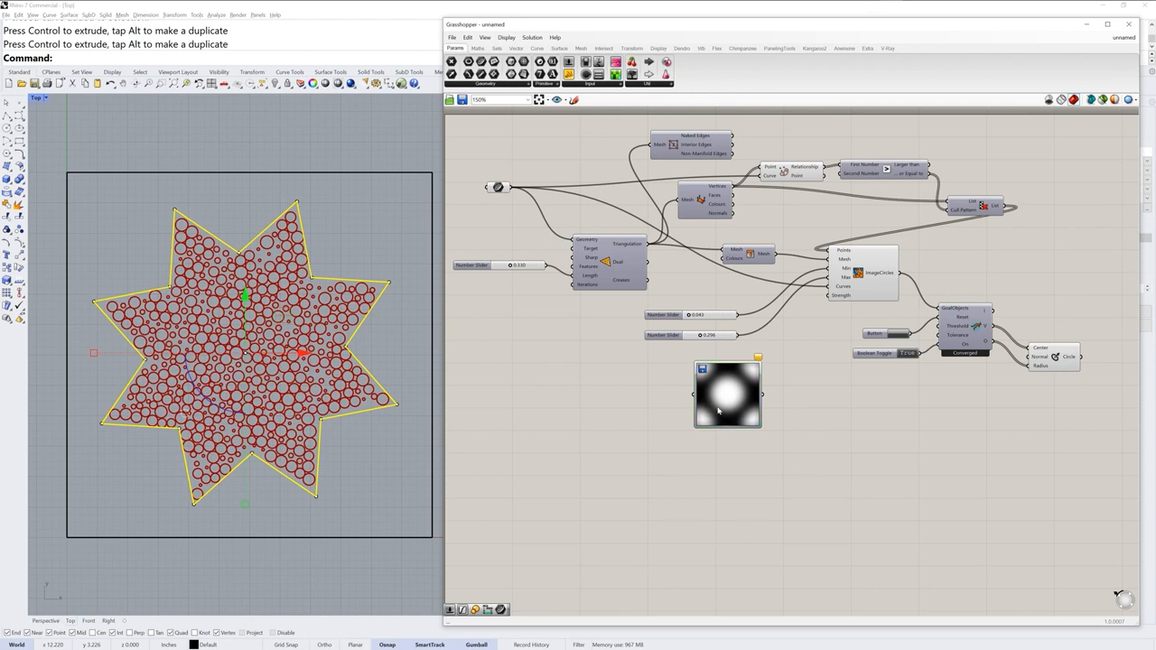
Wire the mesh vertices through the Image Sampler into the Mesh Colours input.
left_click(703, 200)
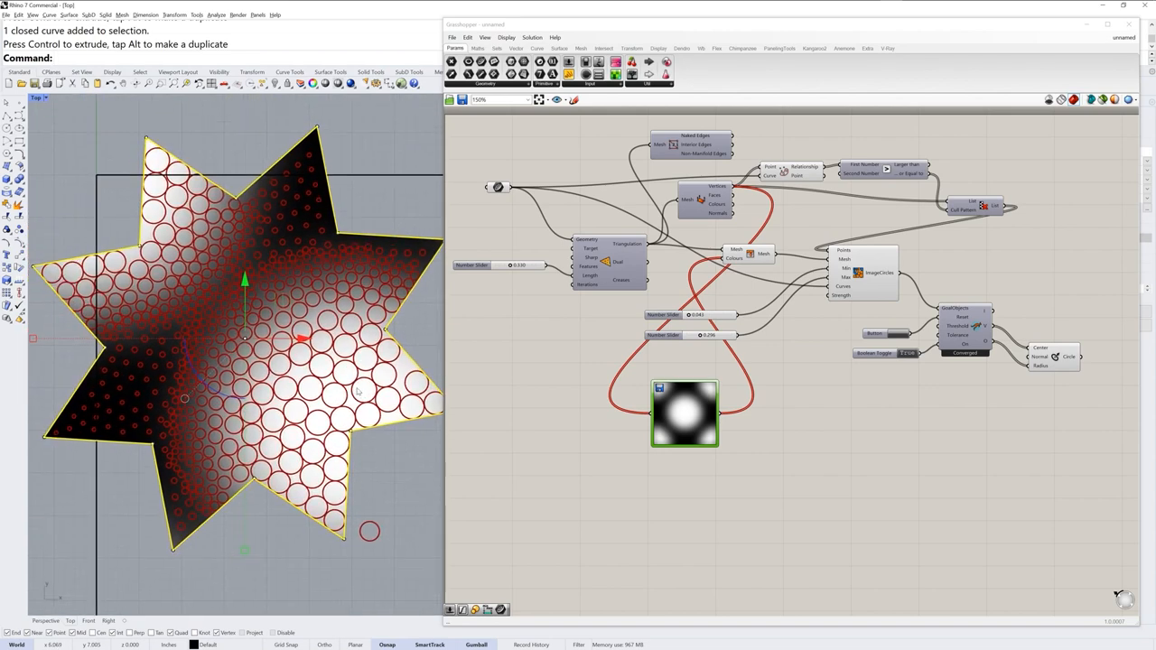
Retune the mesh length slider and the minimum and maximum circle radius sliders.
left_click_drag(695, 335, 709, 335)
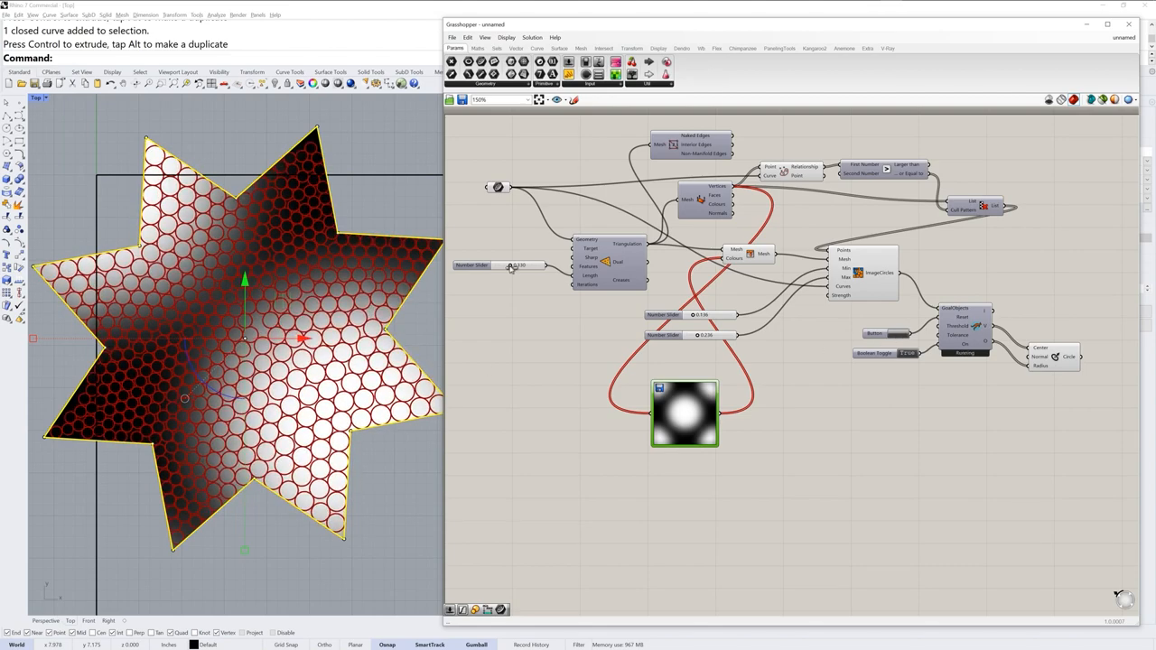
left_click_drag(511, 265, 519, 264)
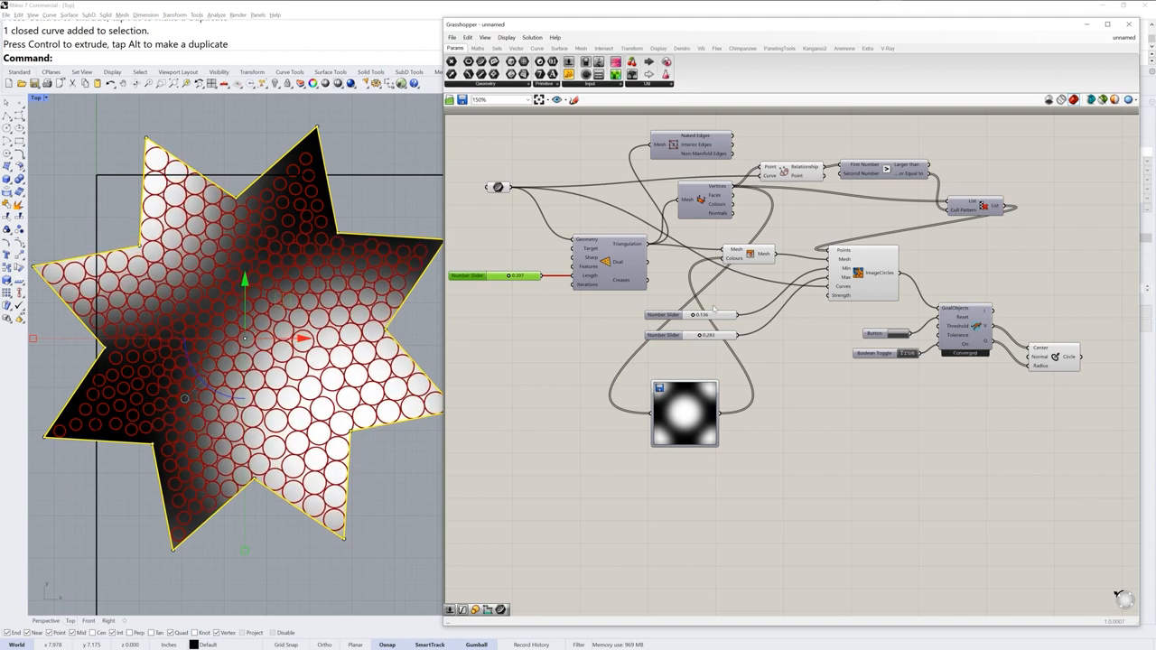
left_click_drag(695, 316, 691, 315)
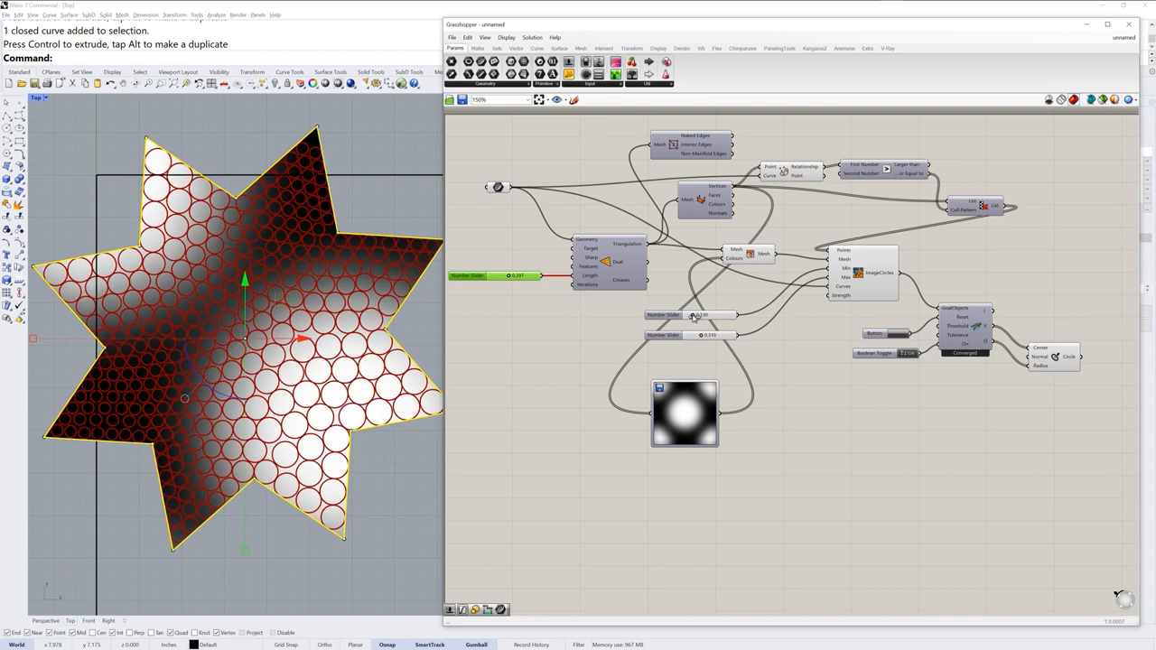
left_click_drag(714, 314, 691, 315)
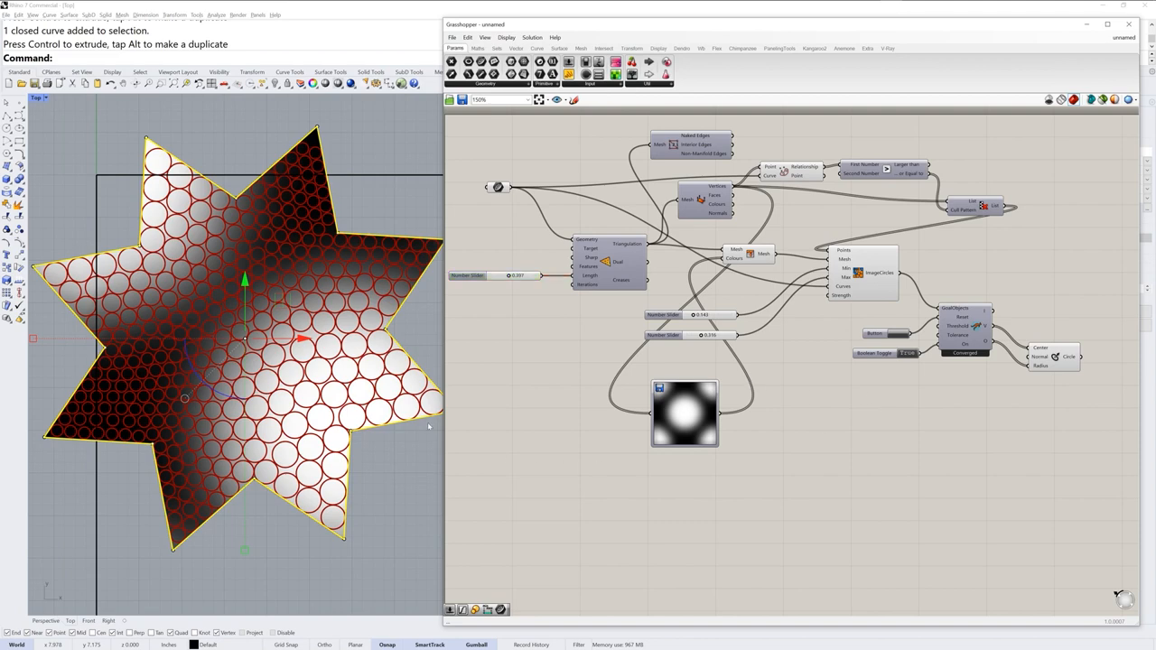